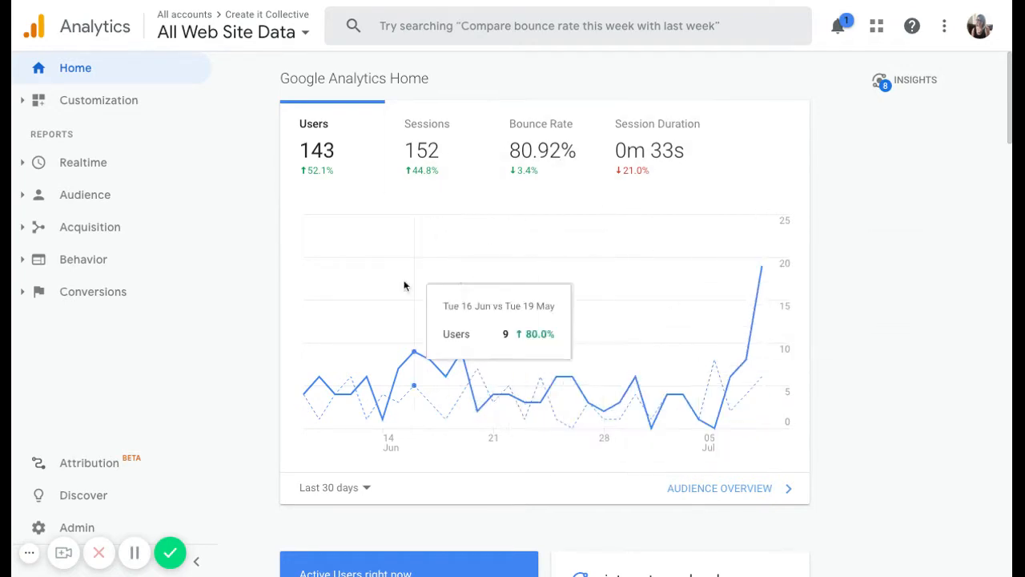
{"action": "mouse_move", "coordinate": [281, 285]}
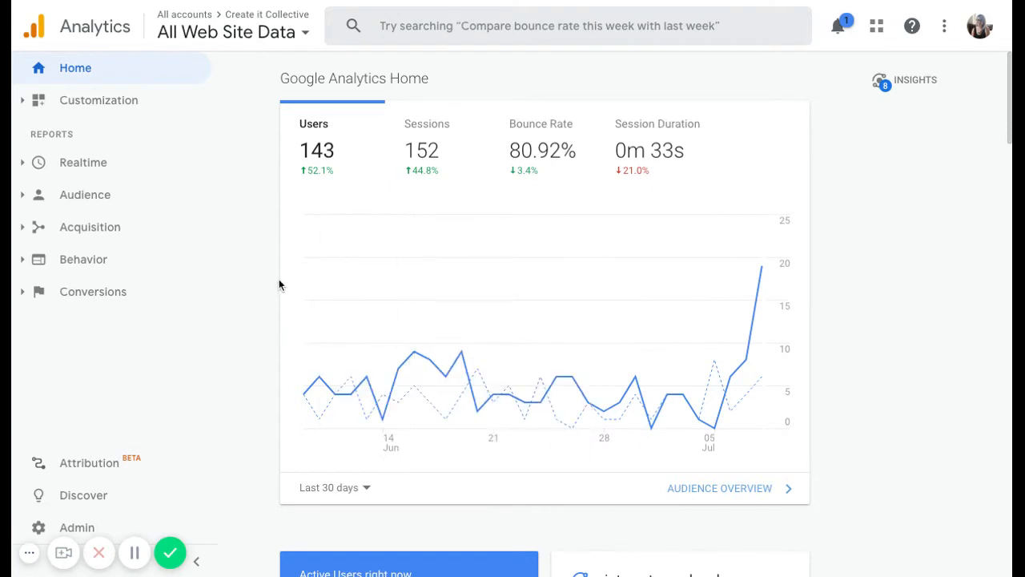
{"action": "mouse_move", "coordinate": [140, 331]}
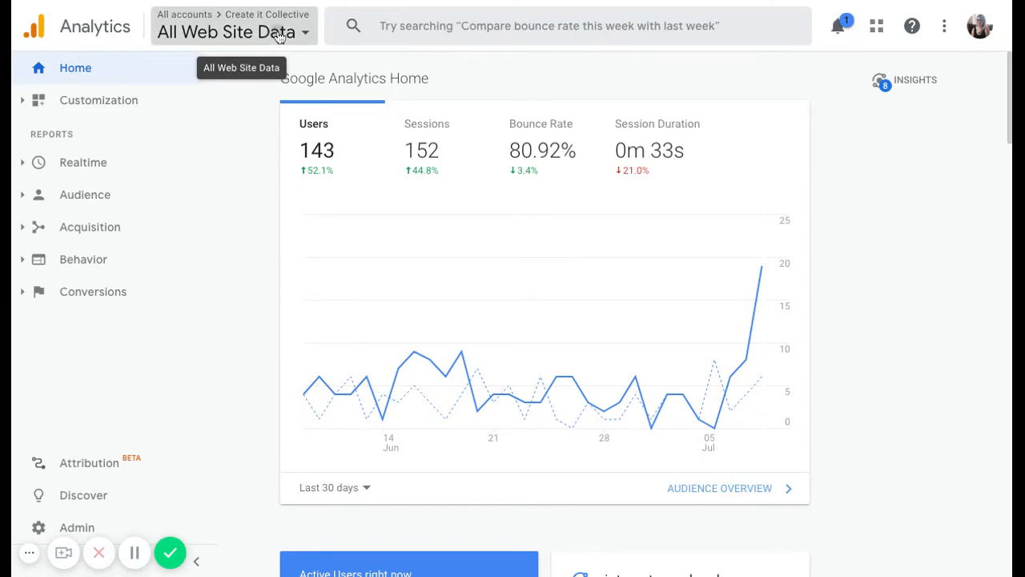
Step: Check the account, property and view list twice, keeping the current view
{"action": "left_click", "coordinate": [226, 32]}
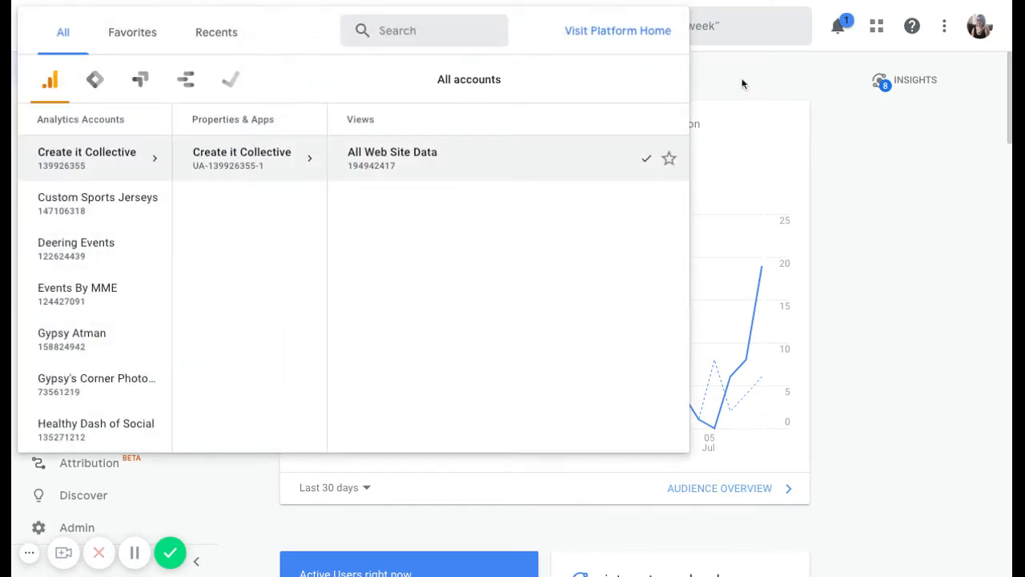
{"action": "left_click", "coordinate": [392, 157]}
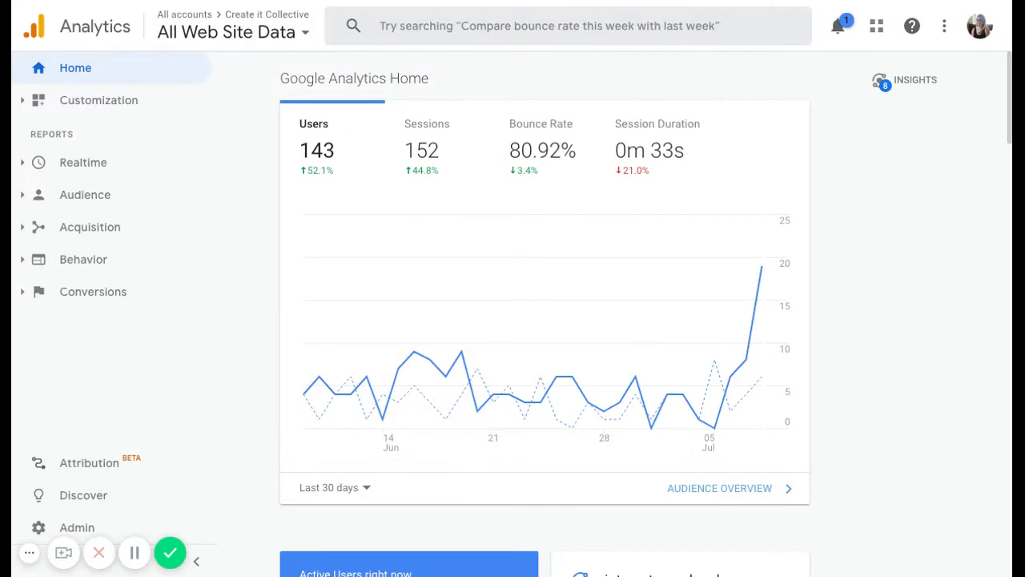
{"action": "mouse_move", "coordinate": [229, 45]}
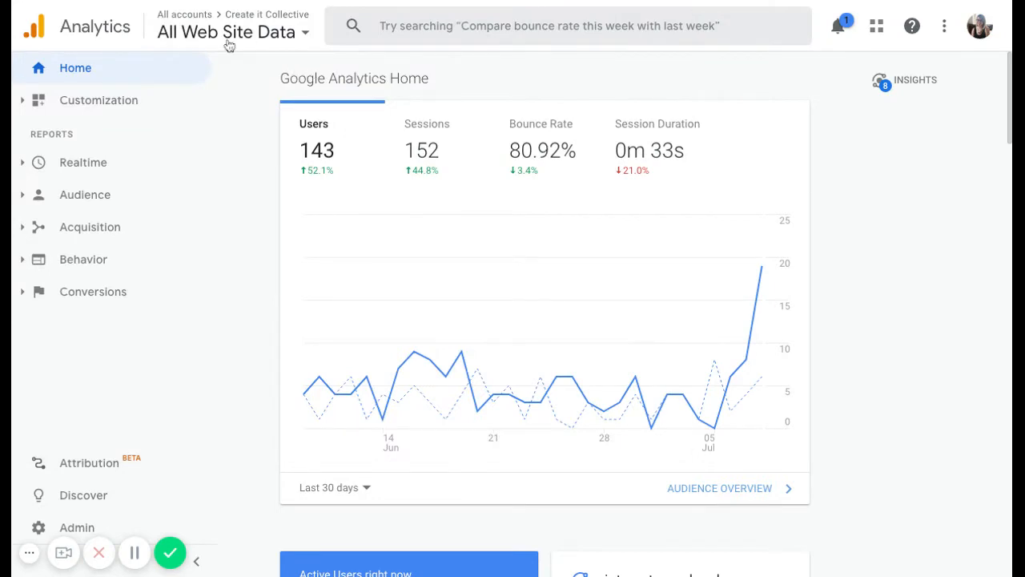
{"action": "mouse_move", "coordinate": [232, 32]}
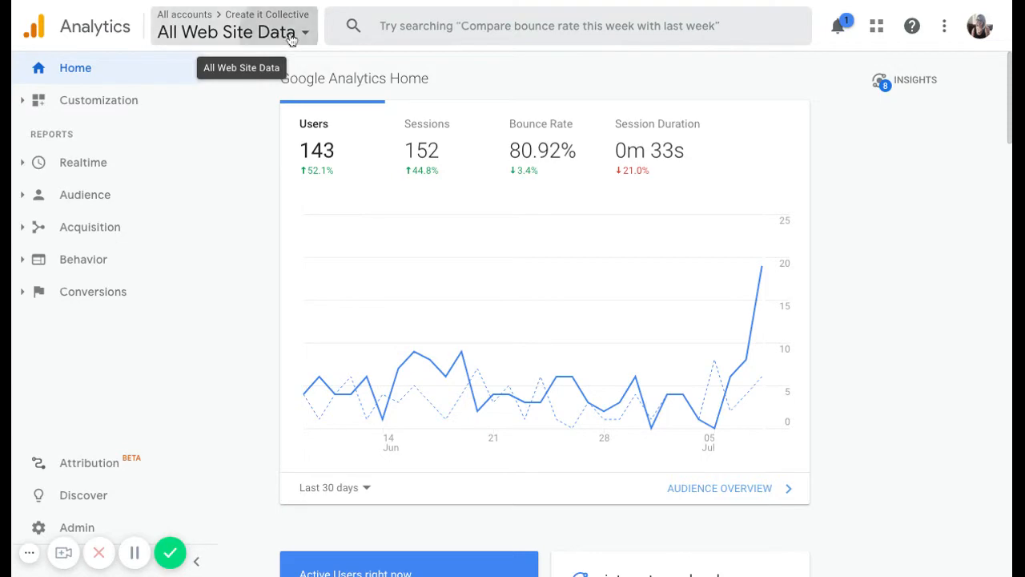
{"action": "left_click", "coordinate": [232, 32]}
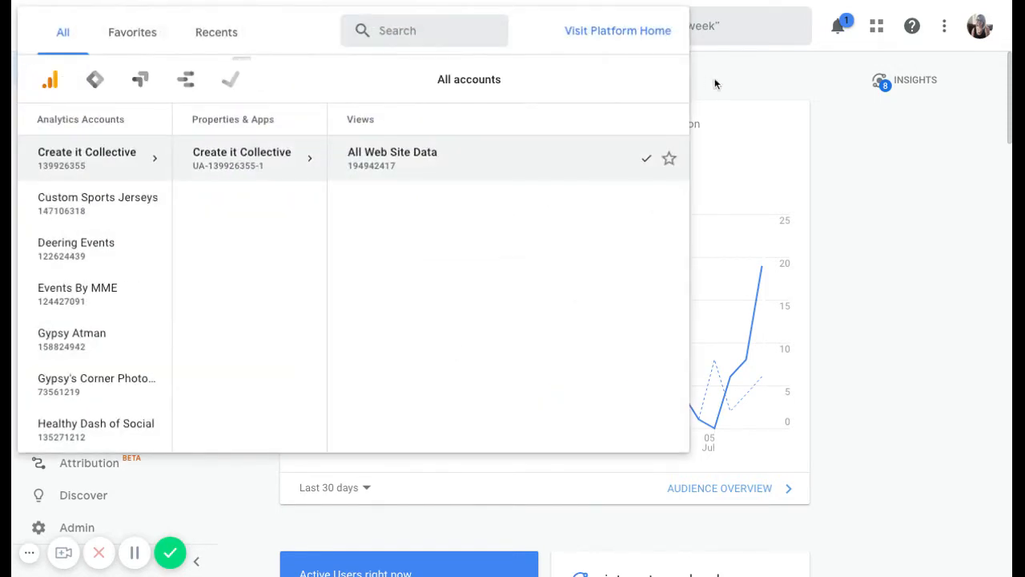
{"action": "left_click", "coordinate": [393, 158]}
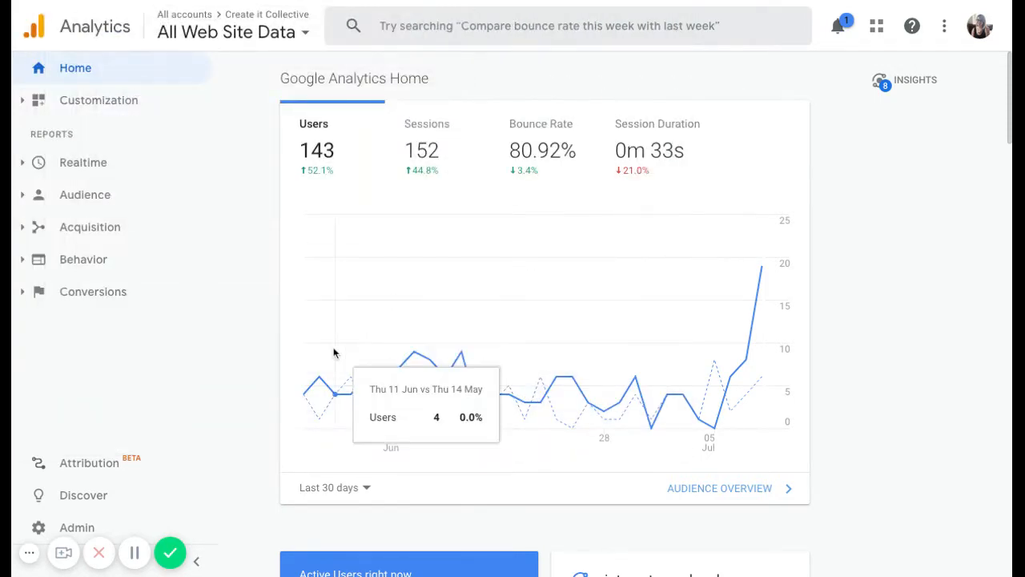
{"action": "mouse_move", "coordinate": [112, 512]}
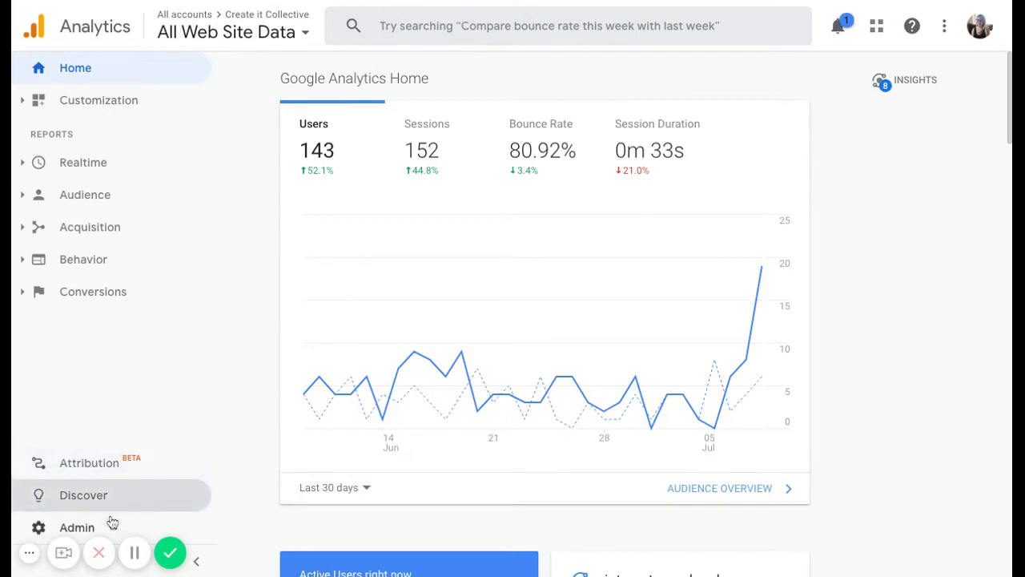
{"action": "mouse_move", "coordinate": [136, 527]}
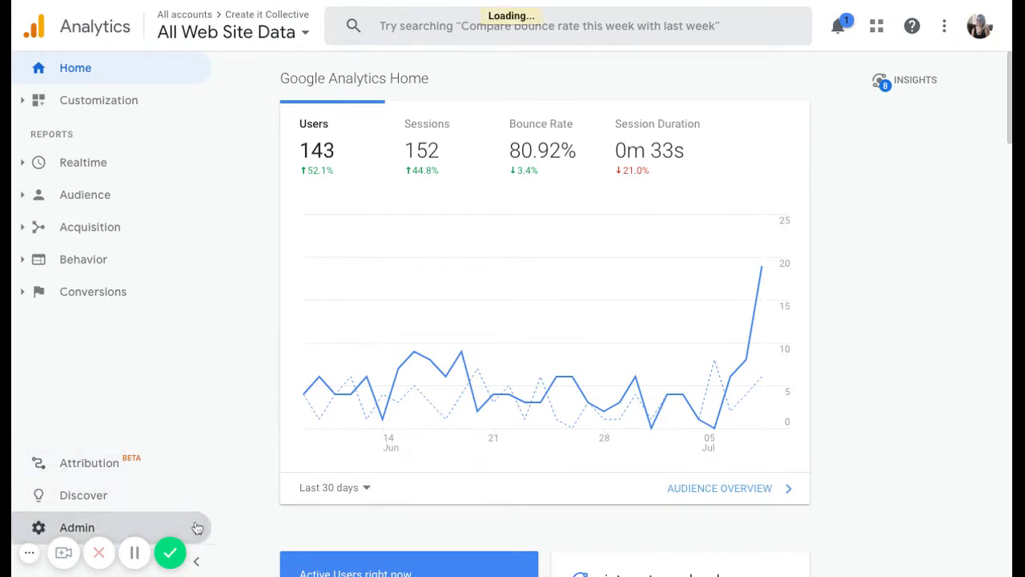
{"action": "mouse_move", "coordinate": [337, 337]}
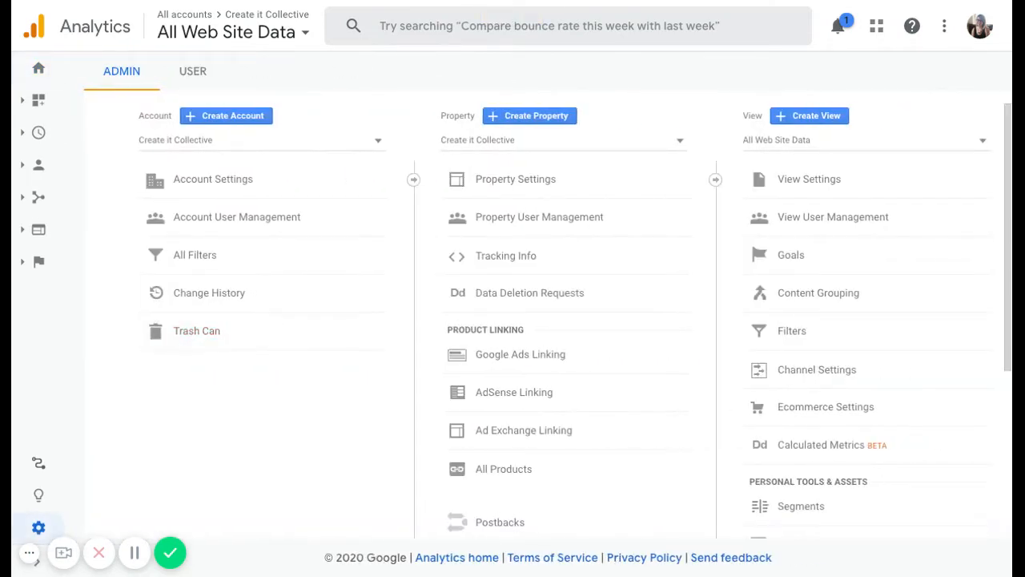
{"action": "mouse_move", "coordinate": [192, 65]}
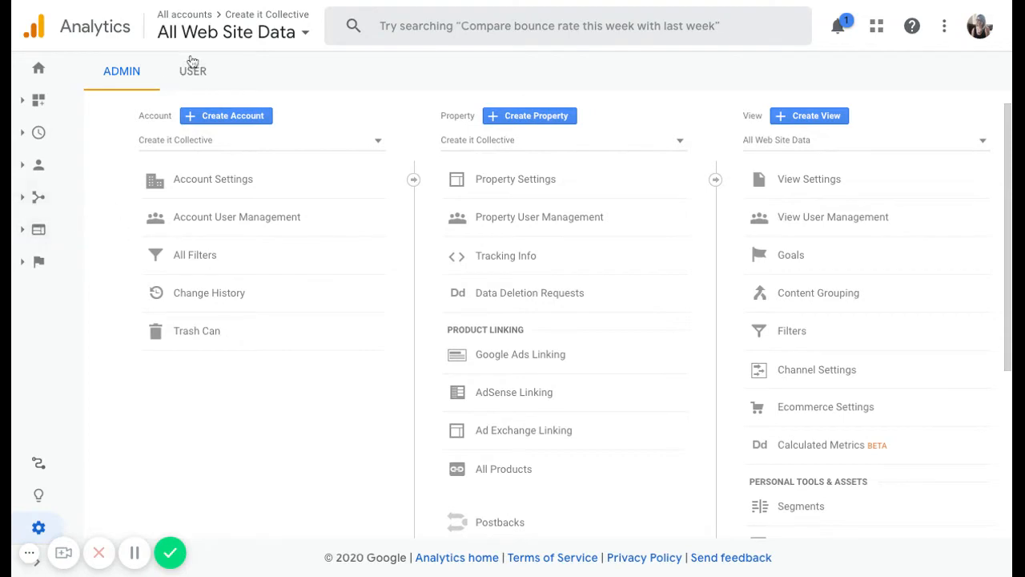
{"action": "mouse_move", "coordinate": [213, 79]}
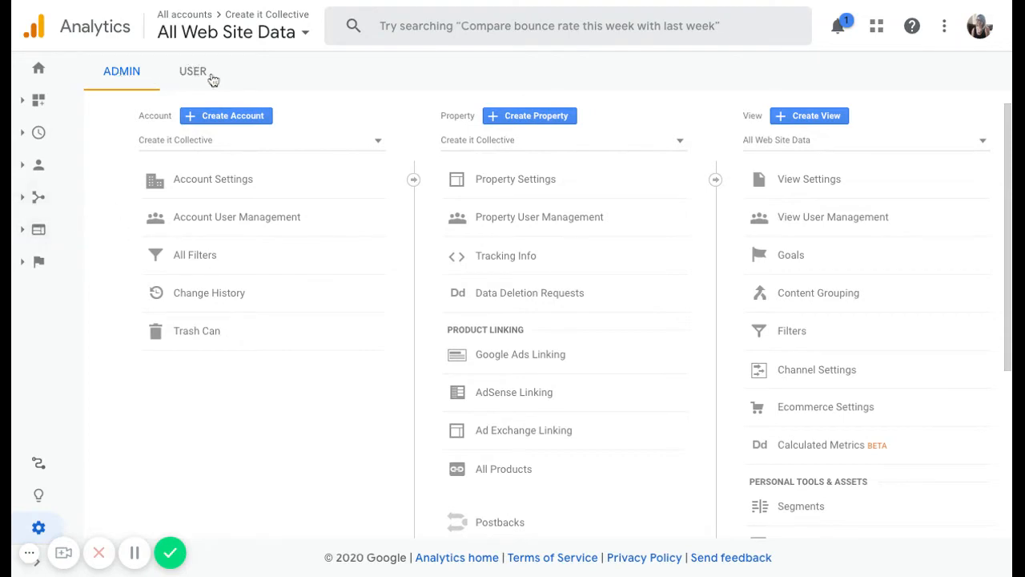
Step: Review personal user settings and email preferences, then return to the admin overview
{"action": "left_click", "coordinate": [192, 71]}
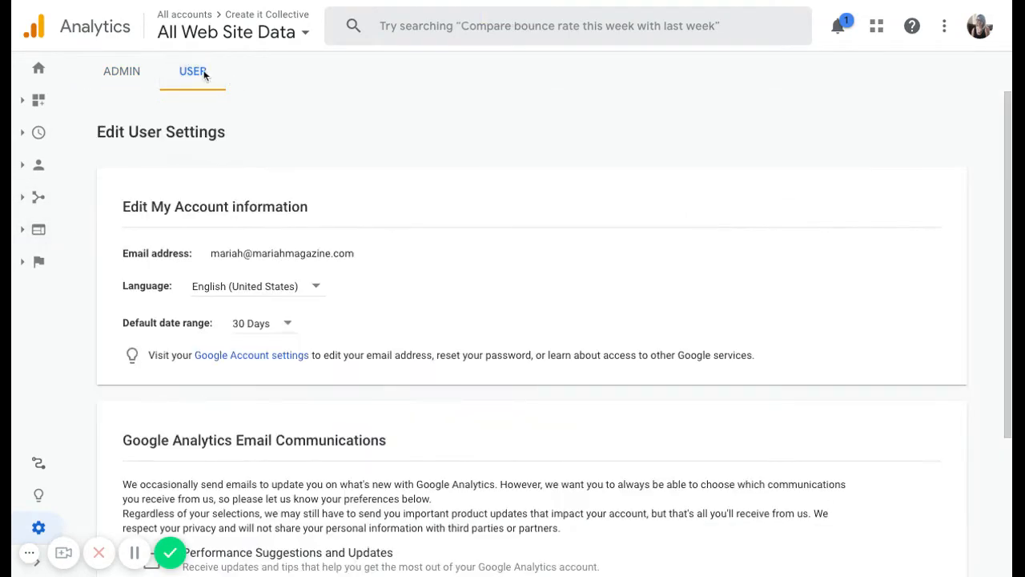
{"action": "mouse_move", "coordinate": [210, 87]}
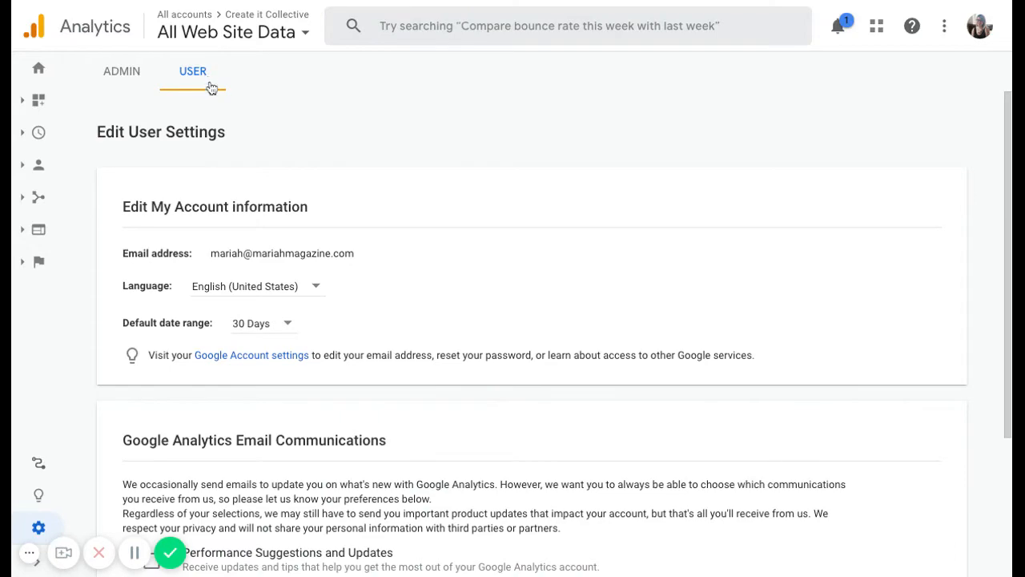
{"action": "scroll", "scroll_direction": "down", "scroll_amount": 3}
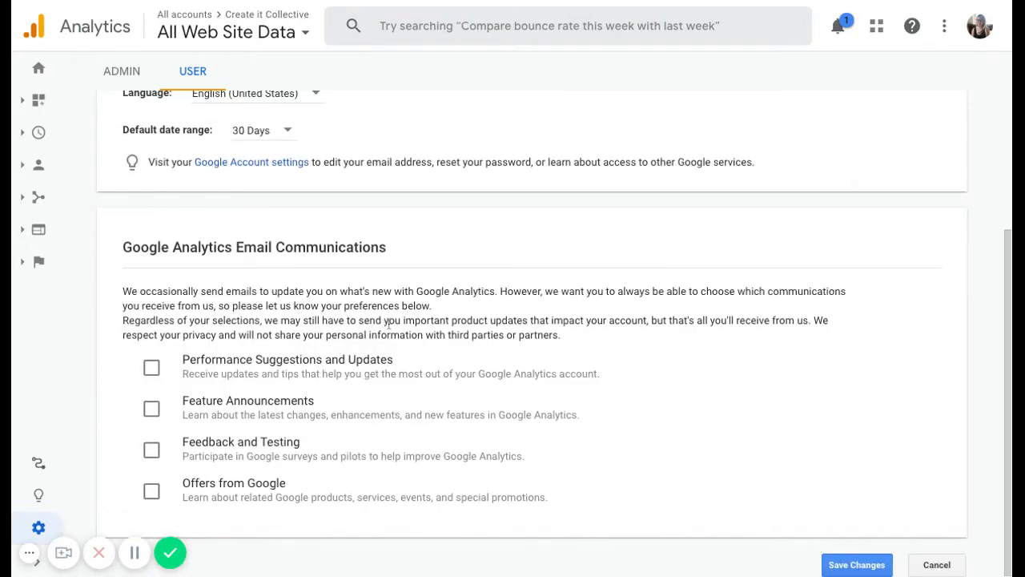
{"action": "left_click", "coordinate": [121, 70]}
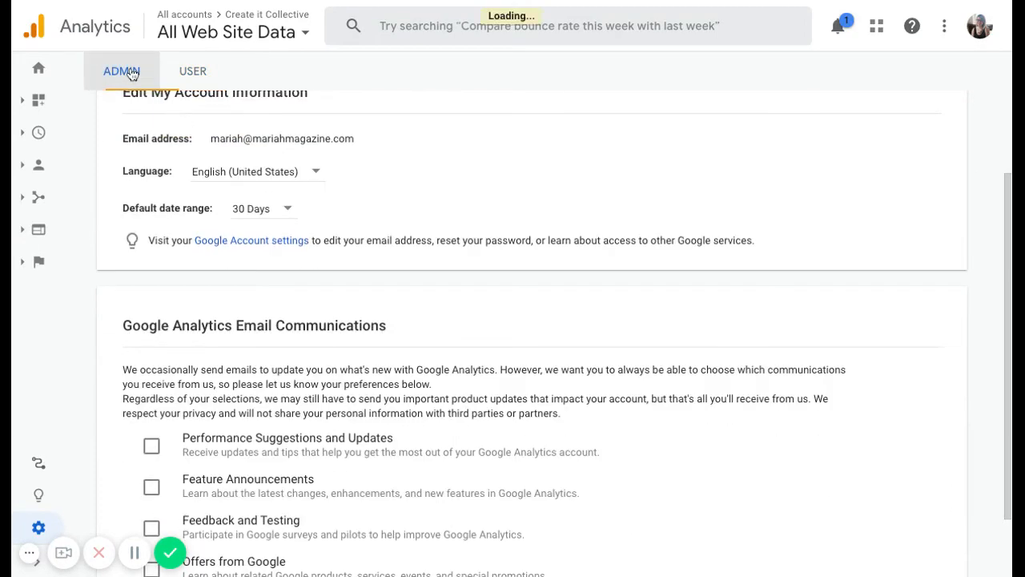
Step: Expand the property's Tracking Info options, then show the Account, Property and View columns
{"action": "left_click", "coordinate": [121, 71]}
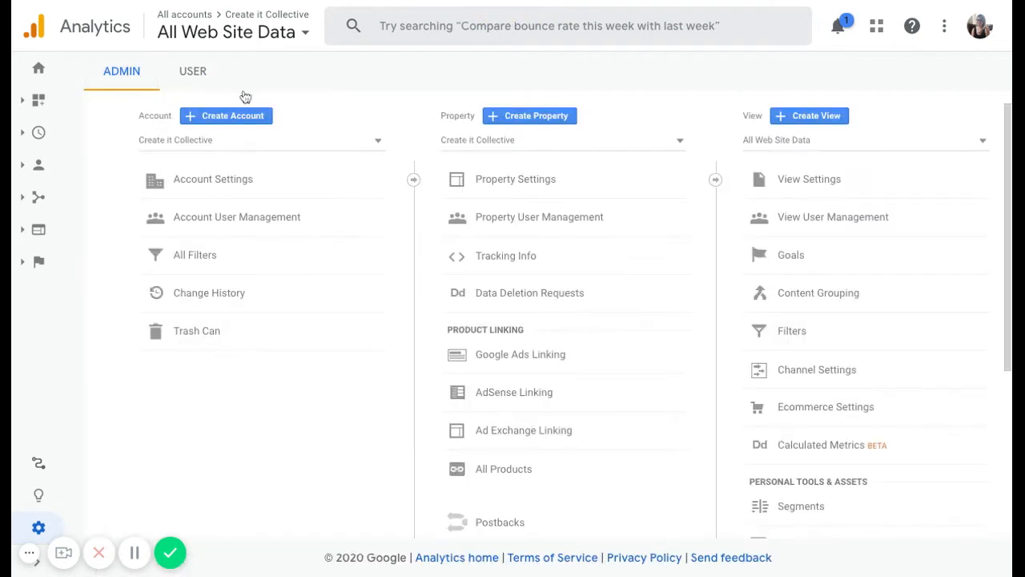
{"action": "mouse_move", "coordinate": [329, 136]}
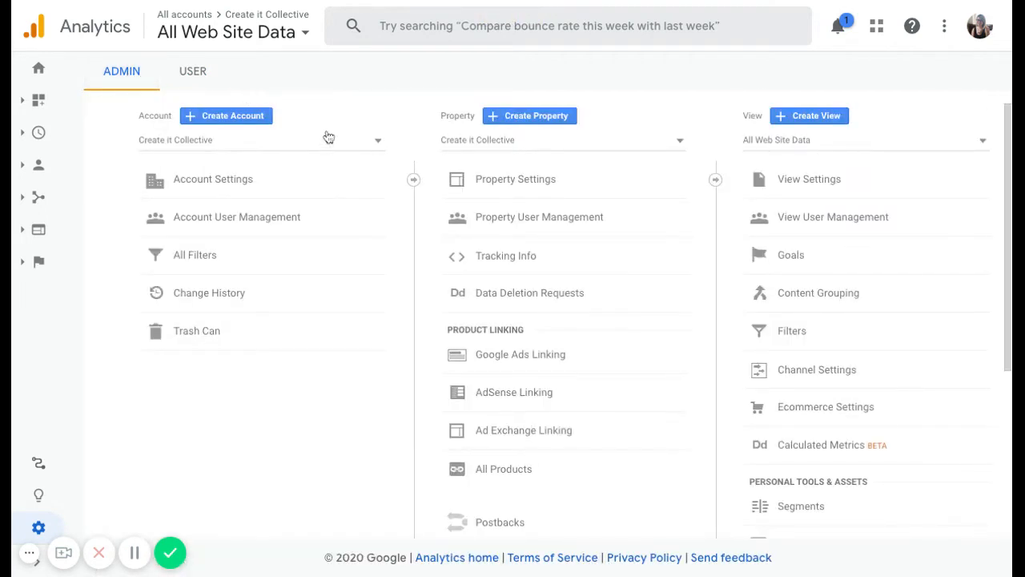
{"action": "mouse_move", "coordinate": [572, 365]}
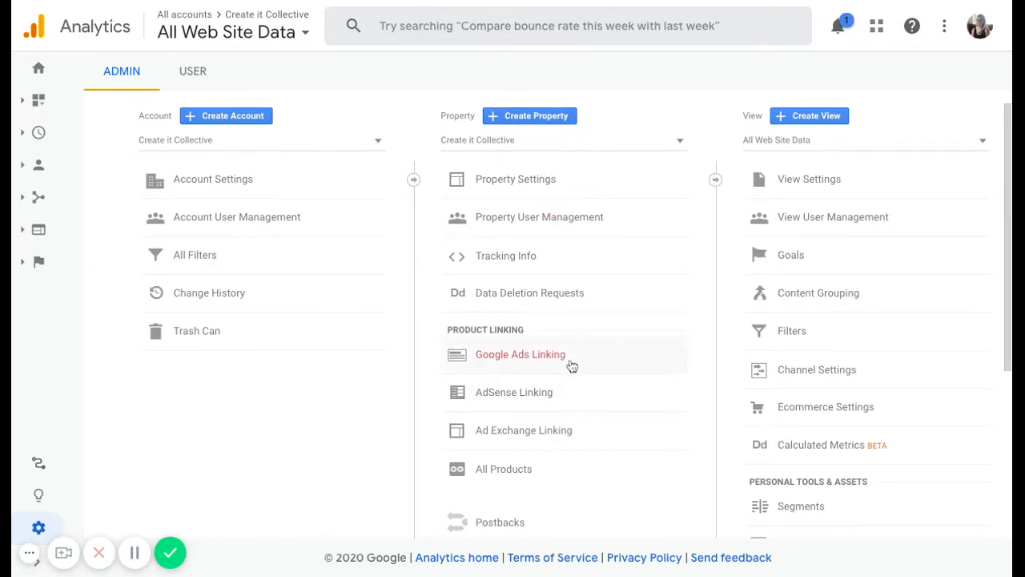
{"action": "mouse_move", "coordinate": [857, 353]}
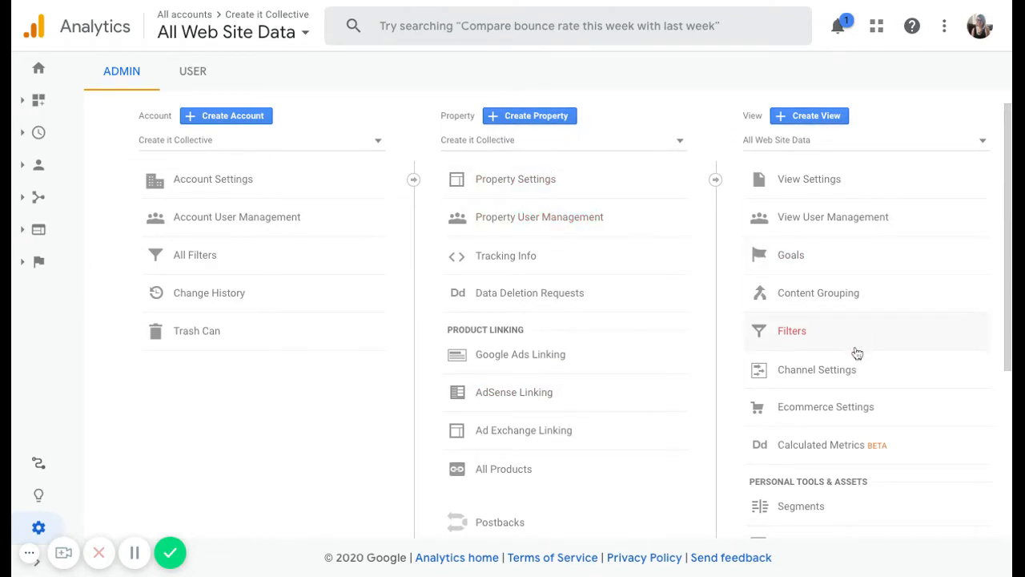
{"action": "mouse_move", "coordinate": [247, 190]}
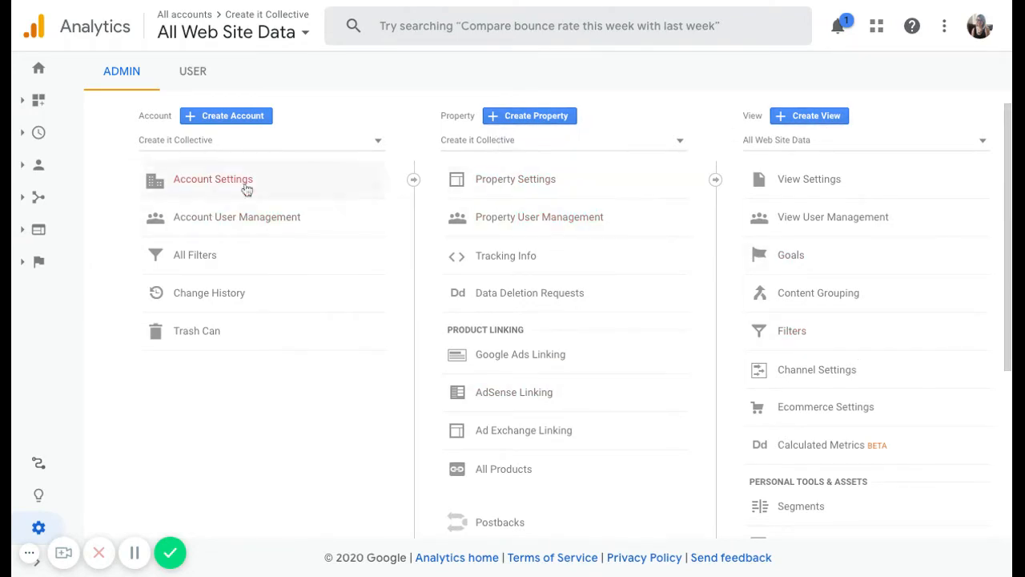
{"action": "mouse_move", "coordinate": [623, 286]}
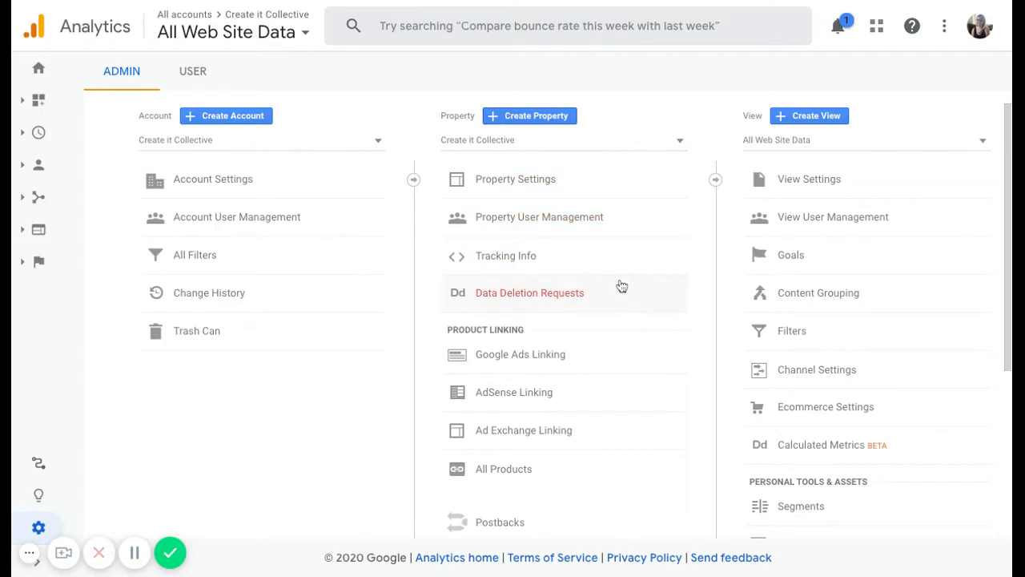
{"action": "mouse_move", "coordinate": [622, 286]}
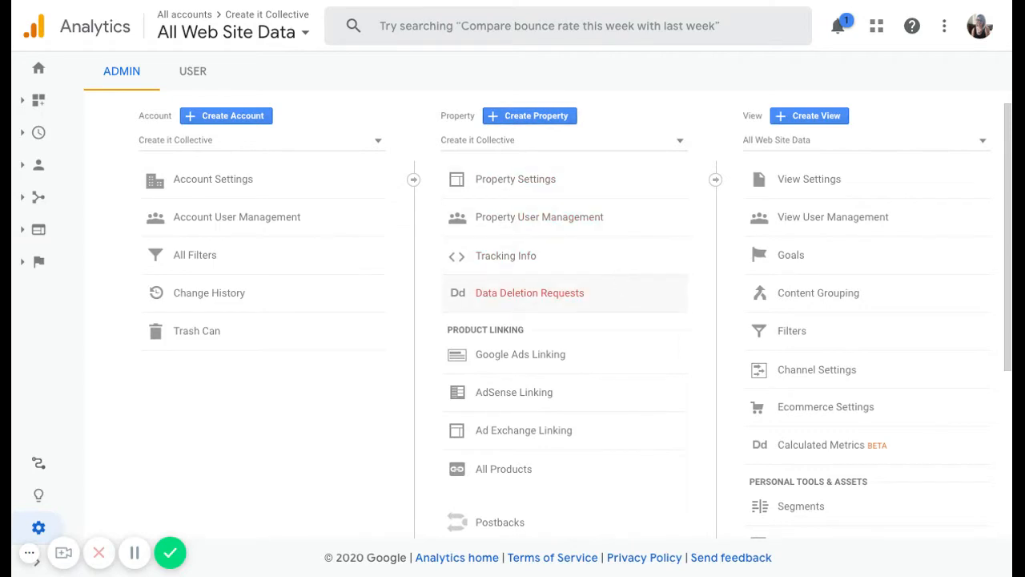
{"action": "mouse_move", "coordinate": [627, 345]}
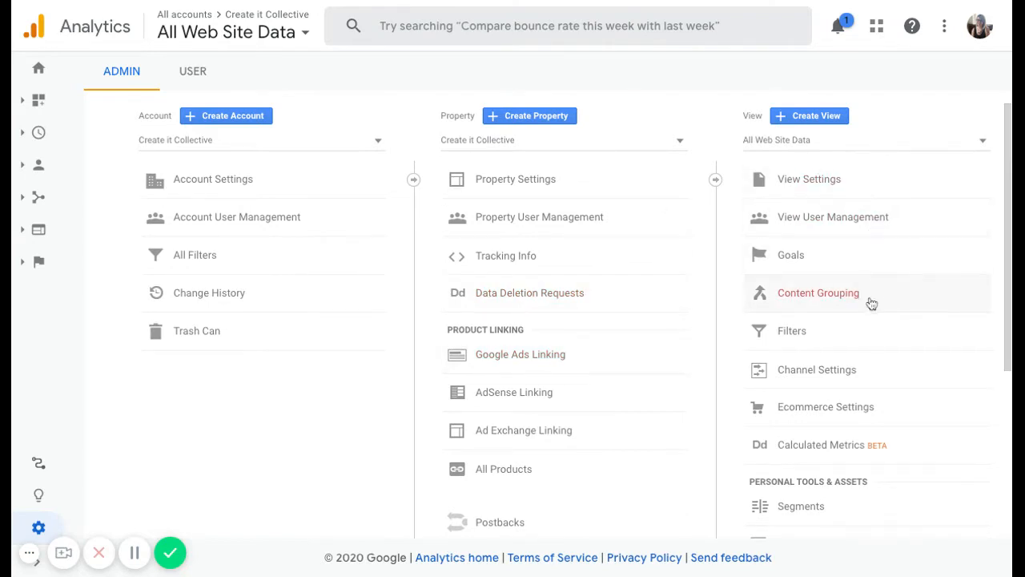
{"action": "mouse_move", "coordinate": [867, 330]}
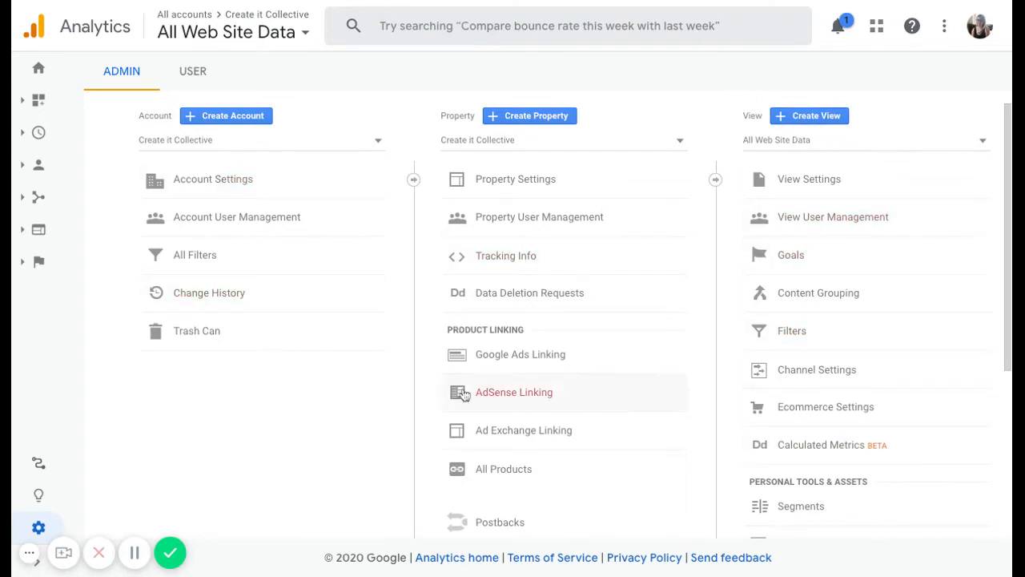
{"action": "mouse_move", "coordinate": [709, 324]}
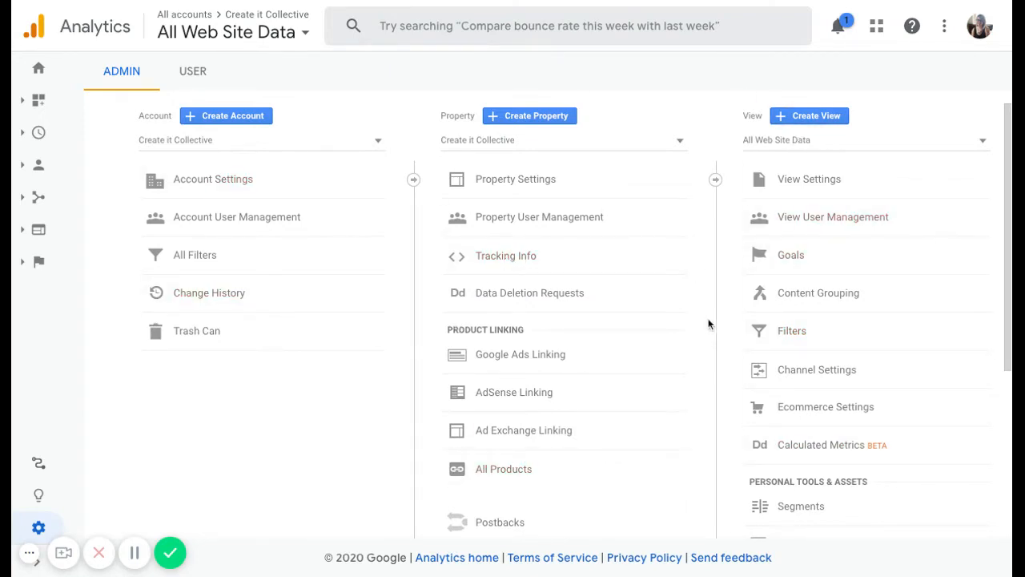
{"action": "mouse_move", "coordinate": [716, 290]}
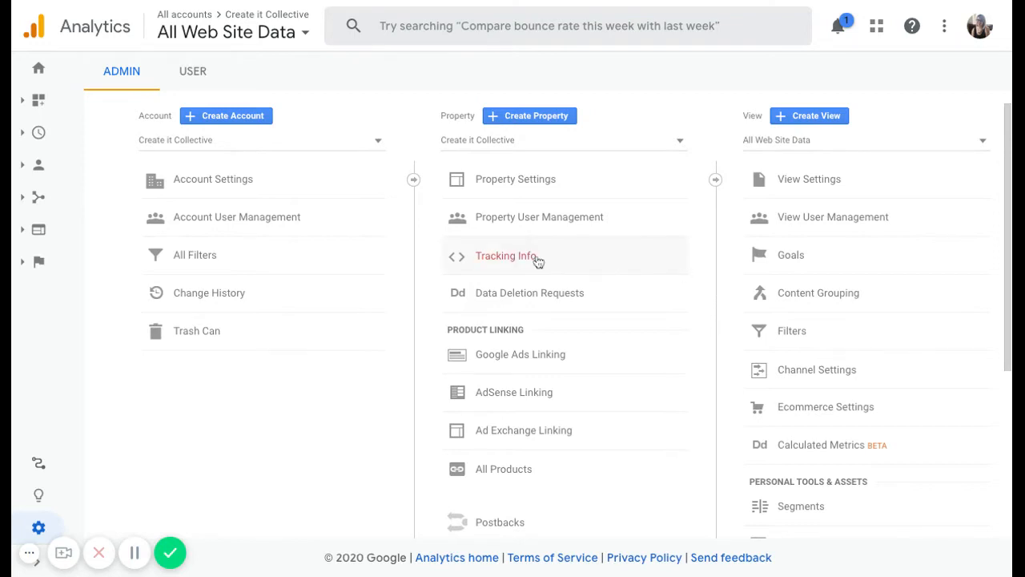
{"action": "left_click", "coordinate": [506, 255]}
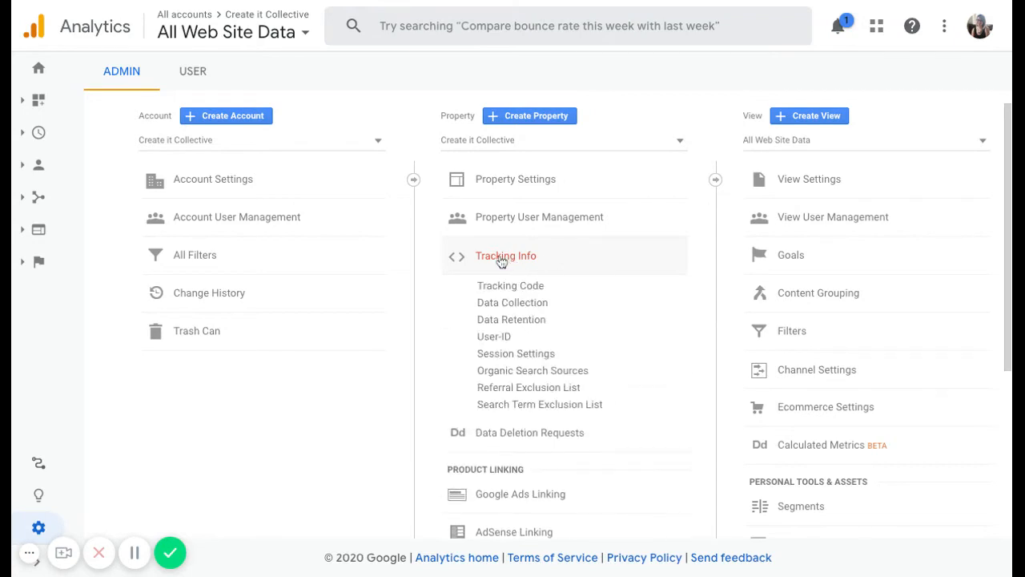
{"action": "left_click", "coordinate": [510, 285]}
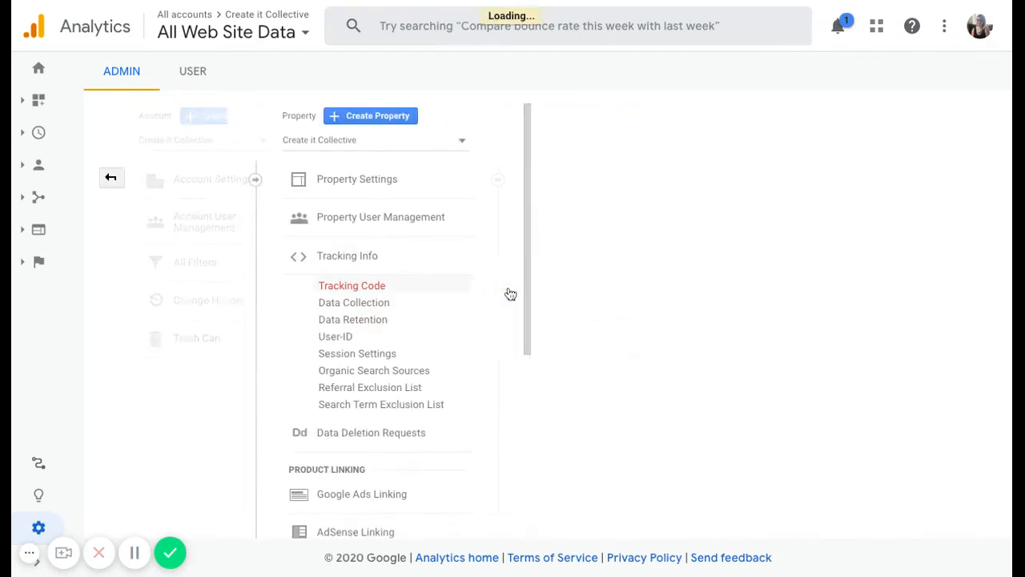
{"action": "left_click", "coordinate": [110, 177]}
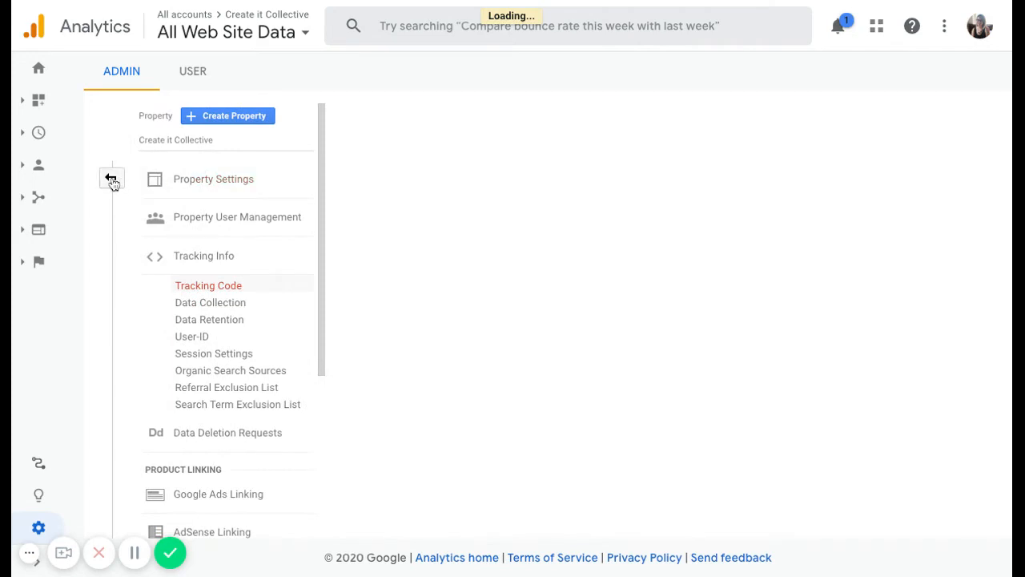
{"action": "left_click", "coordinate": [112, 177]}
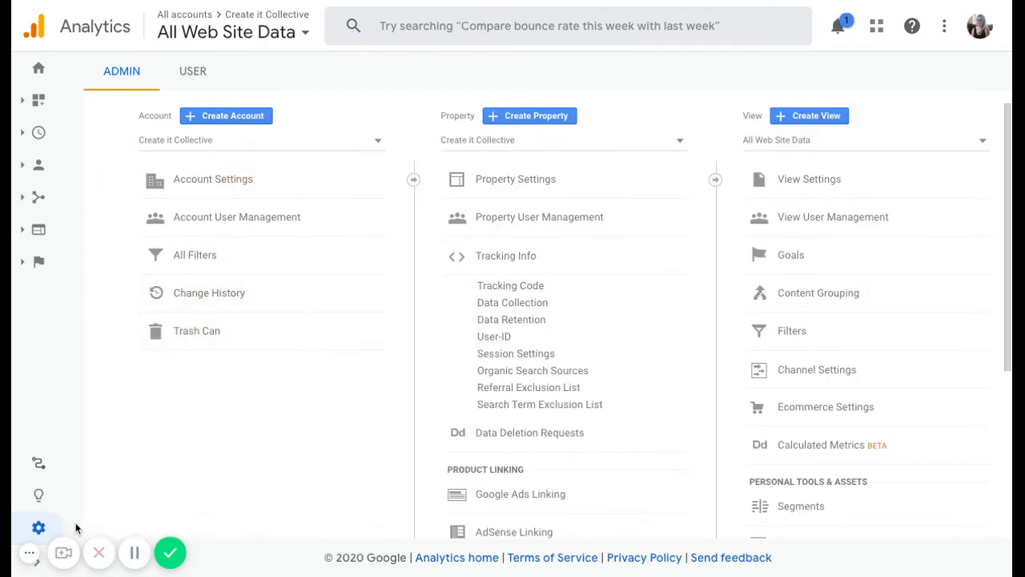
{"action": "mouse_move", "coordinate": [39, 68]}
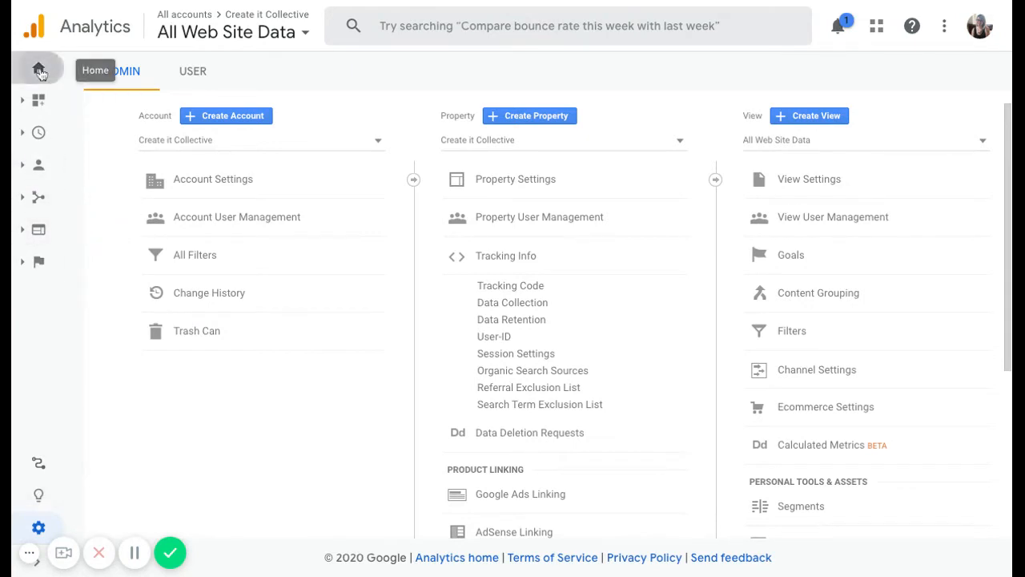
Step: Return to Home and scroll through the user, acquisition, device and retention cards
{"action": "left_click", "coordinate": [39, 69]}
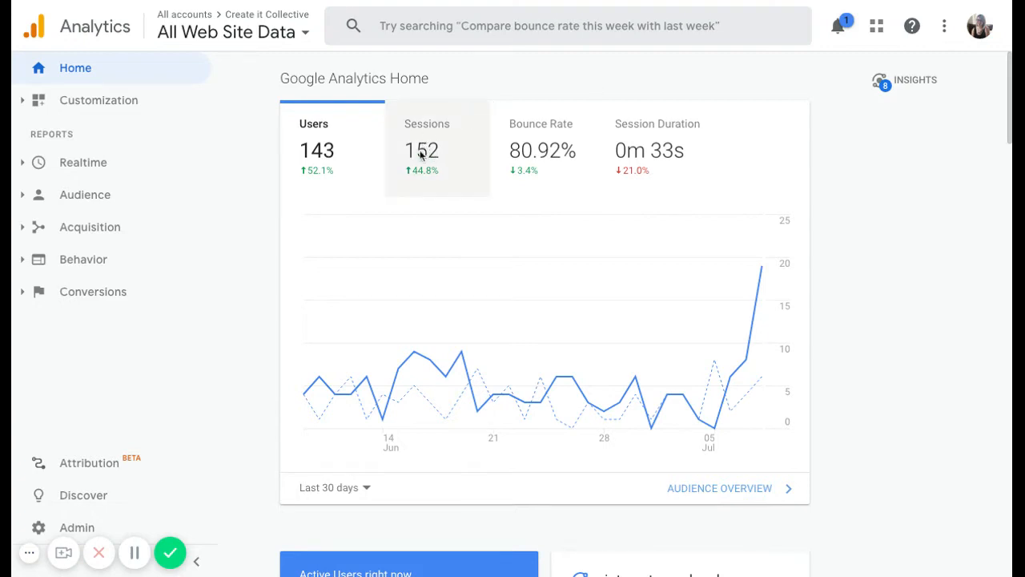
{"action": "mouse_move", "coordinate": [657, 173]}
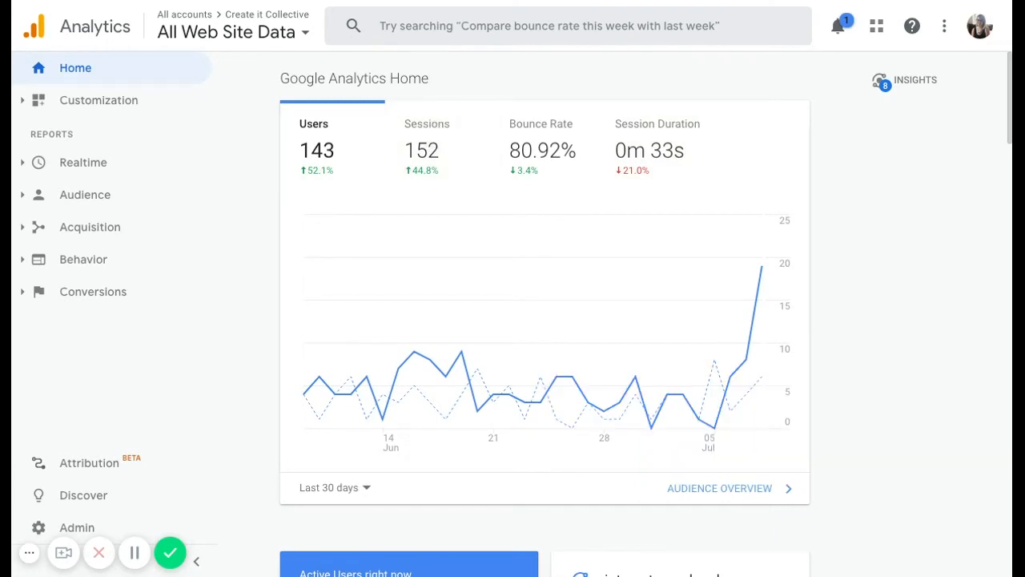
{"action": "mouse_move", "coordinate": [529, 132]}
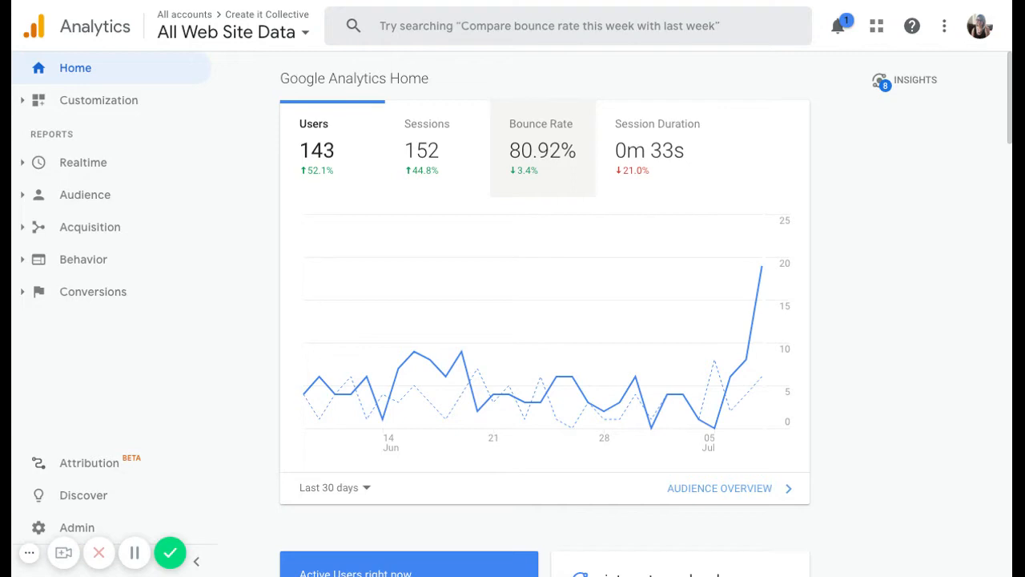
{"action": "mouse_move", "coordinate": [537, 157]}
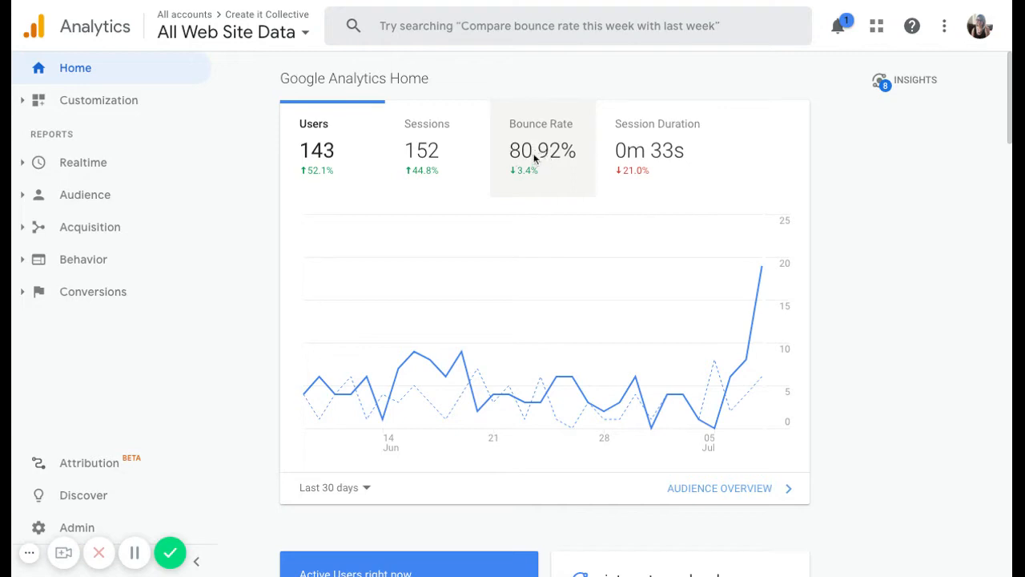
{"action": "mouse_move", "coordinate": [551, 141]}
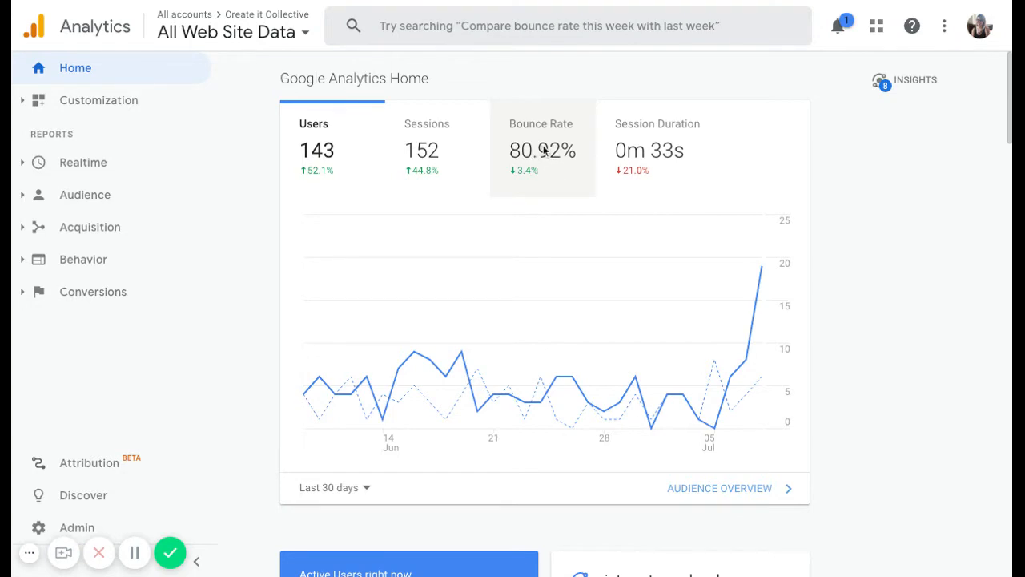
{"action": "mouse_move", "coordinate": [545, 151]}
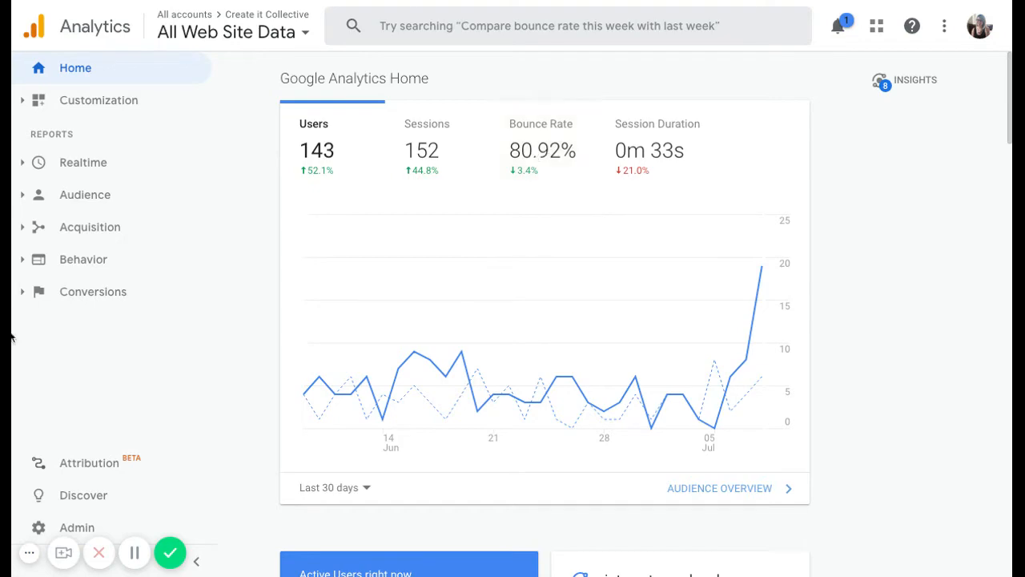
{"action": "mouse_move", "coordinate": [240, 312]}
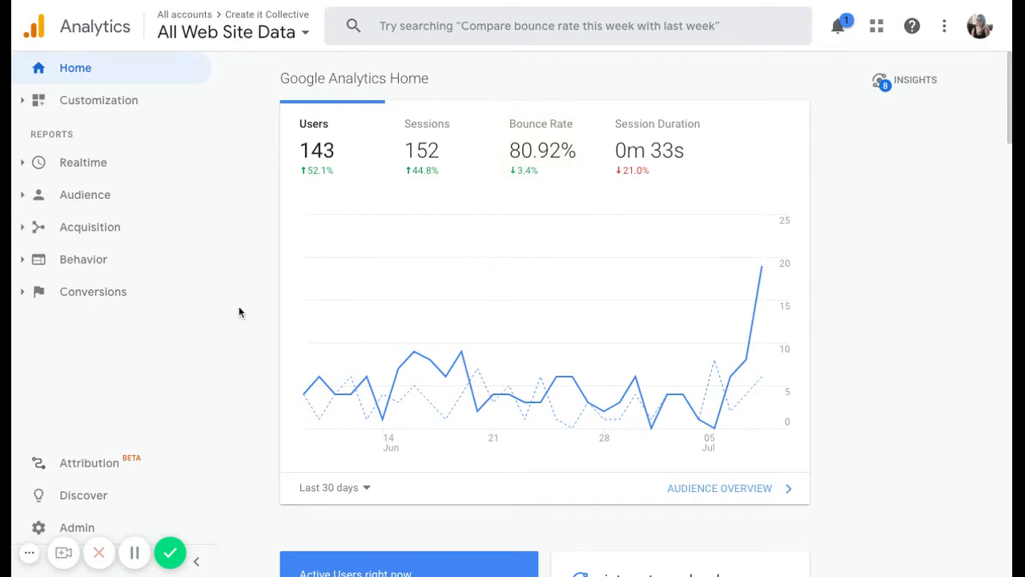
{"action": "scroll", "scroll_direction": "down", "scroll_amount": 3}
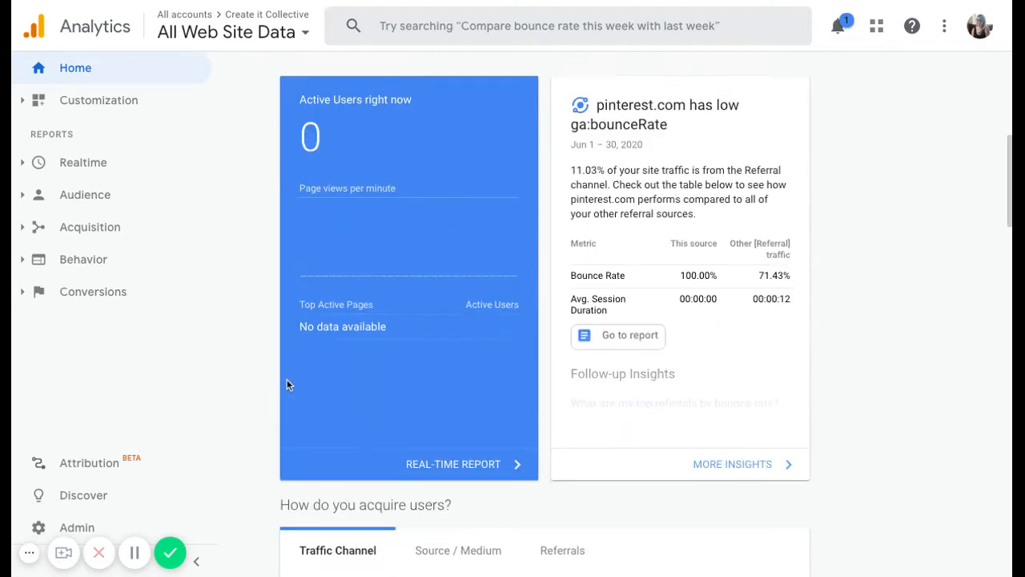
{"action": "scroll", "scroll_direction": "down", "scroll_amount": 3}
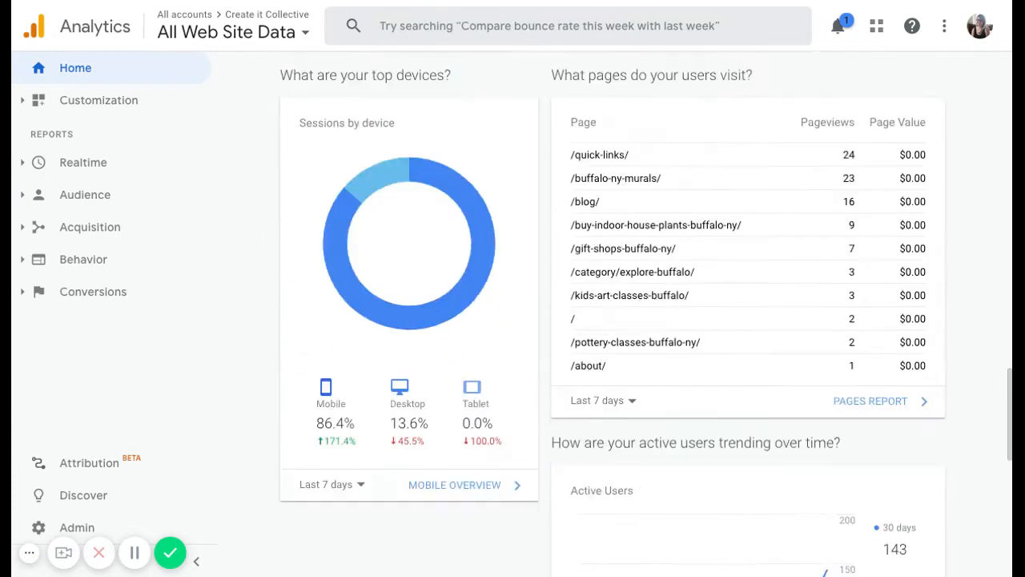
{"action": "scroll", "scroll_direction": "down", "scroll_amount": 3}
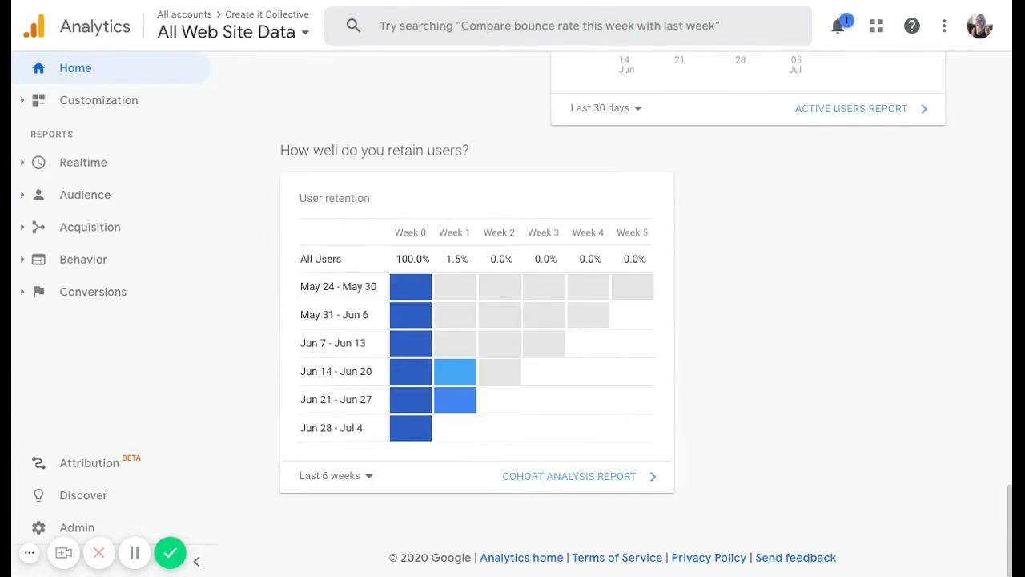
{"action": "scroll", "scroll_direction": "up", "scroll_amount": 3}
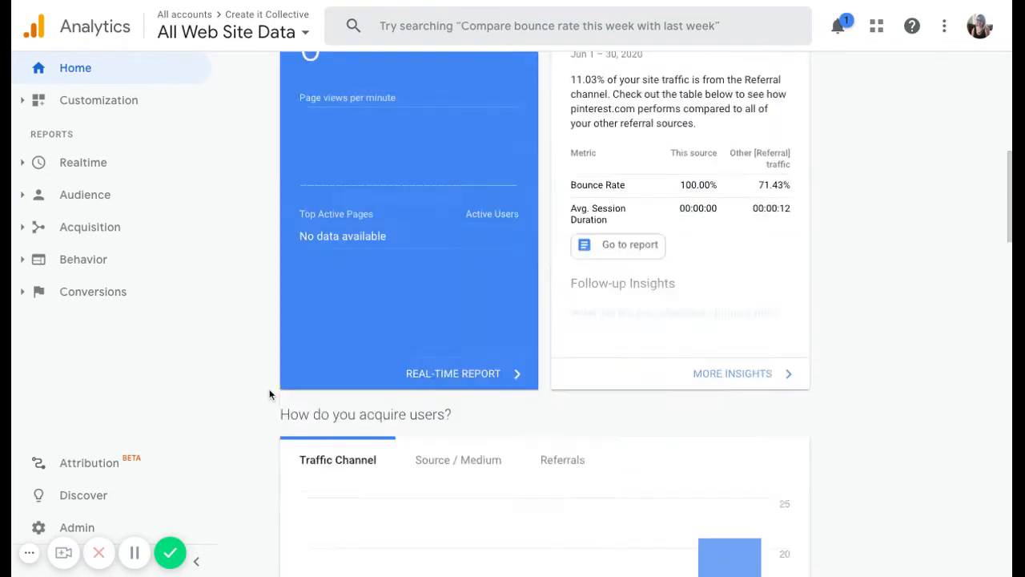
{"action": "scroll", "scroll_direction": "up", "scroll_amount": 3}
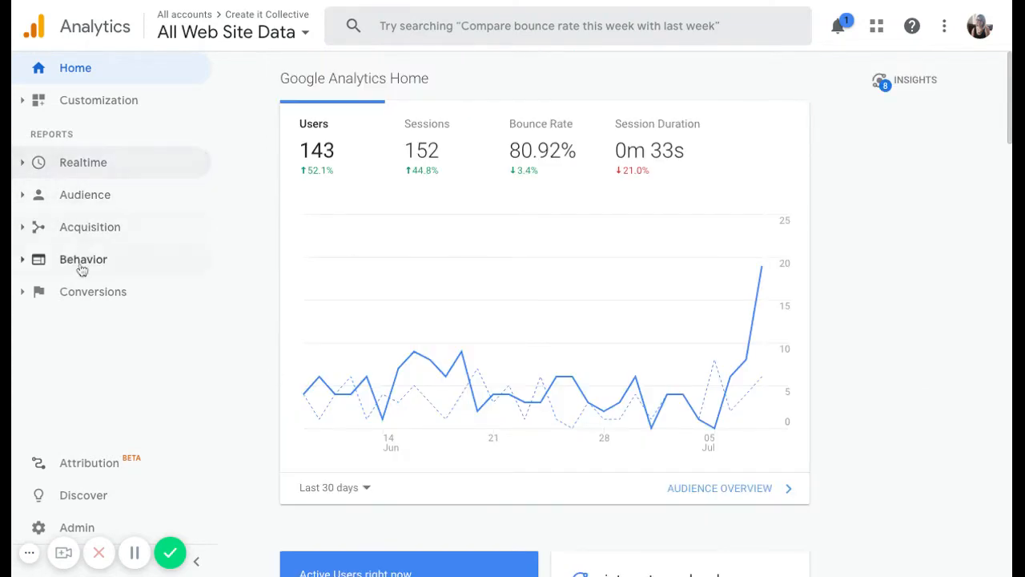
{"action": "mouse_move", "coordinate": [83, 163]}
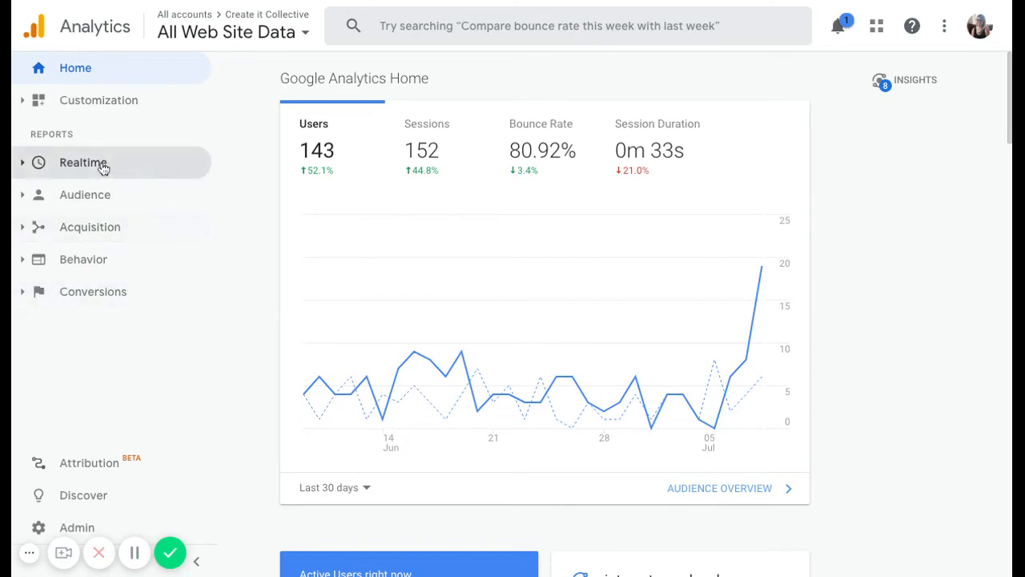
Step: Open Realtime > Overview, which shows zero active users
{"action": "left_click", "coordinate": [83, 162]}
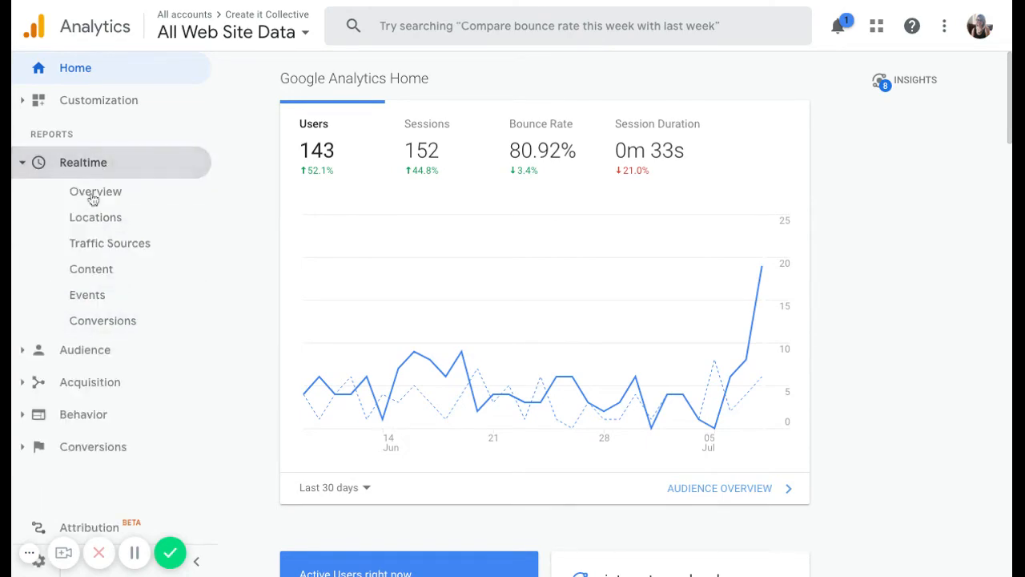
{"action": "left_click", "coordinate": [95, 190]}
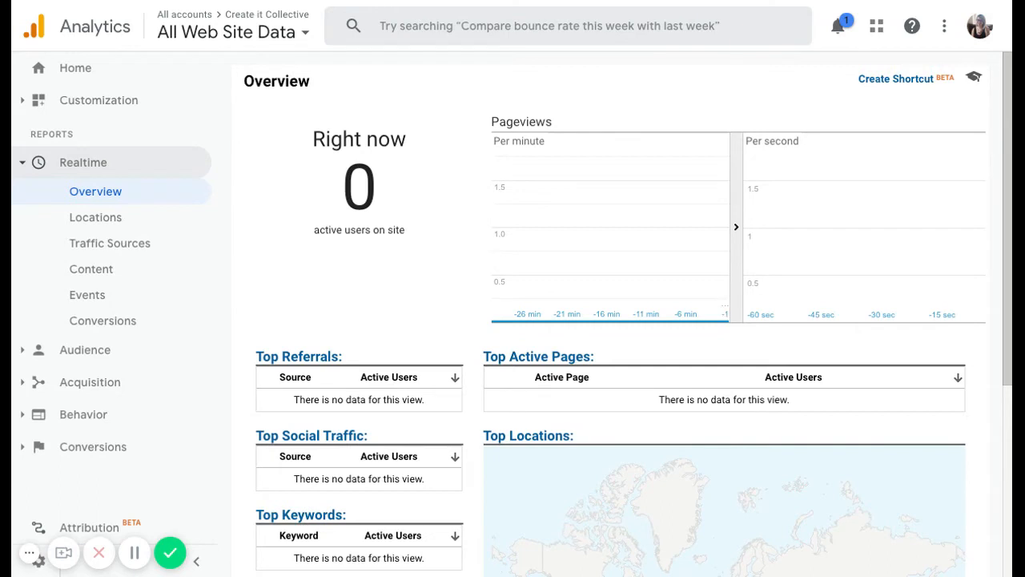
{"action": "mouse_move", "coordinate": [110, 242]}
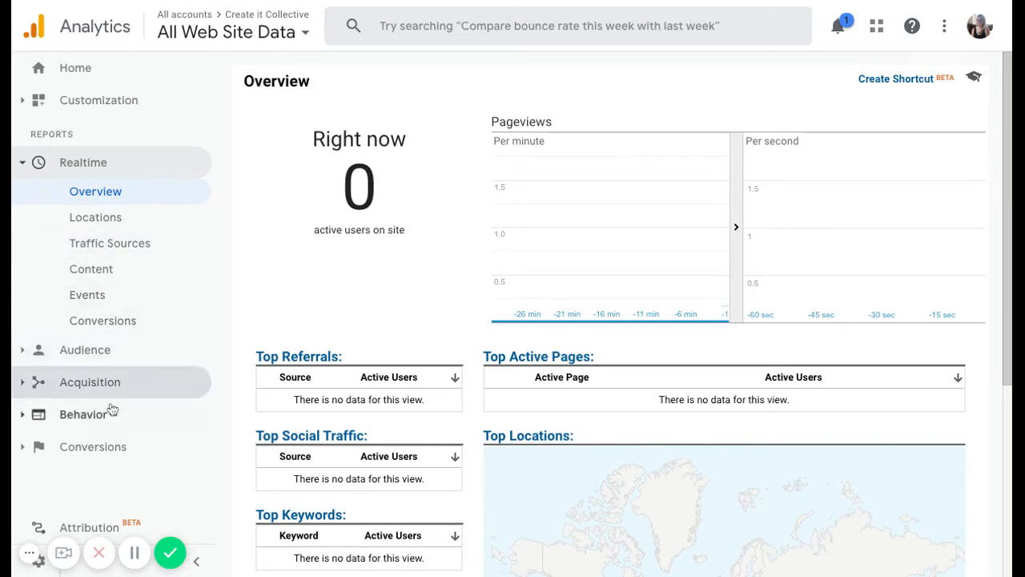
{"action": "mouse_move", "coordinate": [112, 446]}
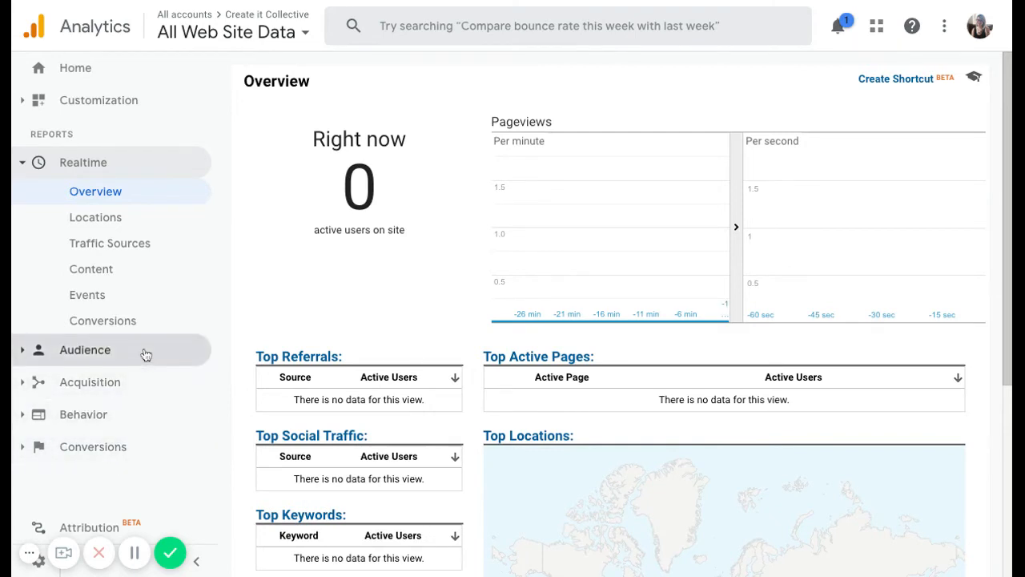
{"action": "left_click", "coordinate": [85, 349]}
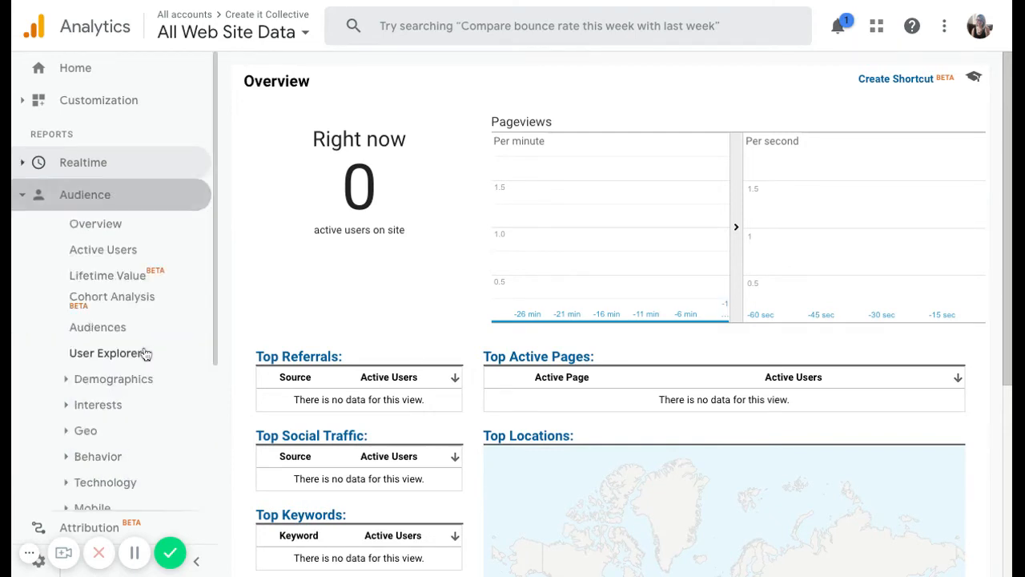
{"action": "left_click", "coordinate": [95, 223]}
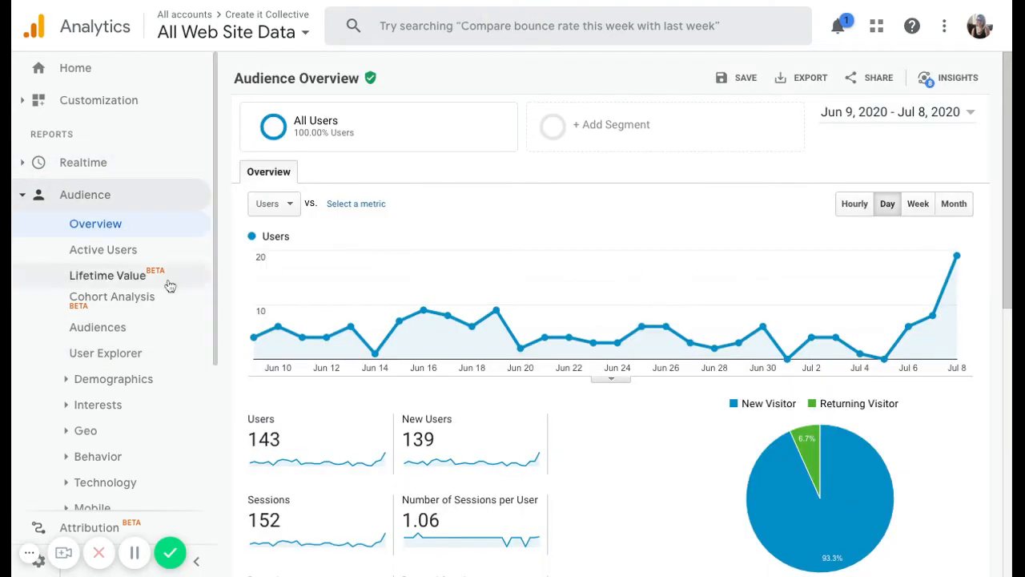
{"action": "mouse_move", "coordinate": [12, 341]}
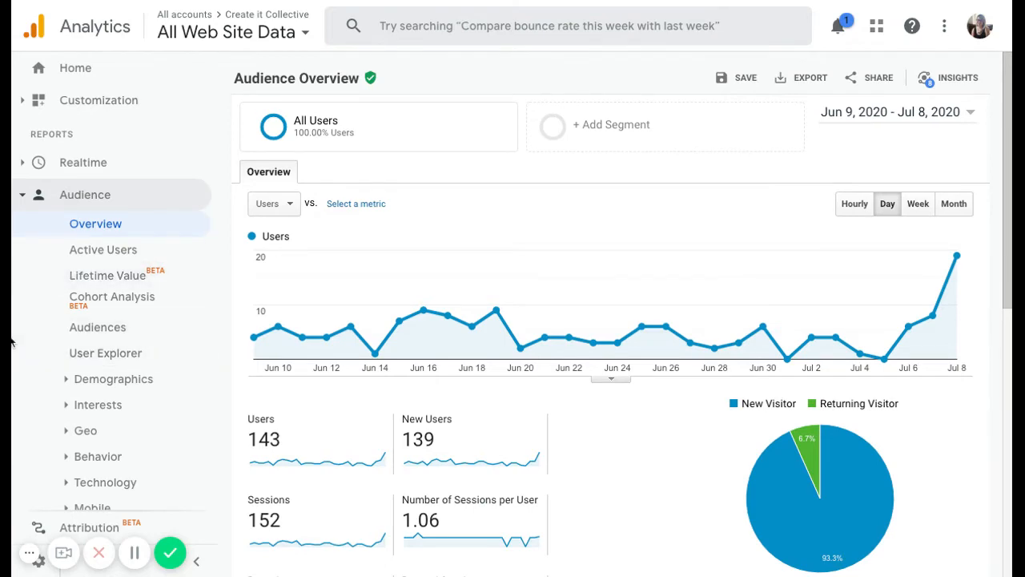
{"action": "scroll", "scroll_direction": "down", "scroll_amount": 3}
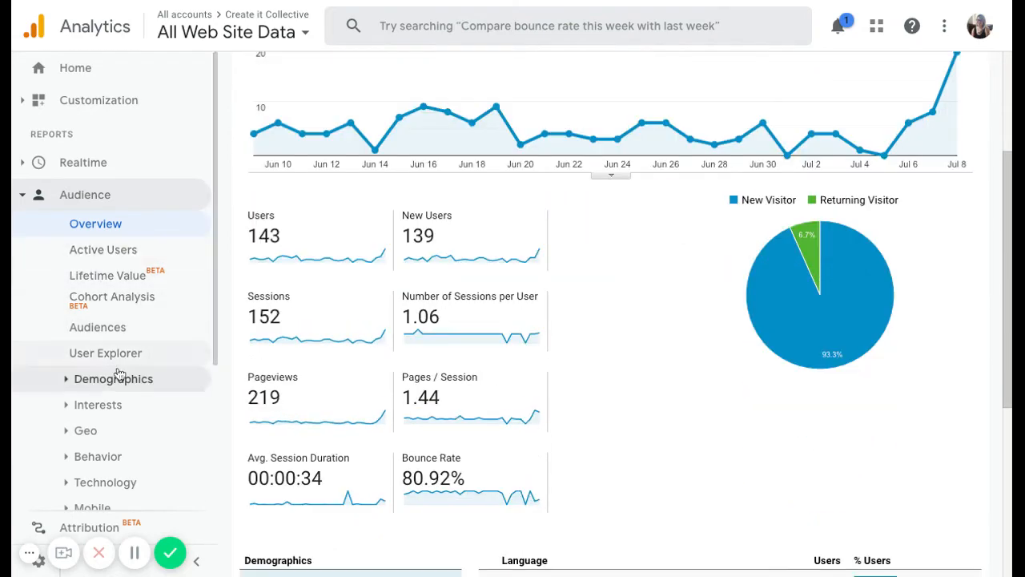
{"action": "scroll", "scroll_direction": "down", "scroll_amount": 3}
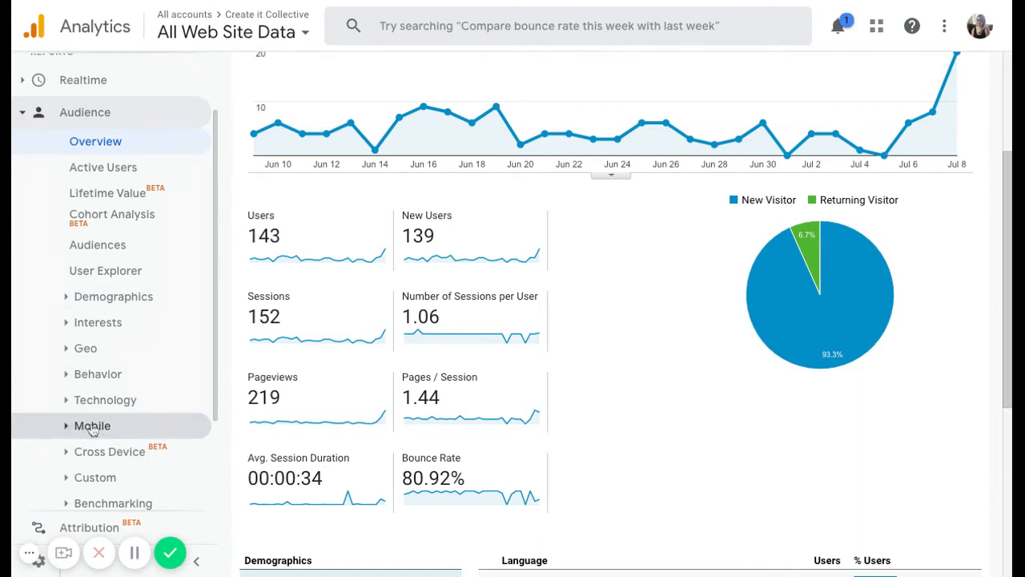
{"action": "mouse_move", "coordinate": [113, 296]}
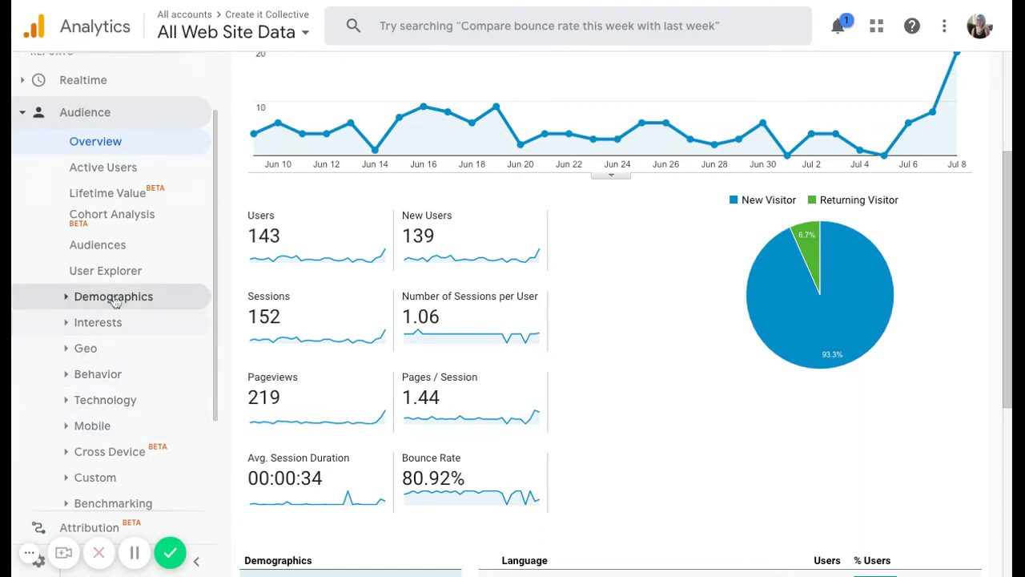
{"action": "scroll", "scroll_direction": "up", "scroll_amount": 3}
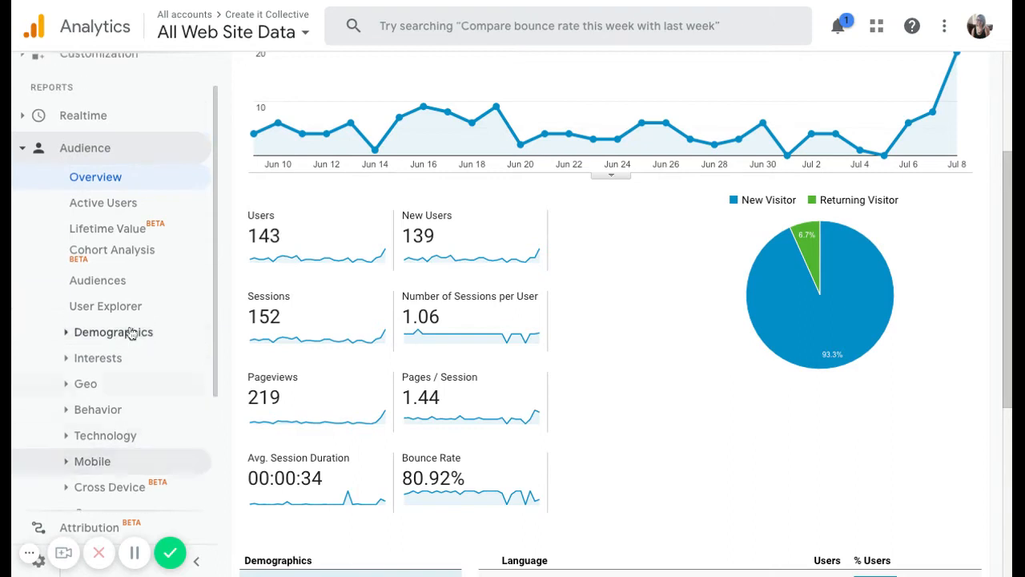
{"action": "mouse_move", "coordinate": [953, 325]}
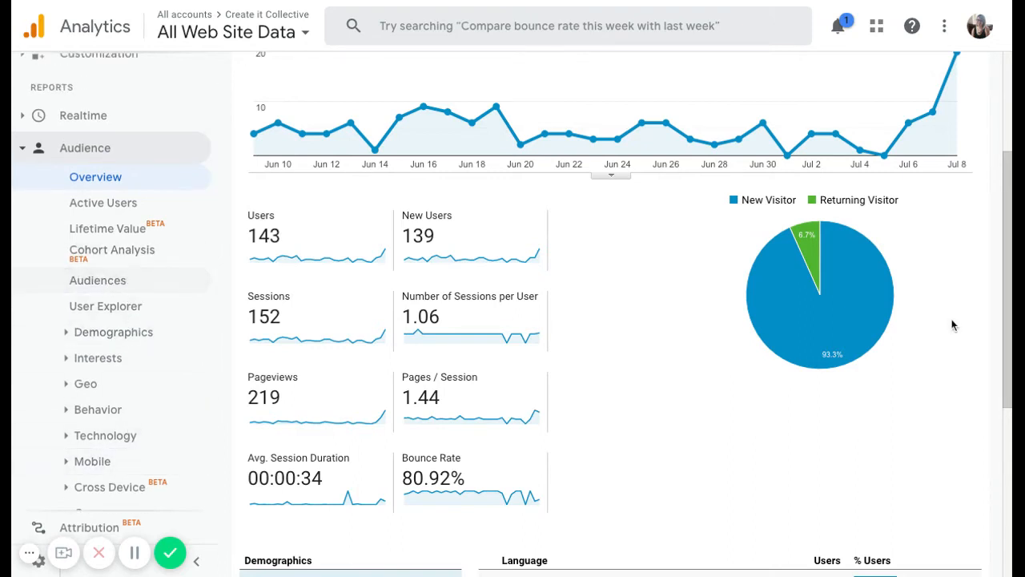
{"action": "mouse_move", "coordinate": [741, 211]}
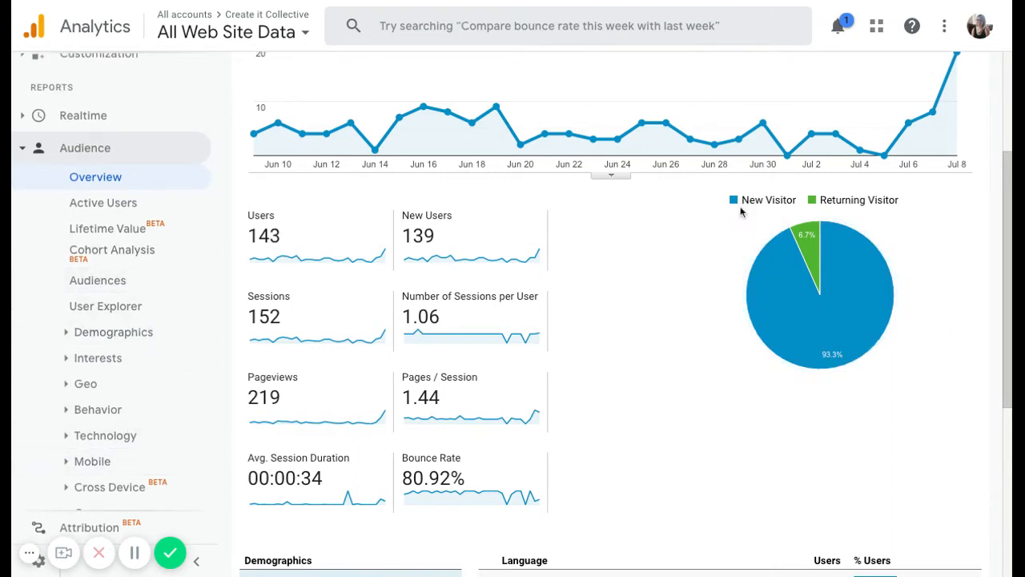
{"action": "mouse_move", "coordinate": [812, 235]}
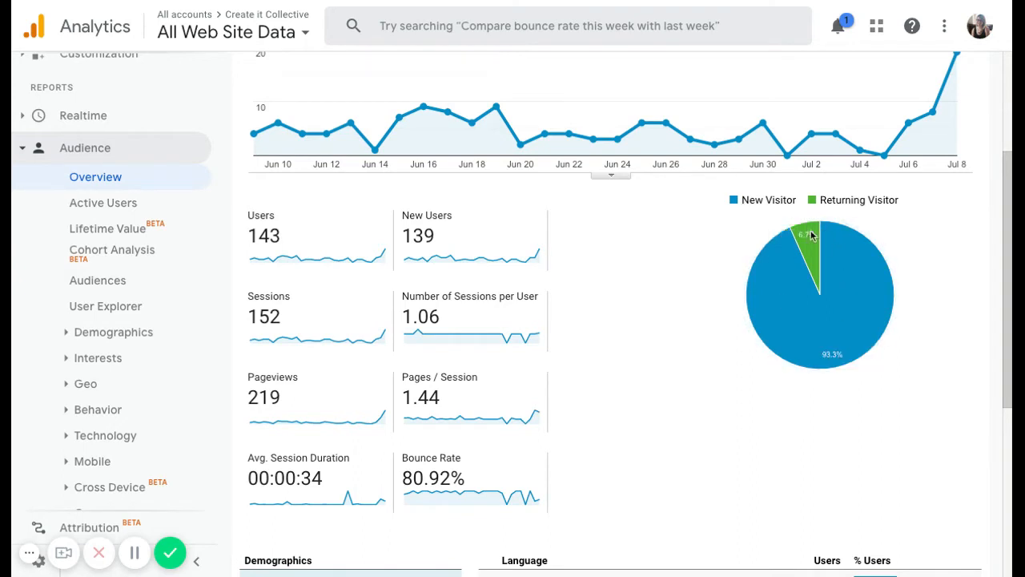
{"action": "mouse_move", "coordinate": [821, 316]}
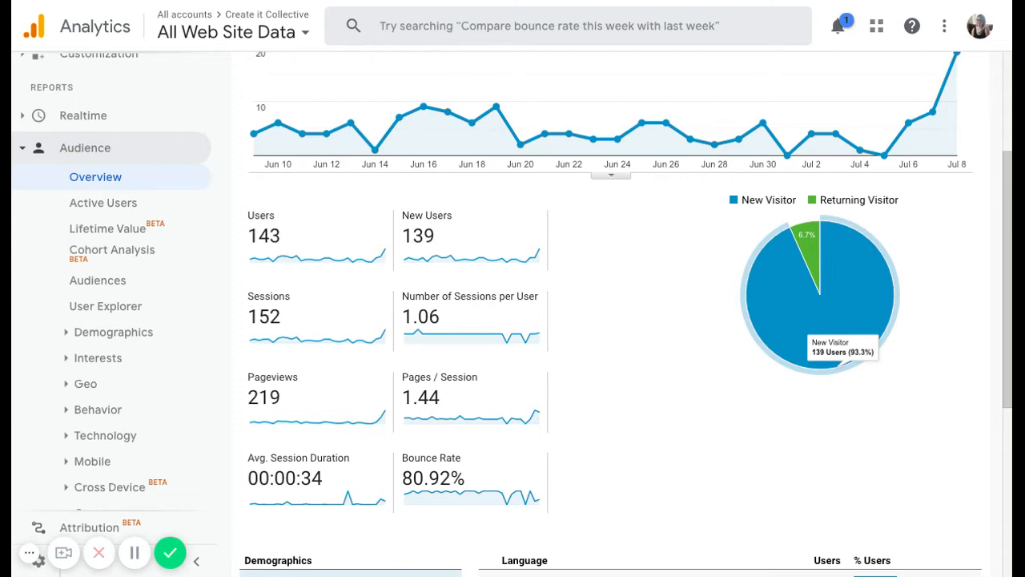
{"action": "mouse_move", "coordinate": [675, 370]}
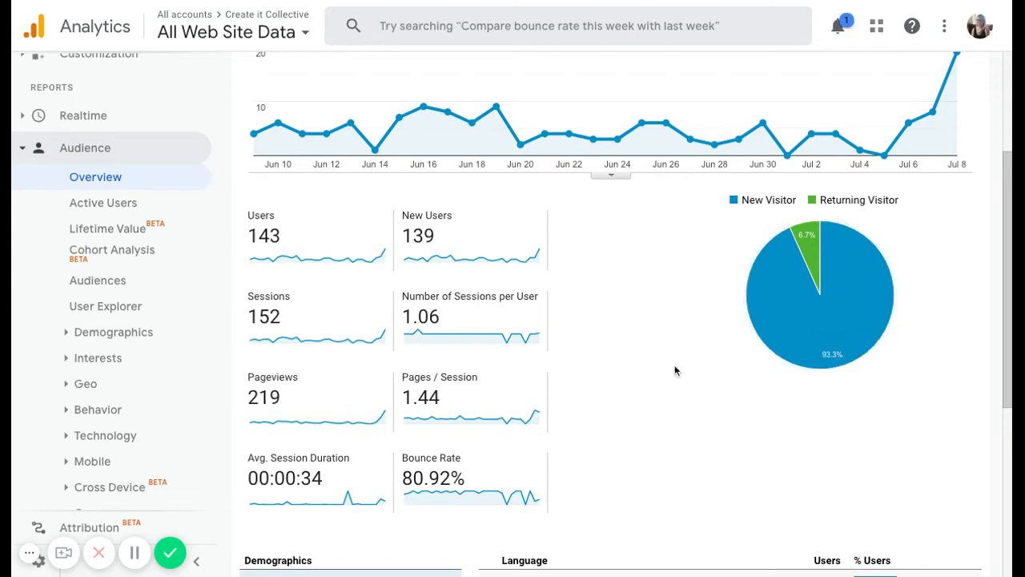
{"action": "mouse_move", "coordinate": [693, 366]}
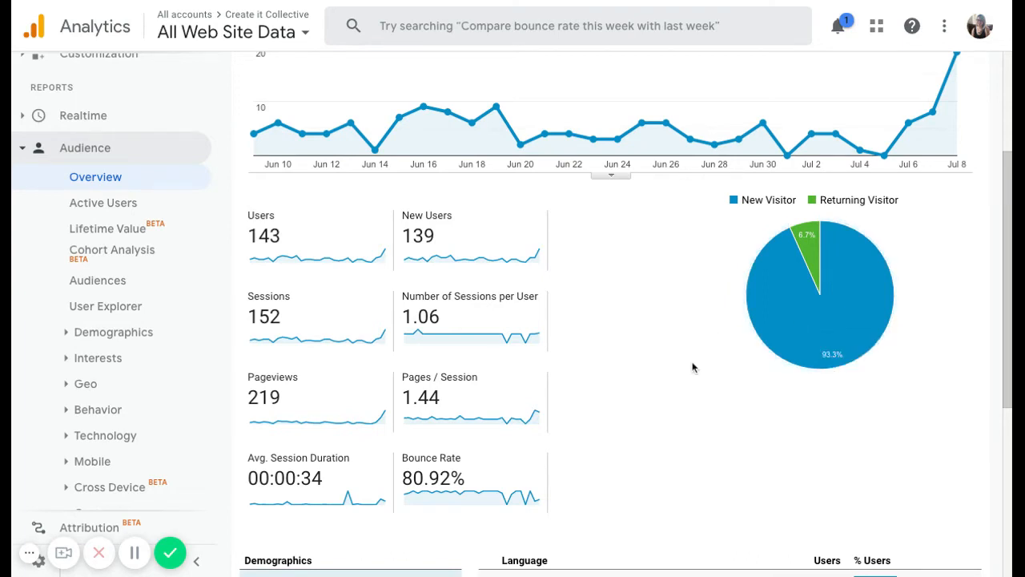
{"action": "mouse_move", "coordinate": [234, 262]}
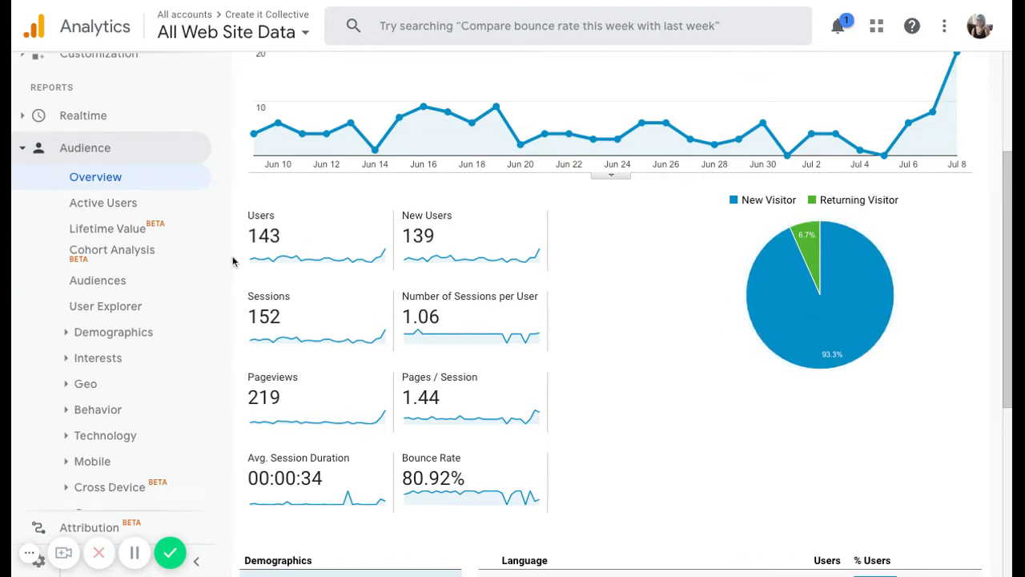
Step: Switch from Audience to Acquisition > Overview and scroll to the channel table
{"action": "left_click", "coordinate": [85, 147]}
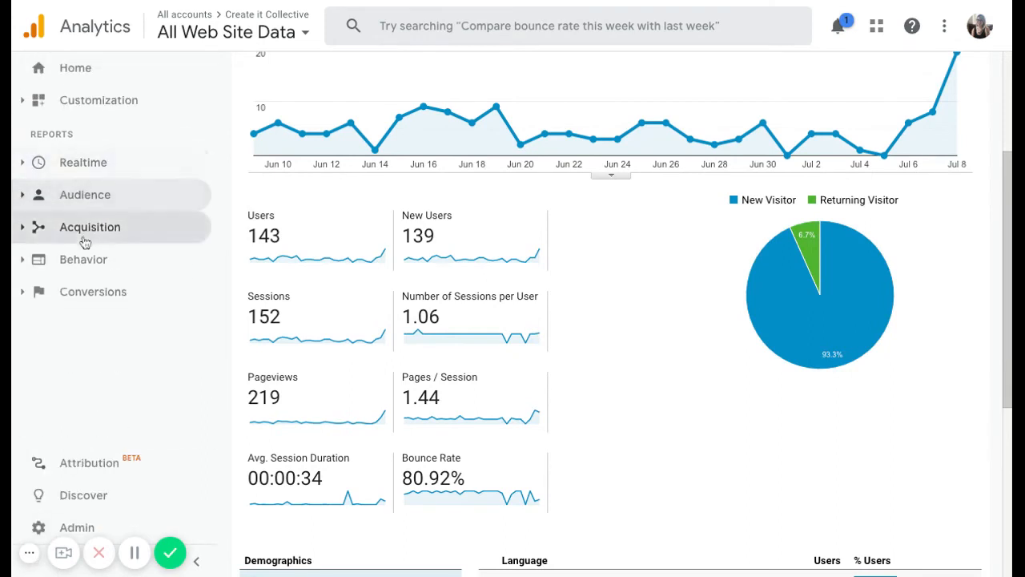
{"action": "mouse_move", "coordinate": [95, 234]}
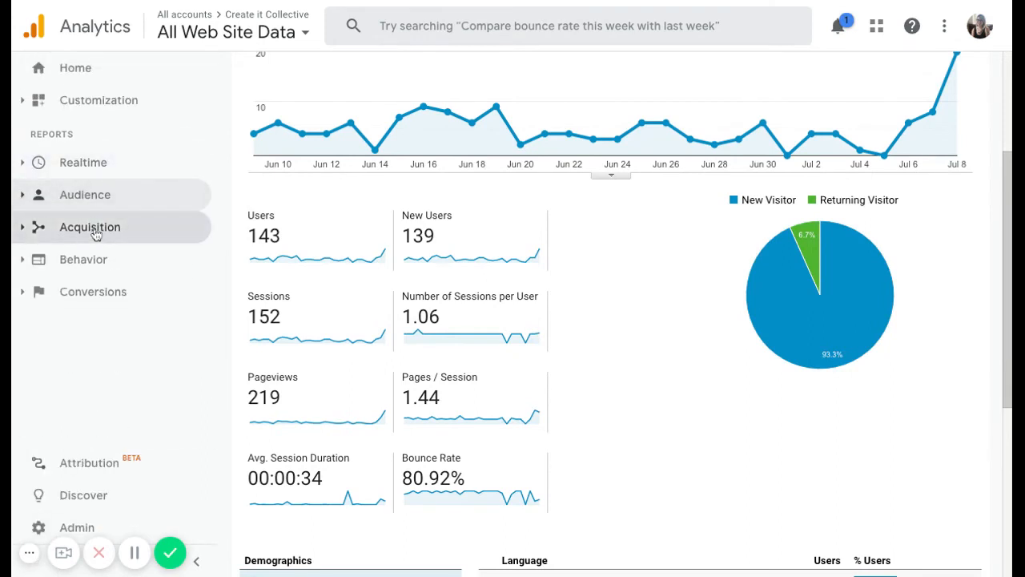
{"action": "mouse_move", "coordinate": [92, 291]}
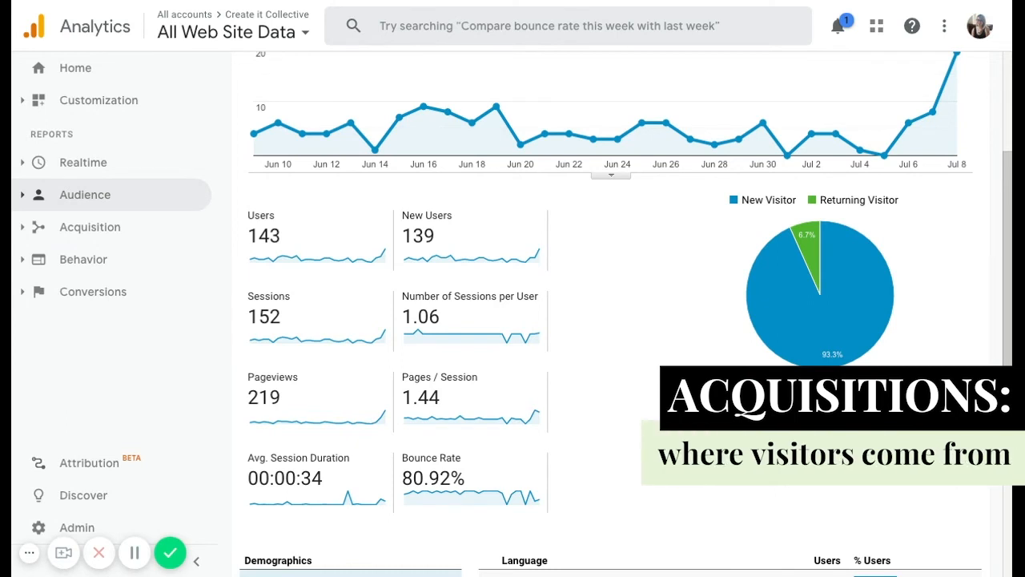
{"action": "left_click", "coordinate": [90, 226]}
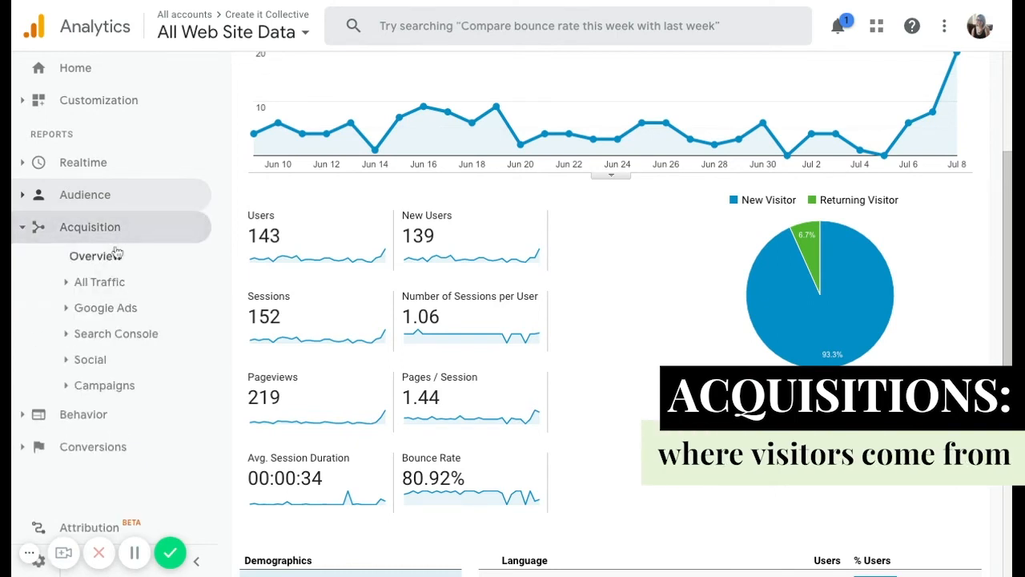
{"action": "left_click", "coordinate": [94, 255]}
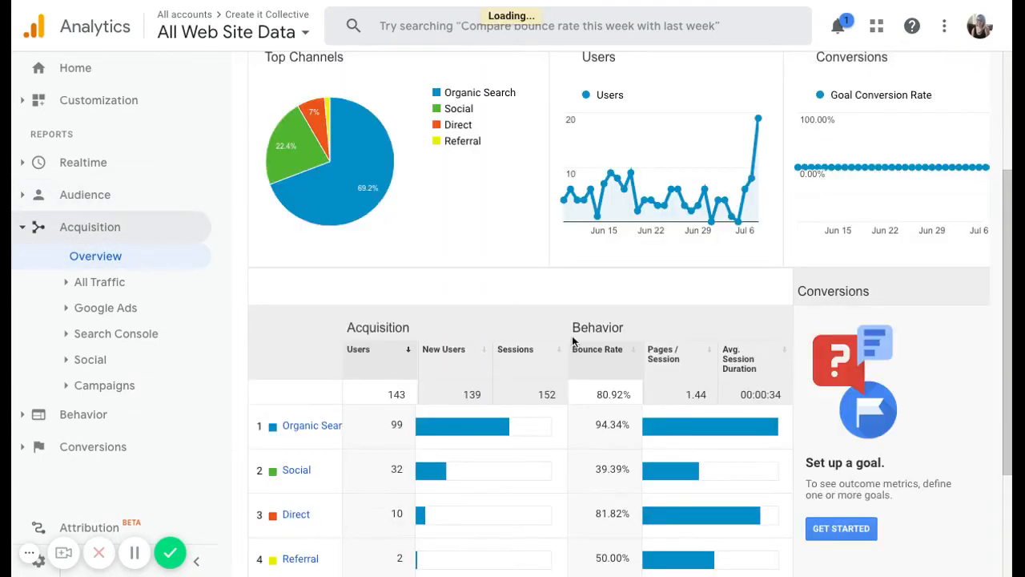
{"action": "scroll", "scroll_direction": "down", "scroll_amount": 3}
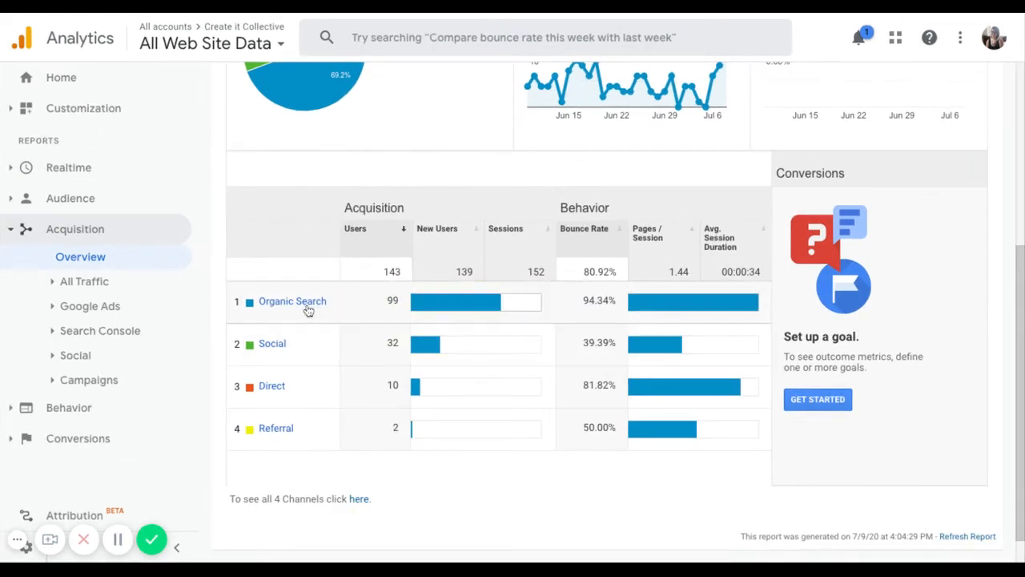
{"action": "mouse_move", "coordinate": [278, 352]}
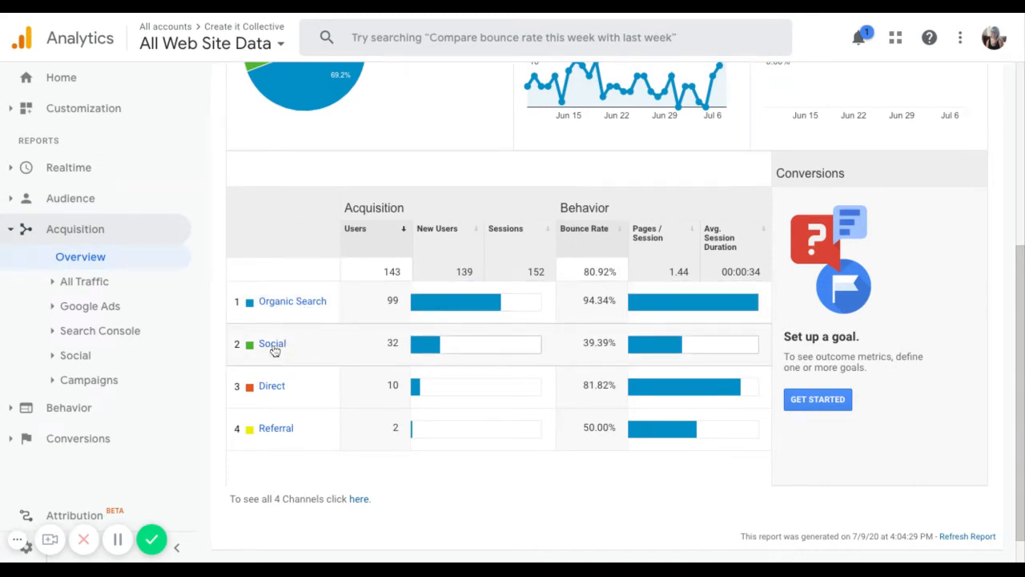
Step: Drill into the Social channel breakdown, where Instagram leads with 21 users
{"action": "left_click", "coordinate": [84, 282]}
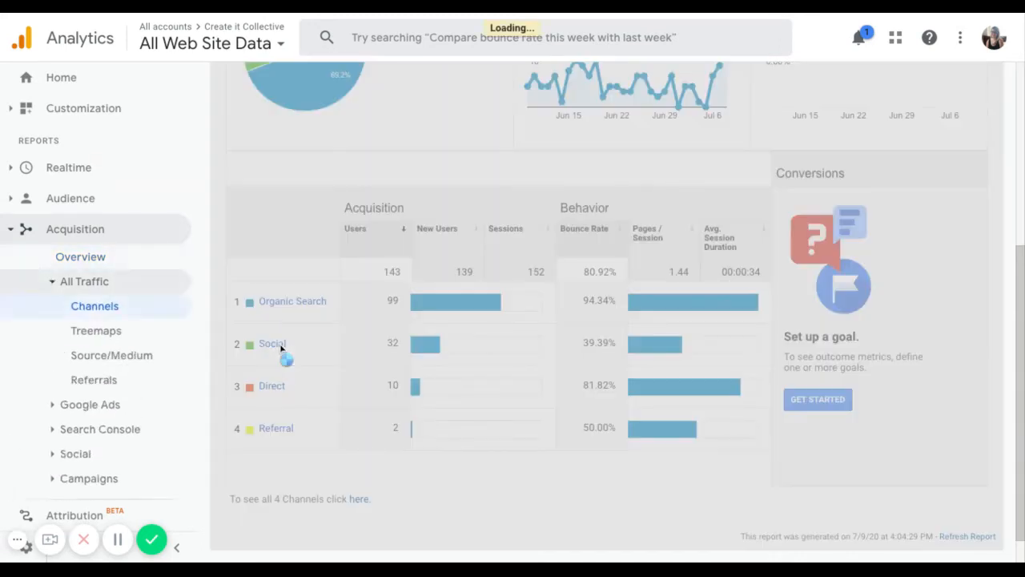
{"action": "left_click", "coordinate": [273, 344]}
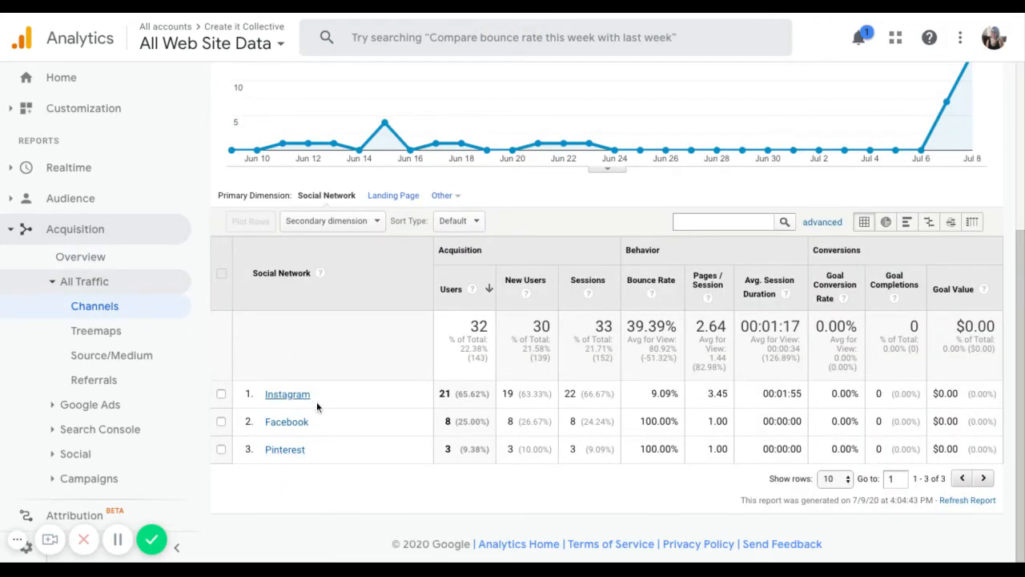
{"action": "scroll", "scroll_direction": "up", "scroll_amount": 3}
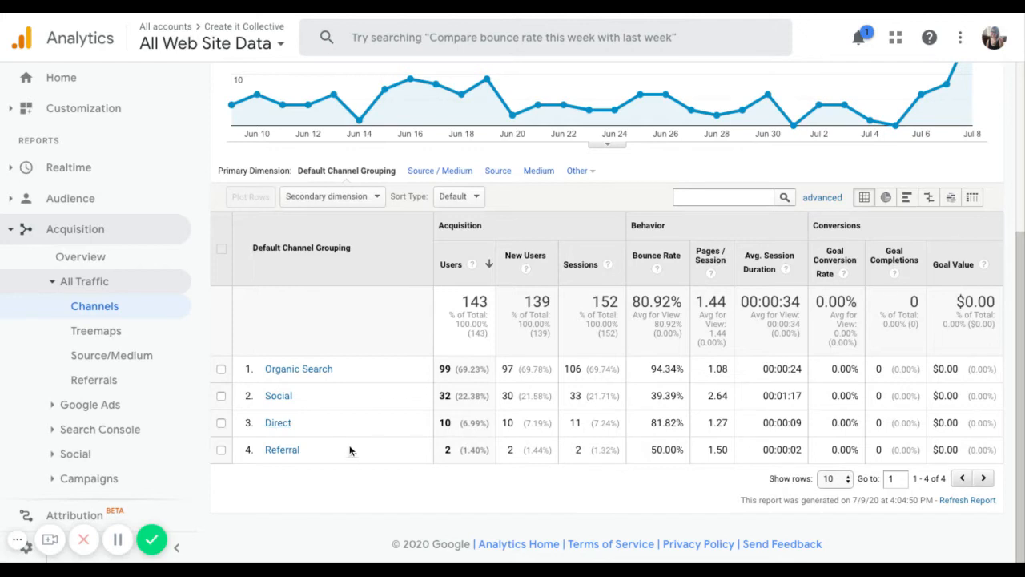
{"action": "mouse_move", "coordinate": [310, 428]}
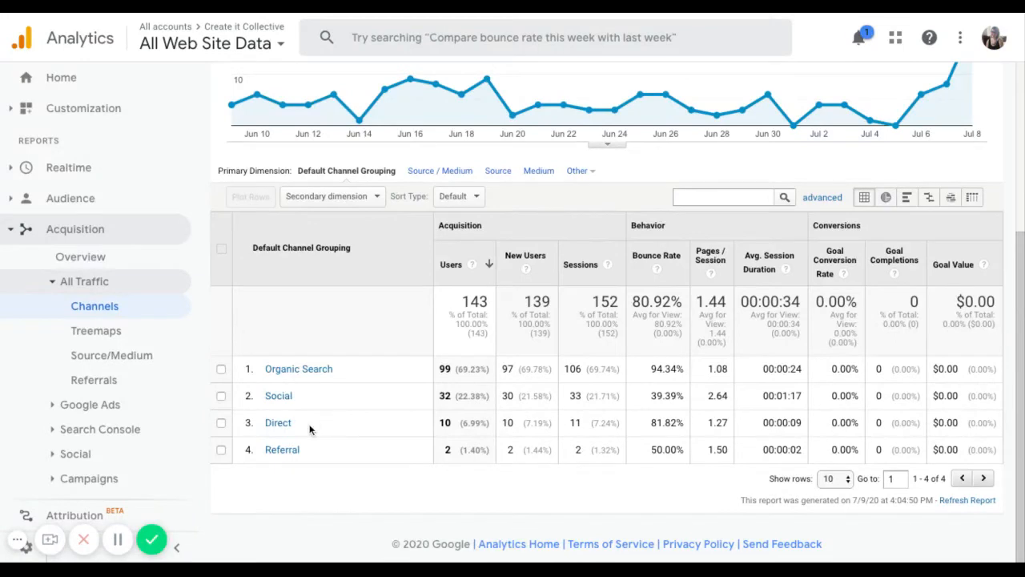
{"action": "mouse_move", "coordinate": [300, 426]}
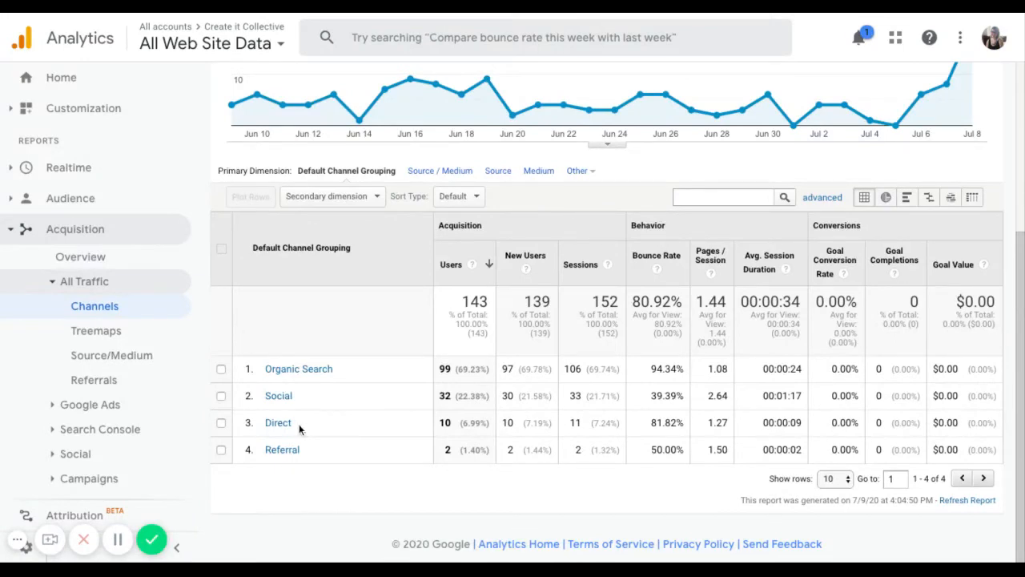
{"action": "mouse_move", "coordinate": [331, 453]}
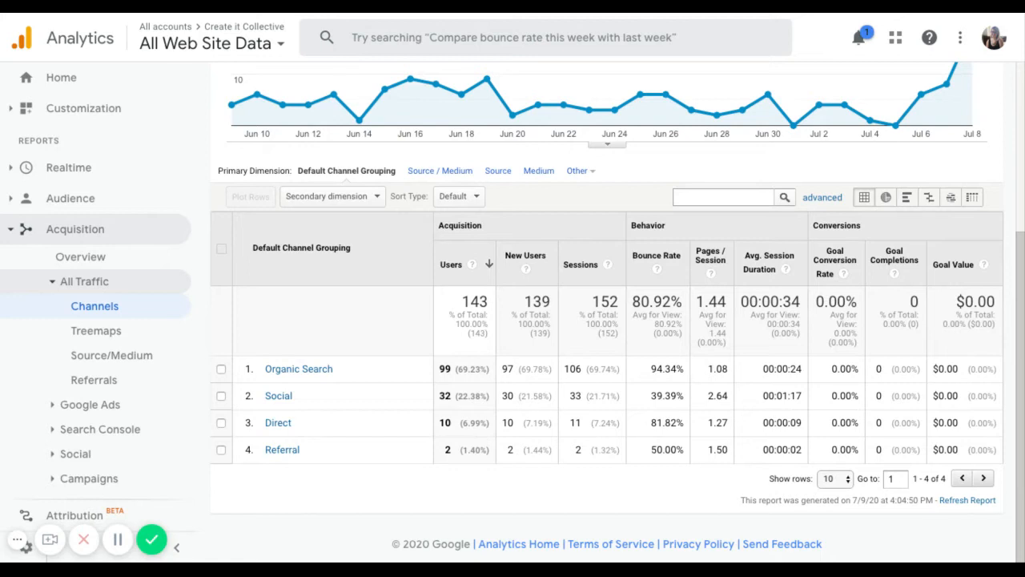
{"action": "mouse_move", "coordinate": [282, 449]}
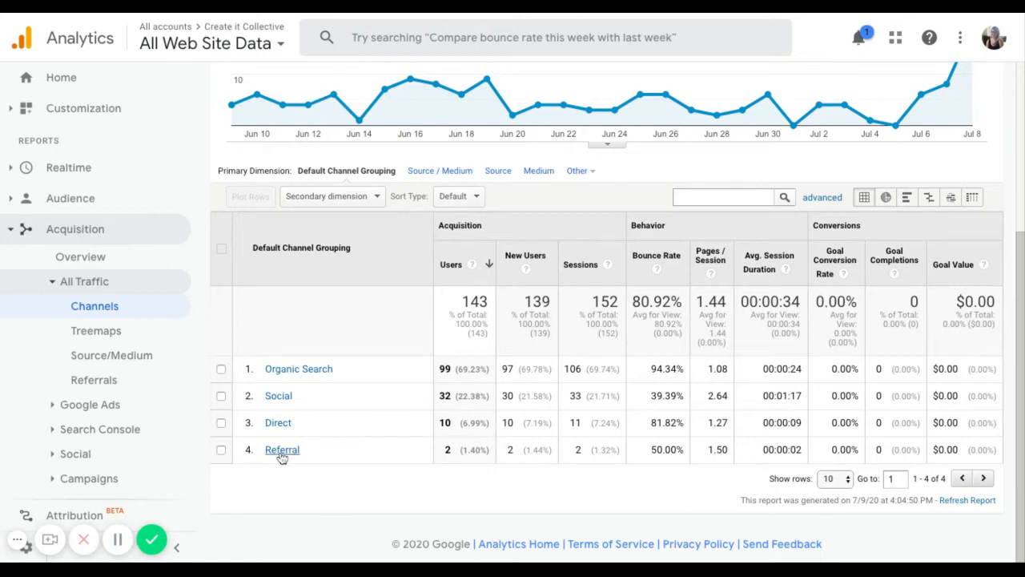
{"action": "left_click", "coordinate": [282, 450]}
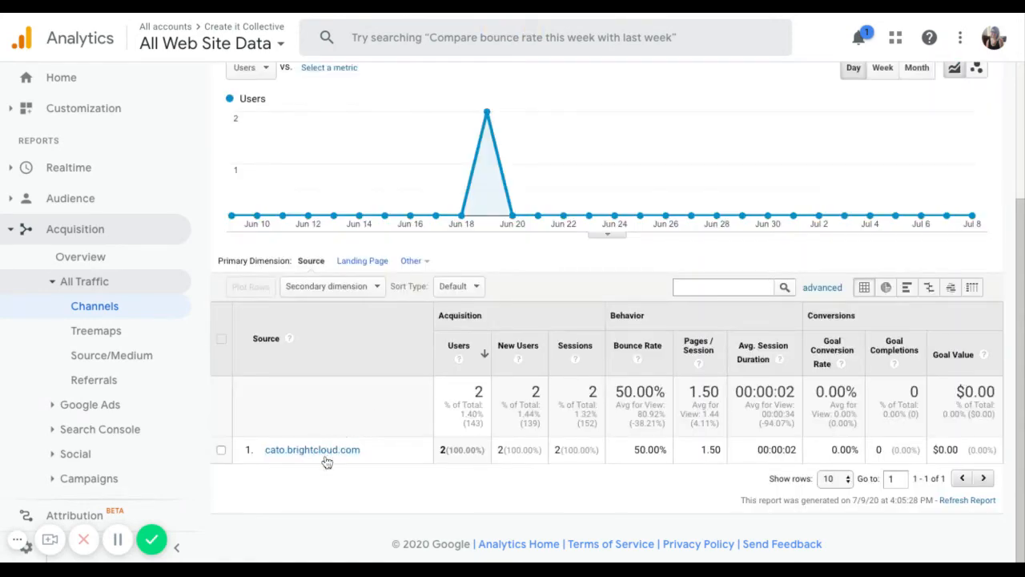
{"action": "scroll", "scroll_direction": "up", "scroll_amount": 3}
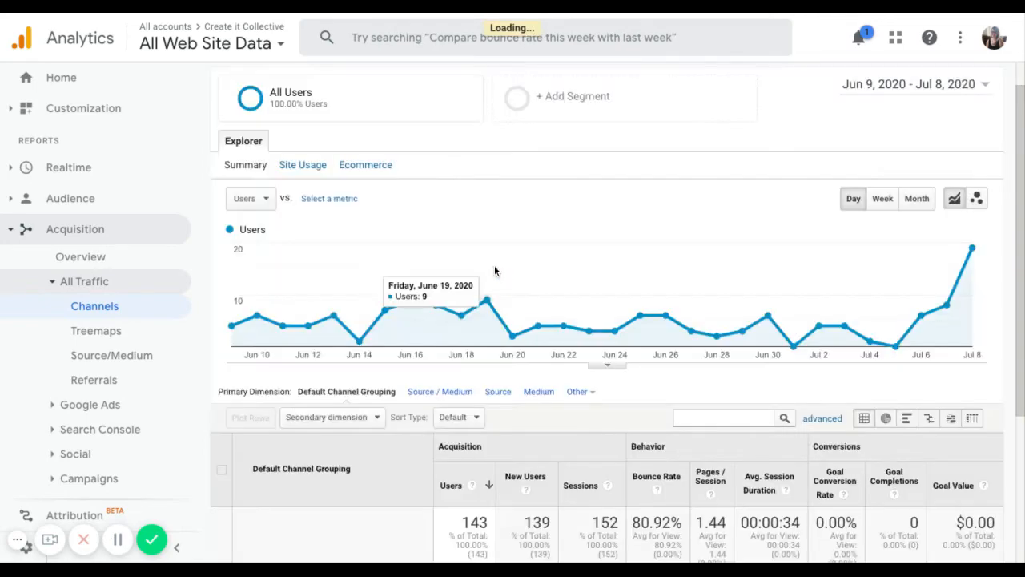
{"action": "scroll", "scroll_direction": "down", "scroll_amount": 3}
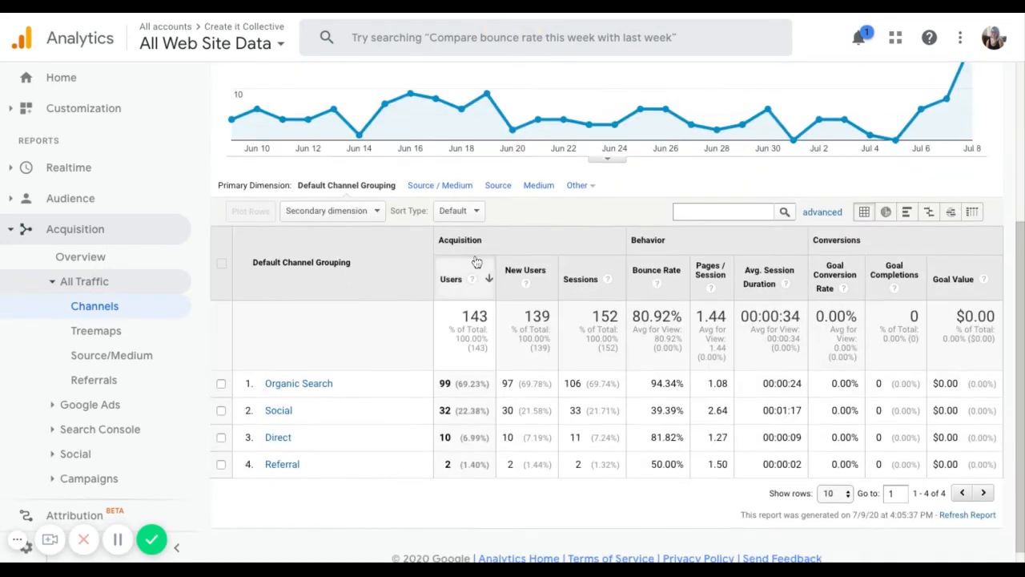
{"action": "mouse_move", "coordinate": [271, 366]}
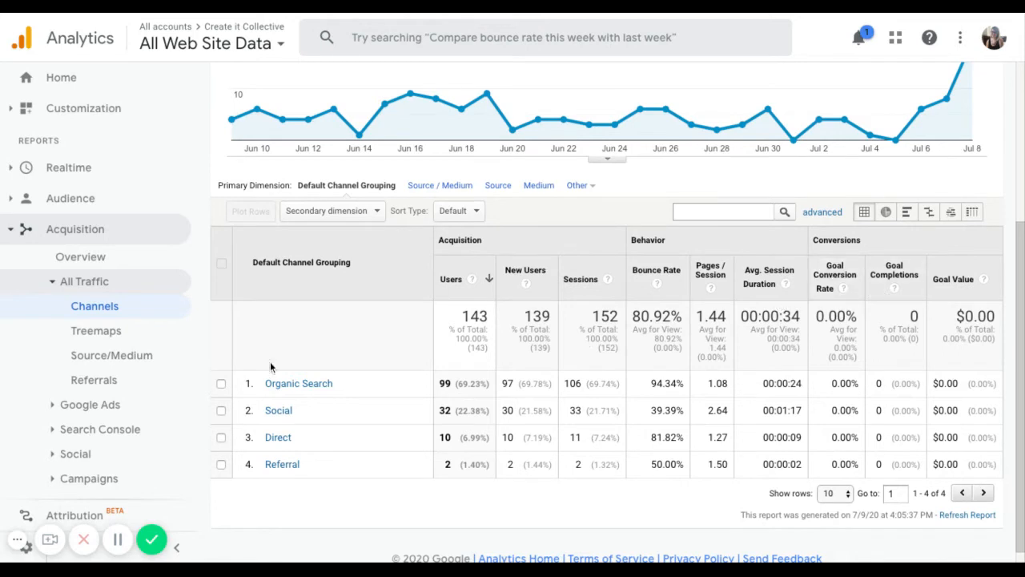
{"action": "mouse_move", "coordinate": [361, 477]}
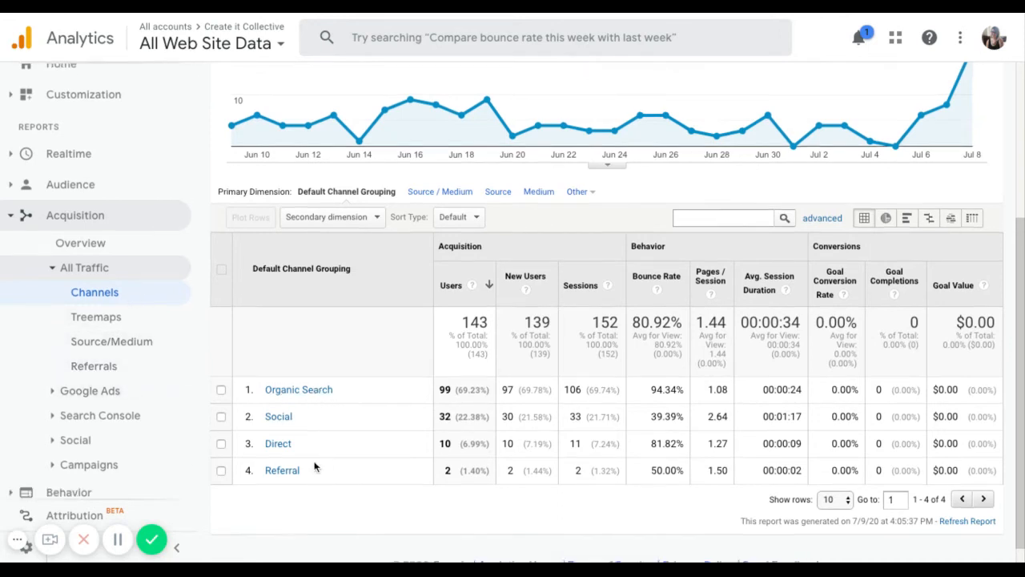
{"action": "scroll", "scroll_direction": "up", "scroll_amount": 3}
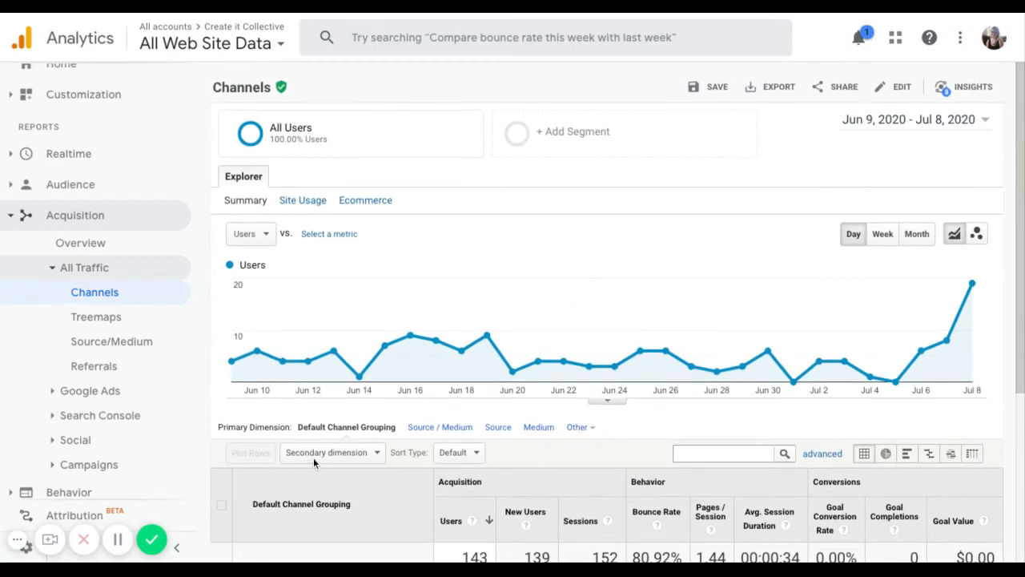
{"action": "mouse_move", "coordinate": [977, 169]}
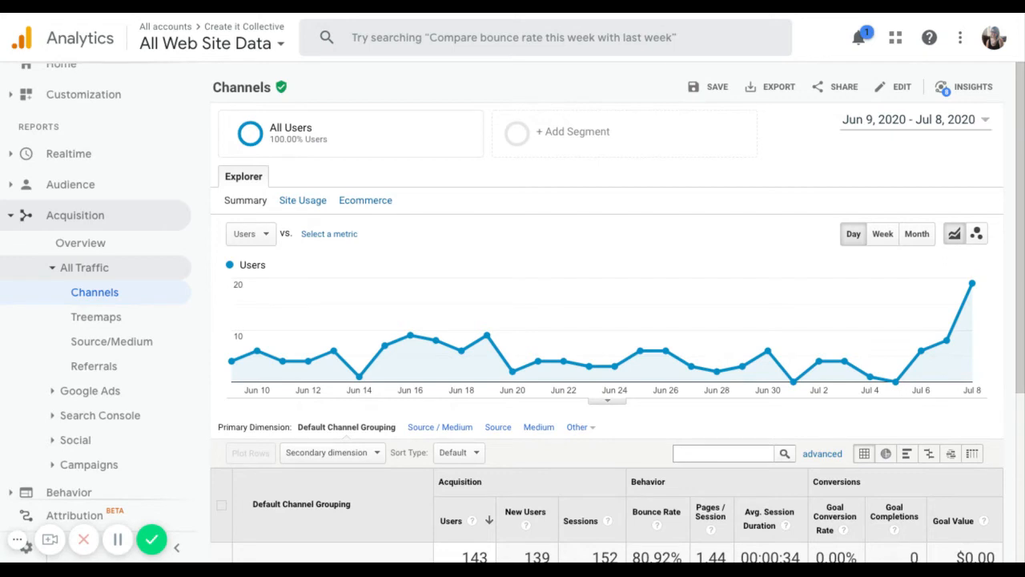
Step: Try a June 2020 date range with period comparison, then expand the Behavior reports
{"action": "left_click", "coordinate": [908, 119]}
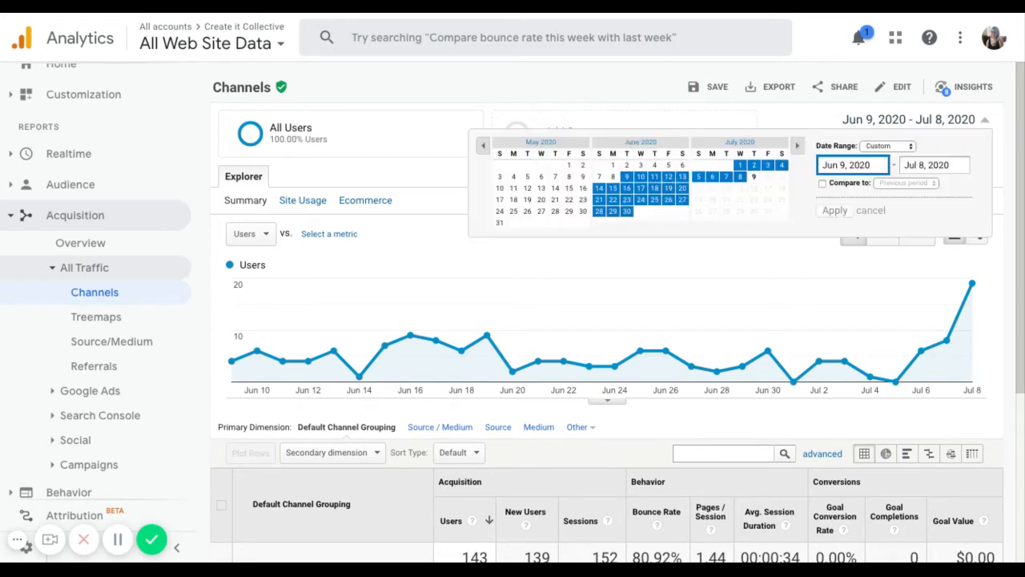
{"action": "mouse_move", "coordinate": [608, 177]}
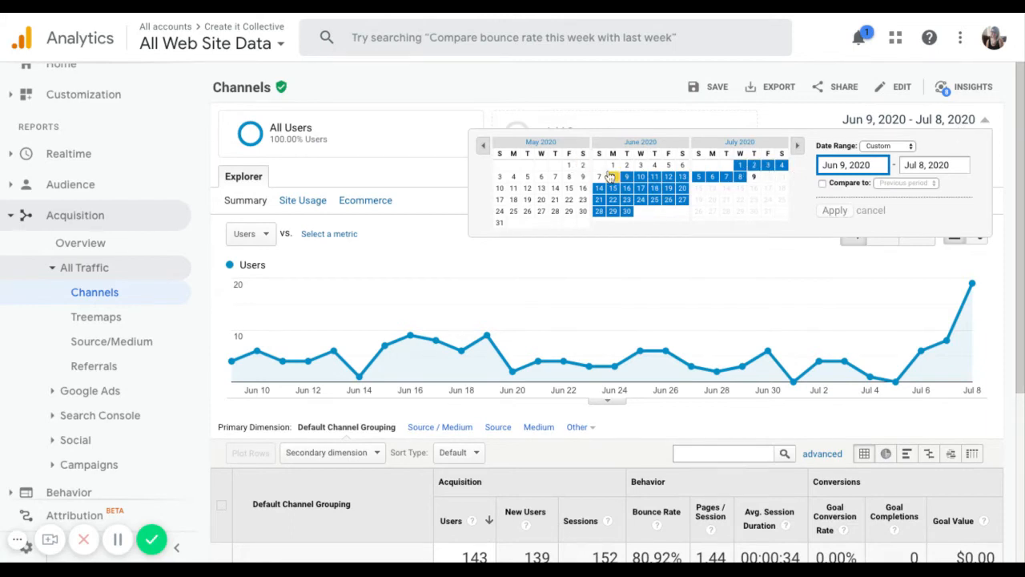
{"action": "left_click", "coordinate": [626, 211]}
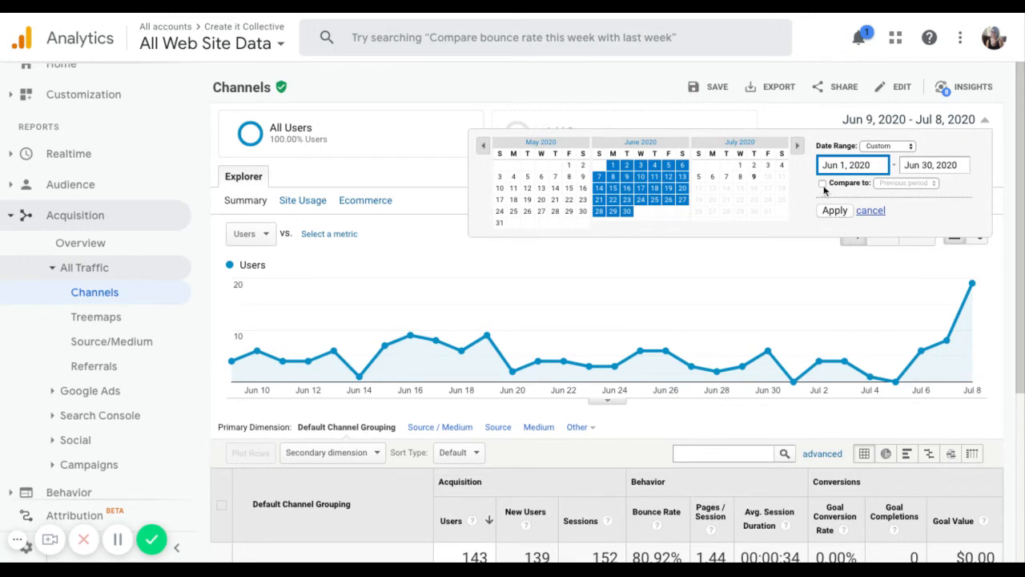
{"action": "left_click", "coordinate": [821, 183]}
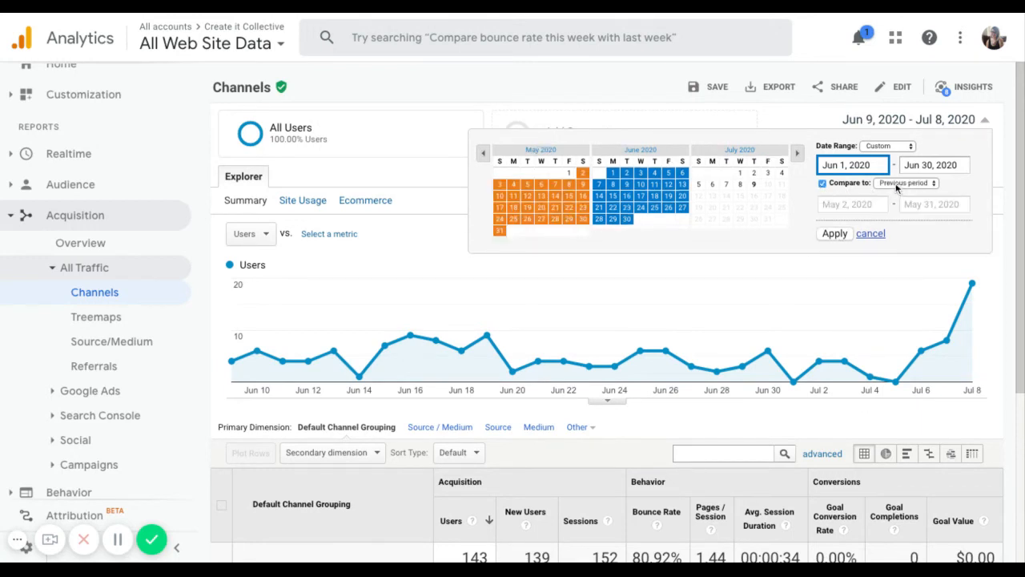
{"action": "left_click", "coordinate": [907, 183]}
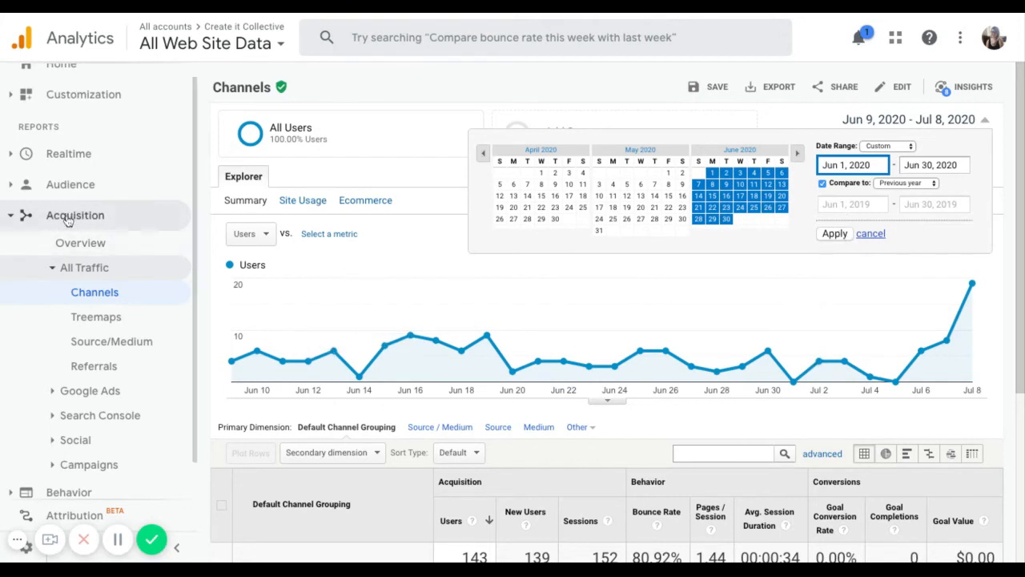
{"action": "left_click", "coordinate": [74, 215]}
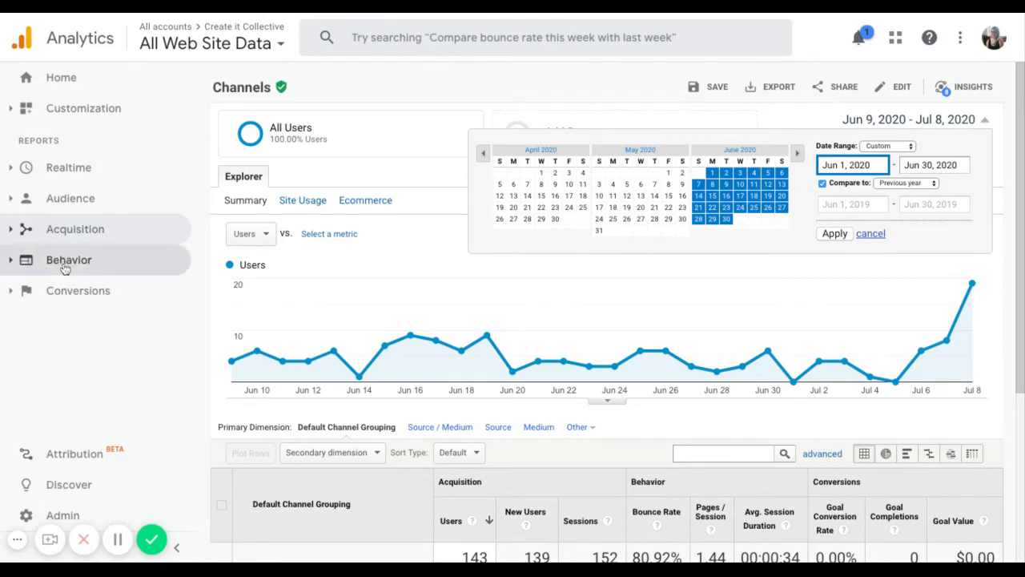
{"action": "left_click", "coordinate": [69, 259]}
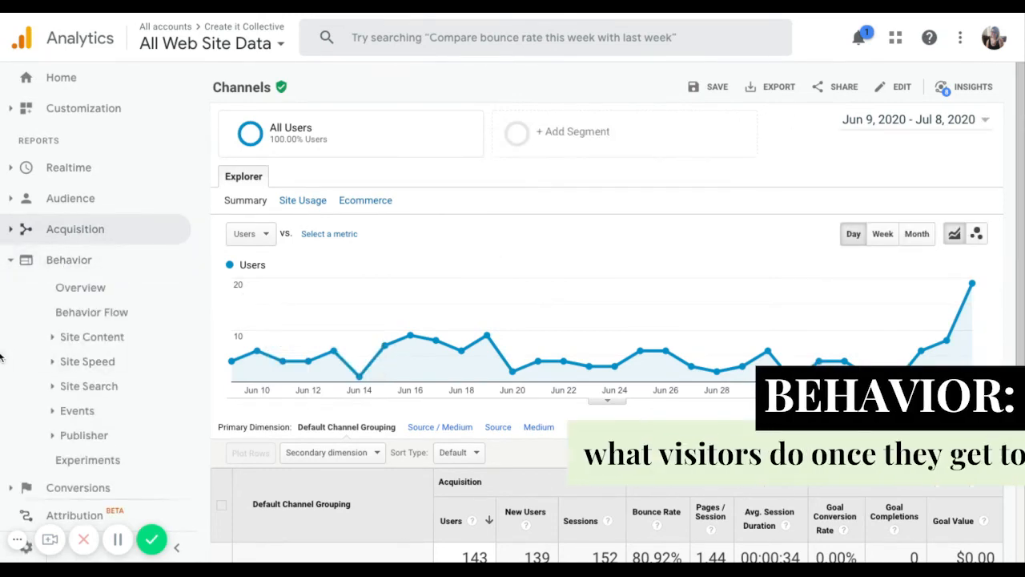
{"action": "mouse_move", "coordinate": [233, 361]}
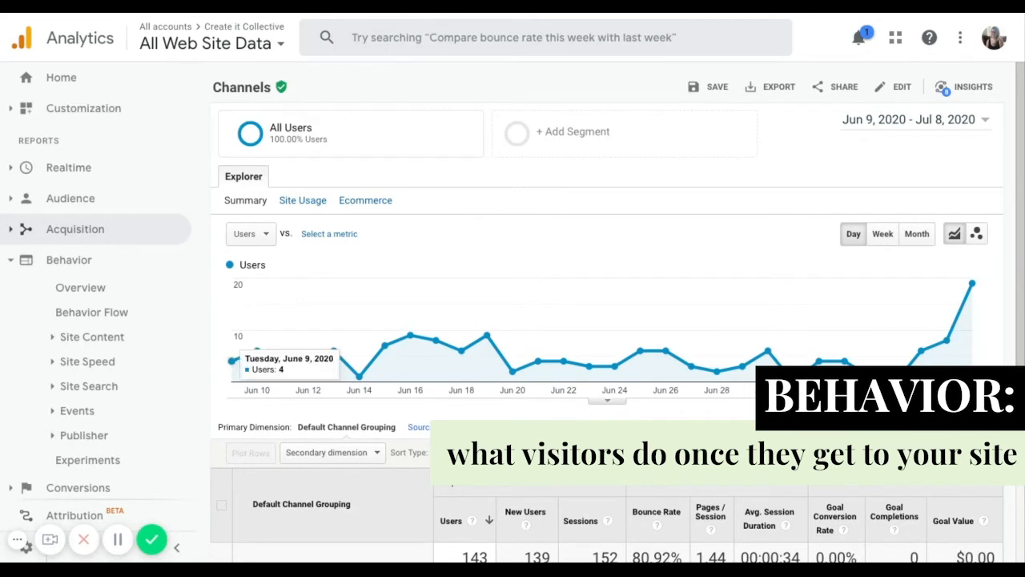
Step: Open Behavior > Overview and scroll to the top pages table below the pageview metrics
{"action": "left_click", "coordinate": [68, 260]}
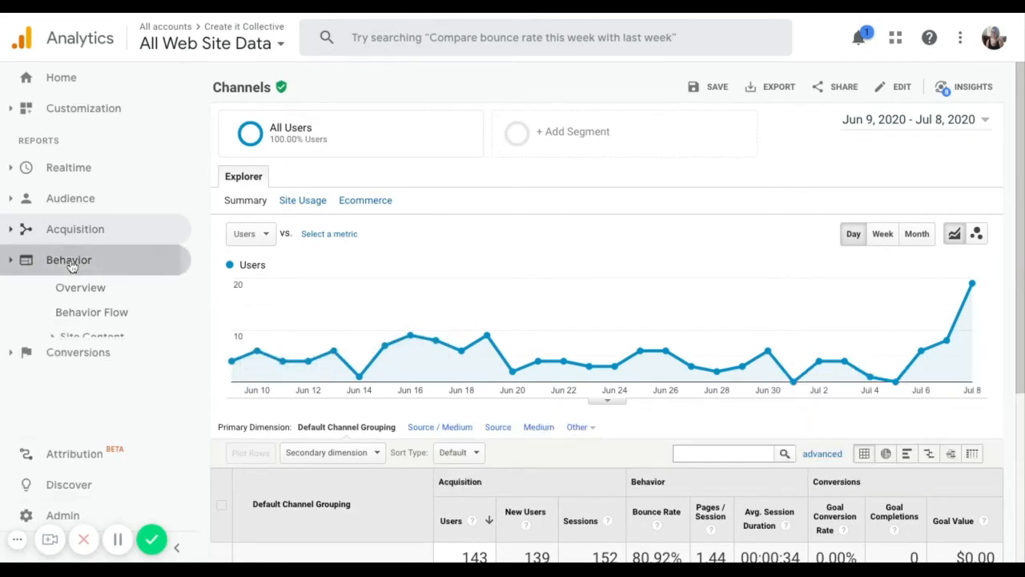
{"action": "left_click", "coordinate": [69, 259]}
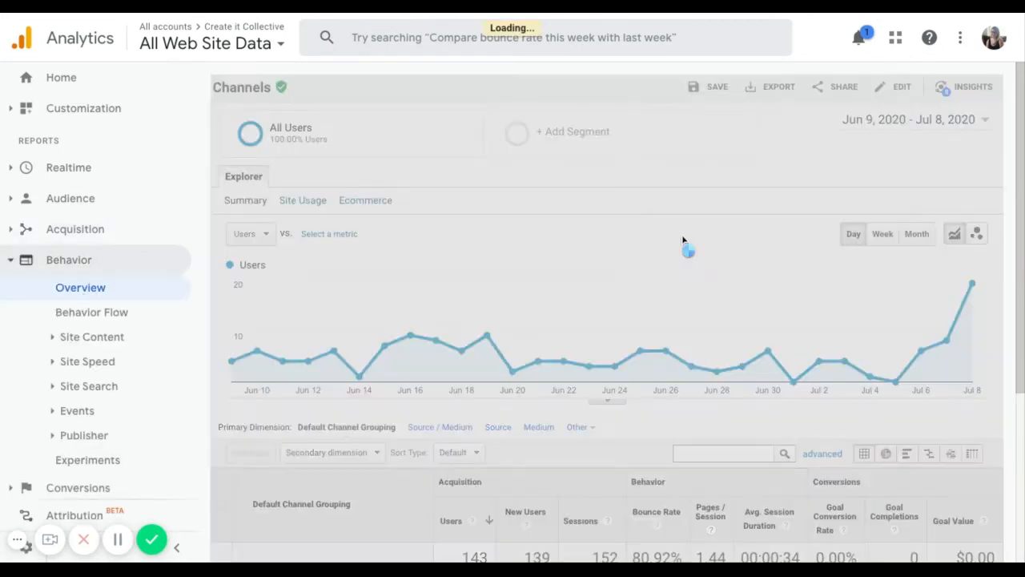
{"action": "left_click", "coordinate": [80, 286]}
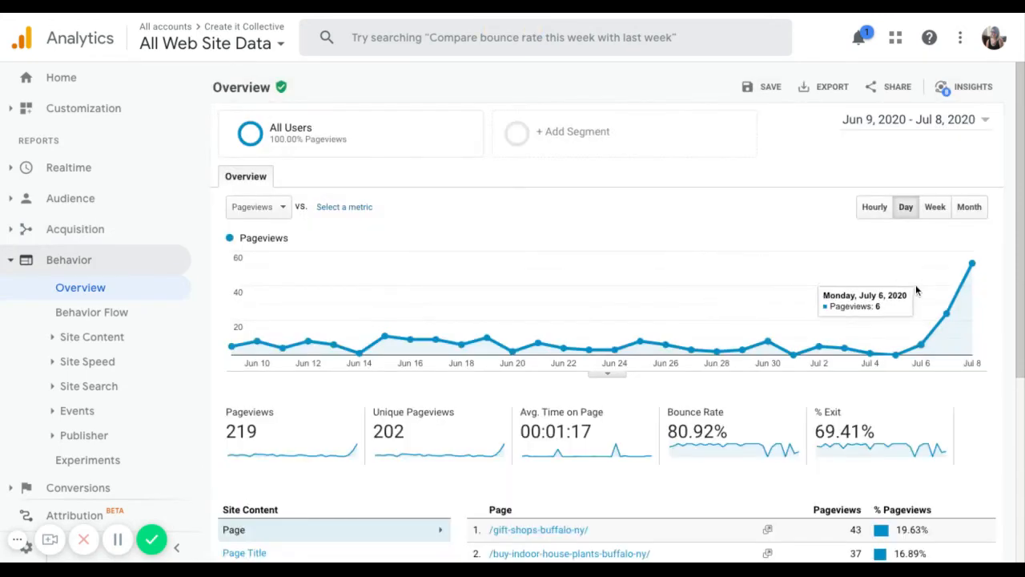
{"action": "mouse_move", "coordinate": [993, 312]}
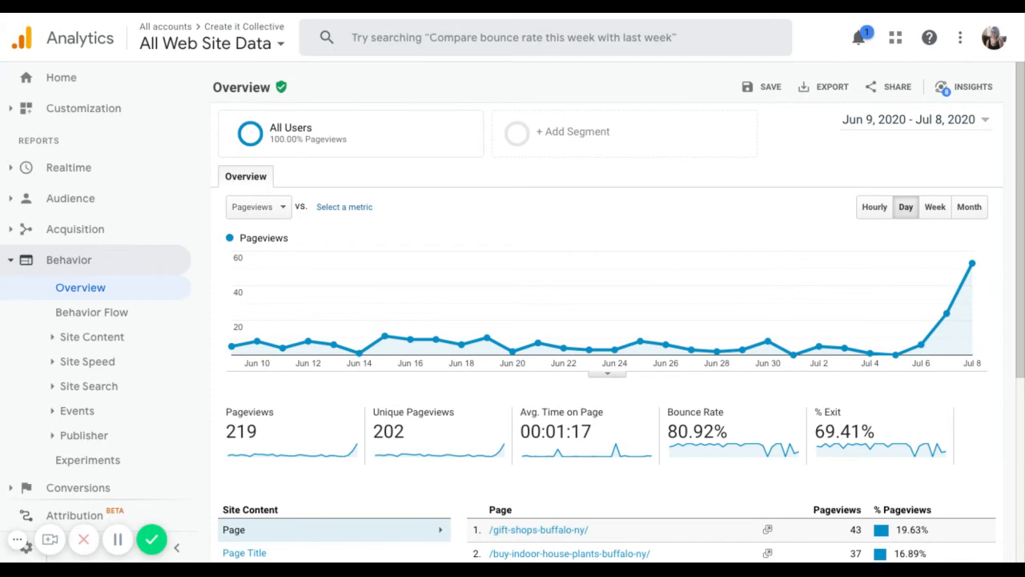
{"action": "scroll", "scroll_direction": "down", "scroll_amount": 3}
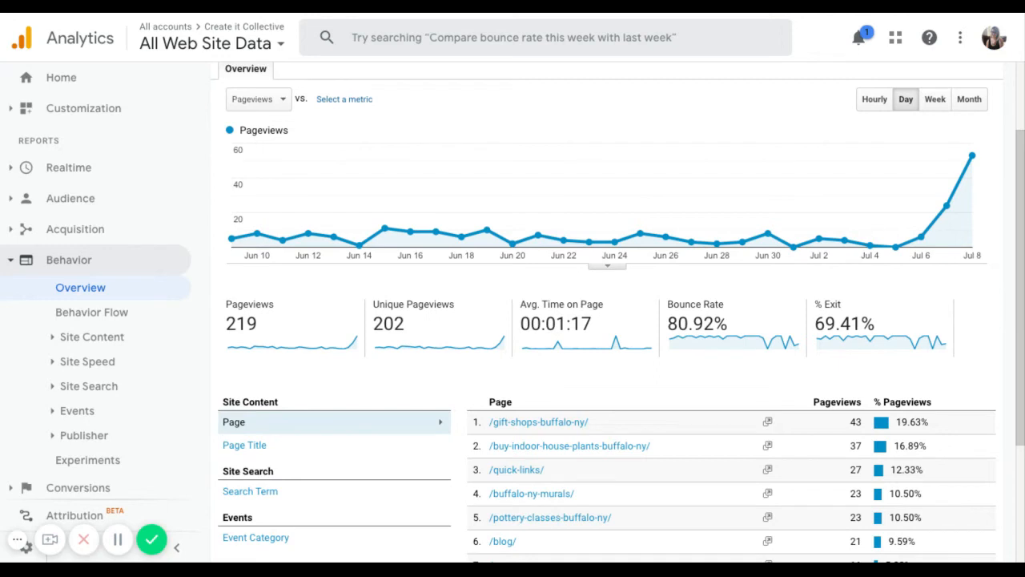
{"action": "scroll", "scroll_direction": "up", "scroll_amount": 3}
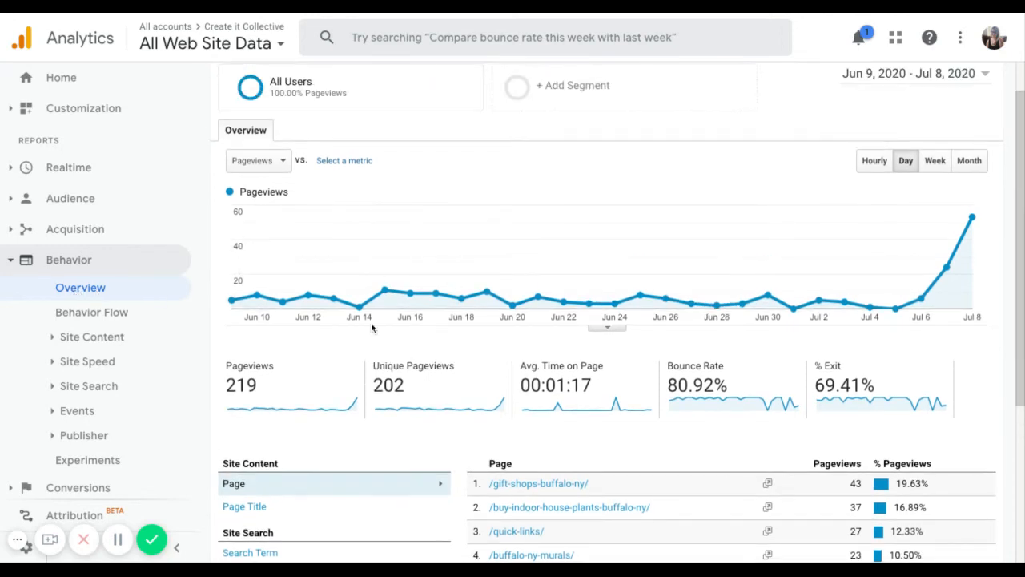
{"action": "scroll", "scroll_direction": "down", "scroll_amount": 3}
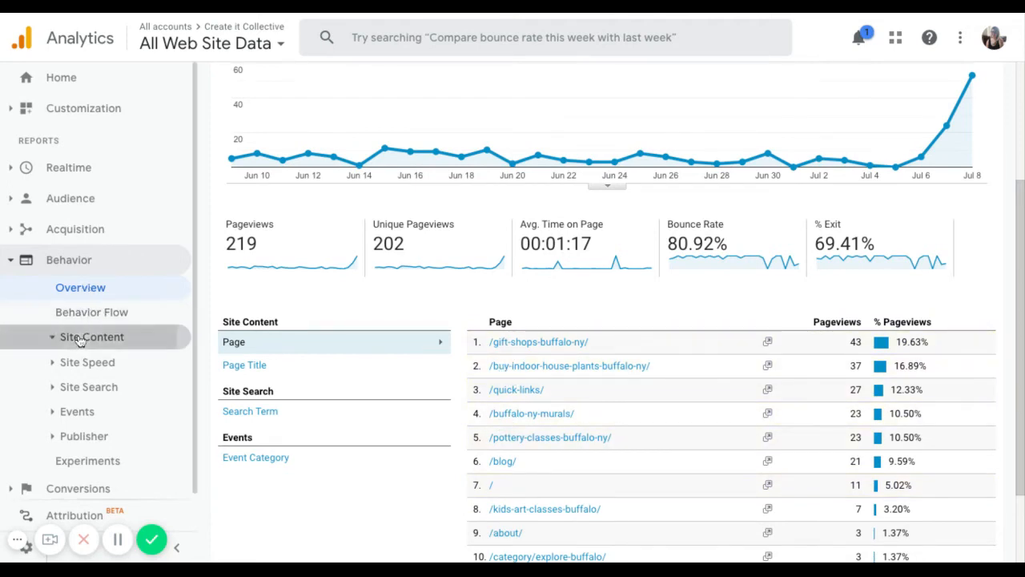
Step: Open Site Content > All Pages and scroll the table led by /gift-shops-buffalo-ny/
{"action": "left_click", "coordinate": [92, 336]}
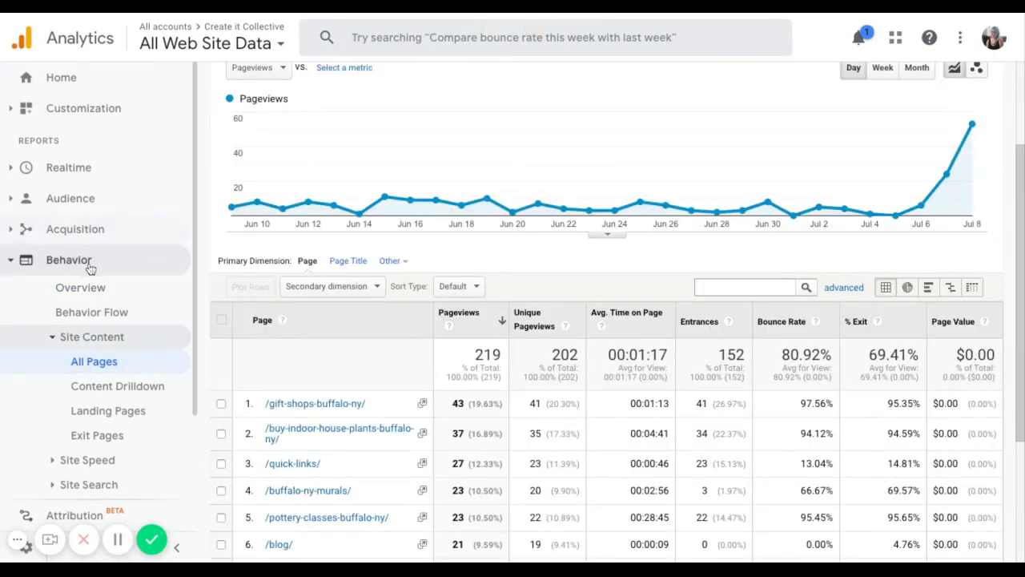
{"action": "scroll", "scroll_direction": "down", "scroll_amount": 3}
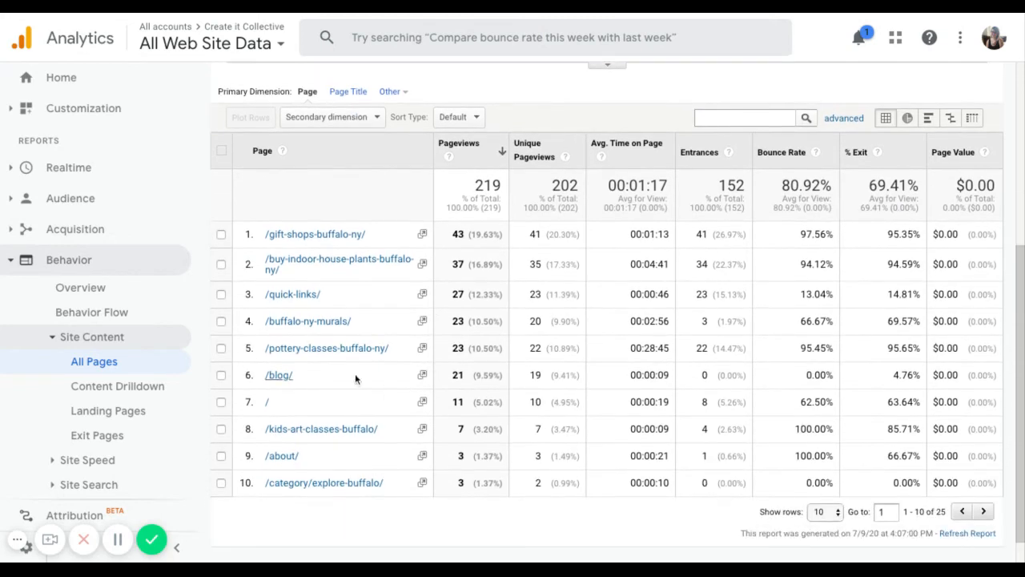
{"action": "mouse_move", "coordinate": [314, 234]}
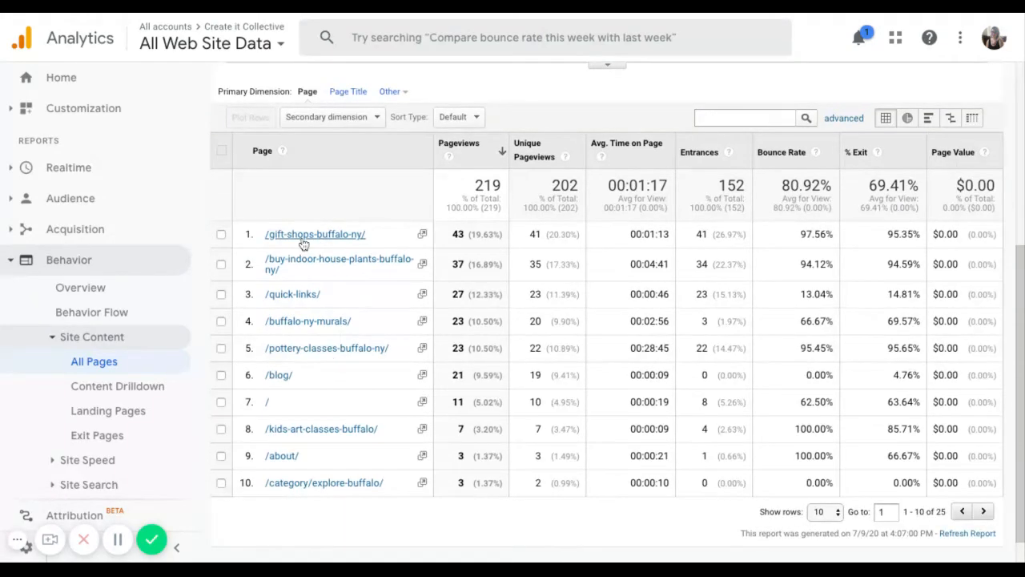
{"action": "mouse_move", "coordinate": [338, 243]}
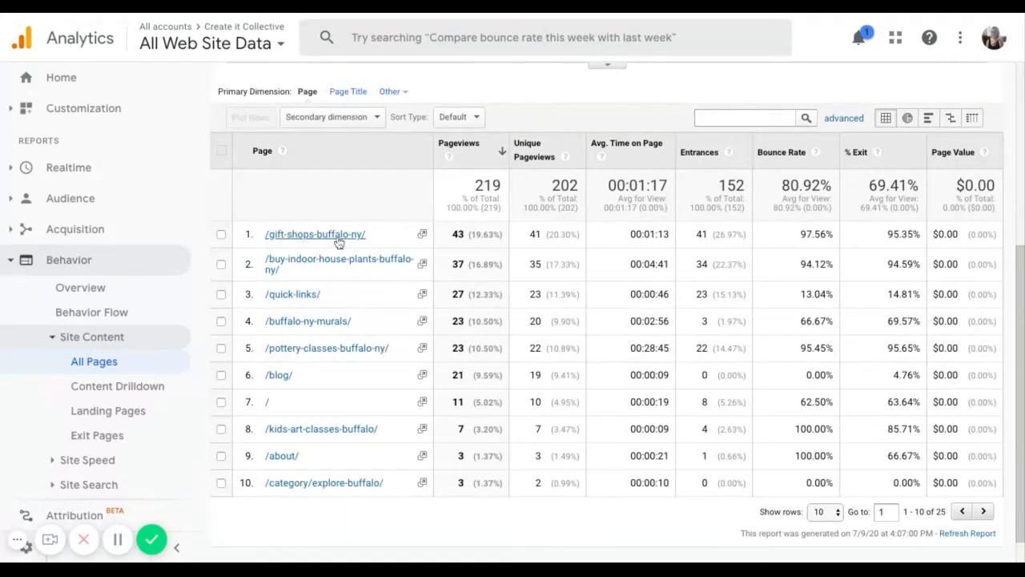
{"action": "mouse_move", "coordinate": [284, 264]}
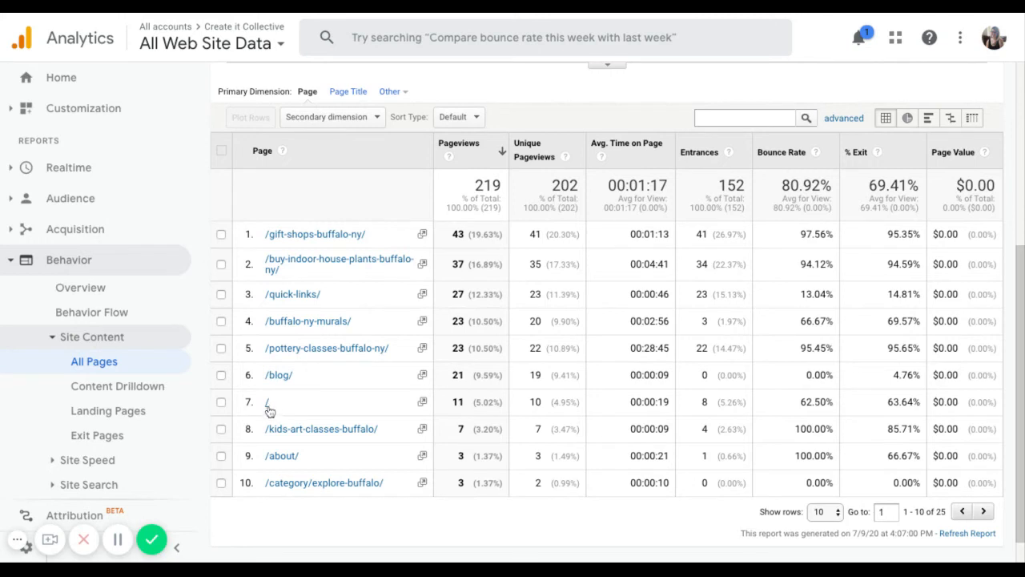
{"action": "mouse_move", "coordinate": [281, 455]}
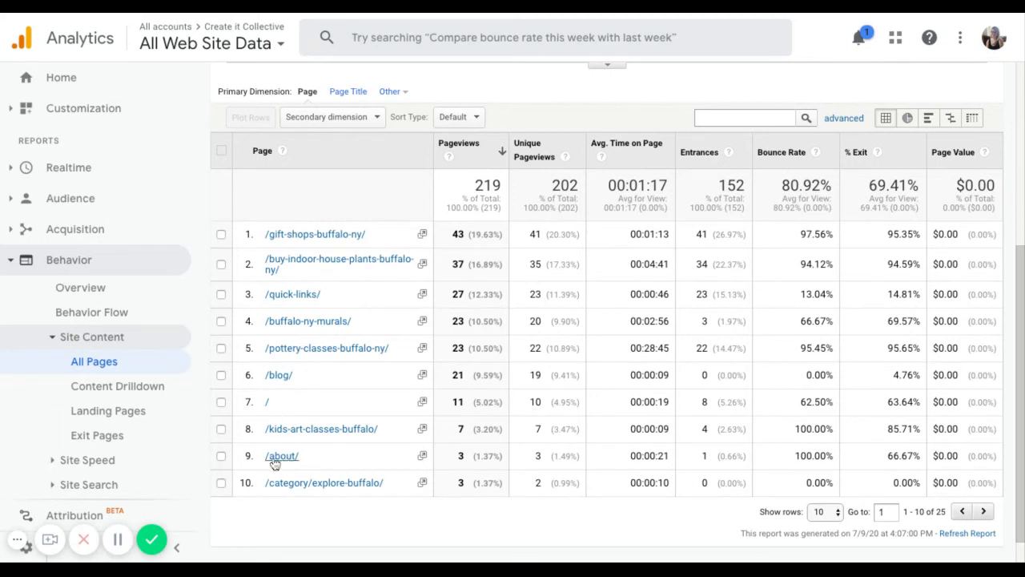
{"action": "mouse_move", "coordinate": [306, 488]}
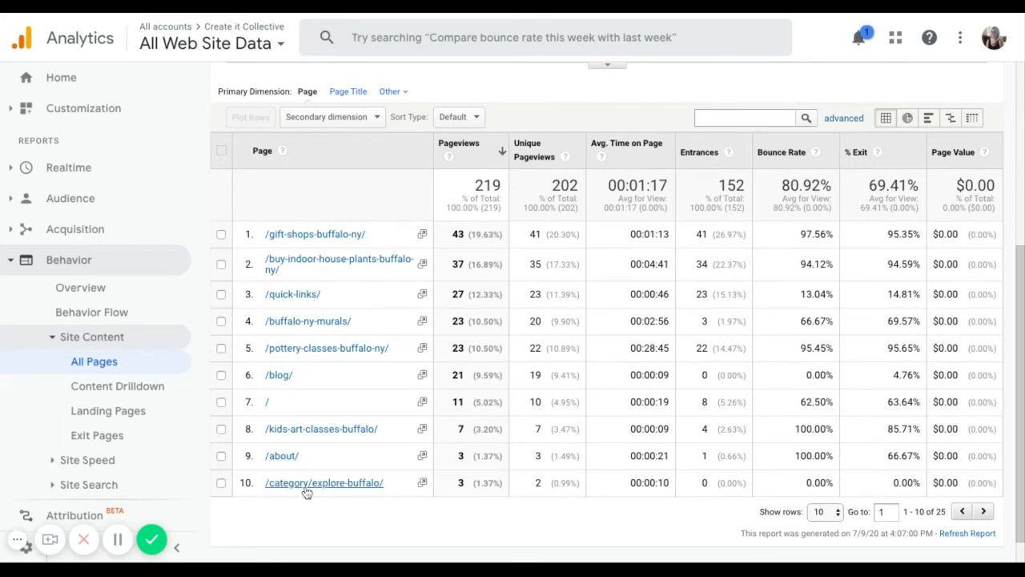
{"action": "mouse_move", "coordinate": [324, 489]}
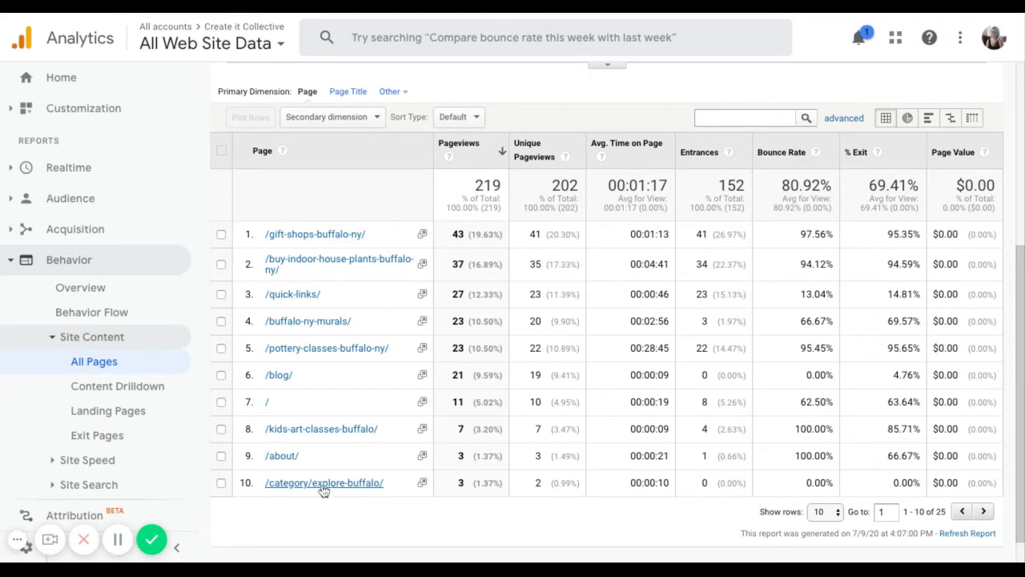
{"action": "mouse_move", "coordinate": [109, 411]}
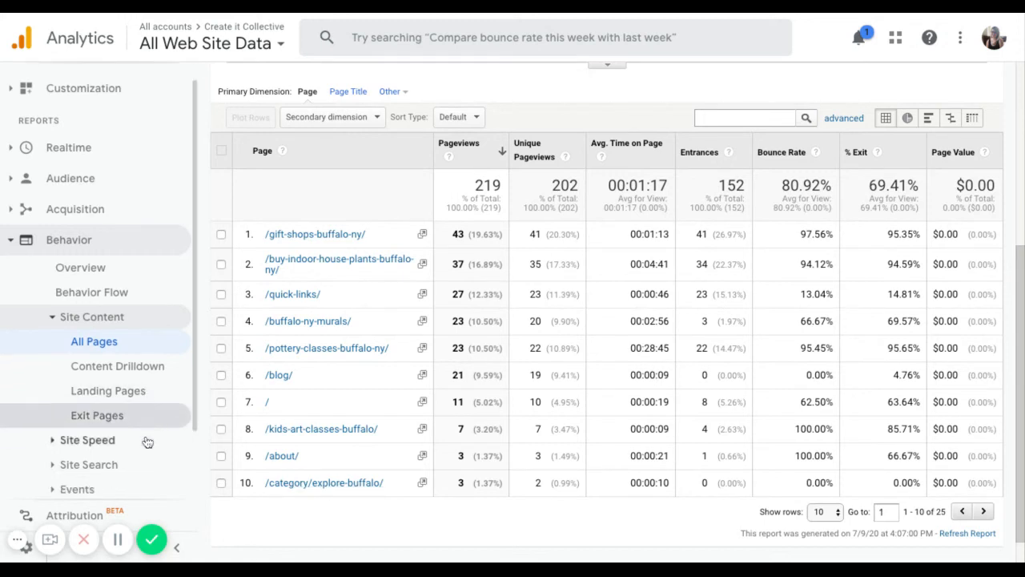
{"action": "scroll", "scroll_direction": "down", "scroll_amount": 3}
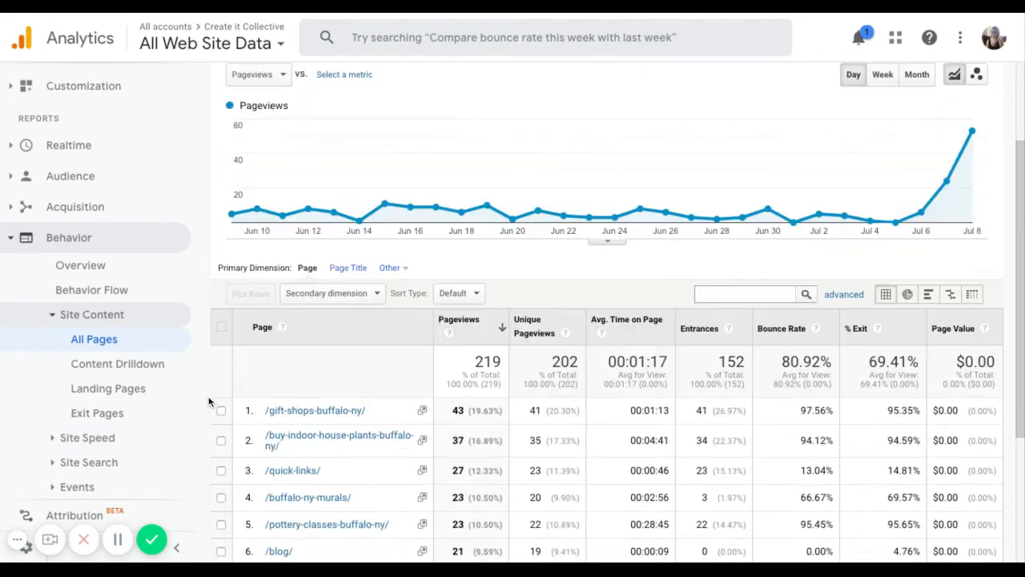
{"action": "scroll", "scroll_direction": "down", "scroll_amount": 3}
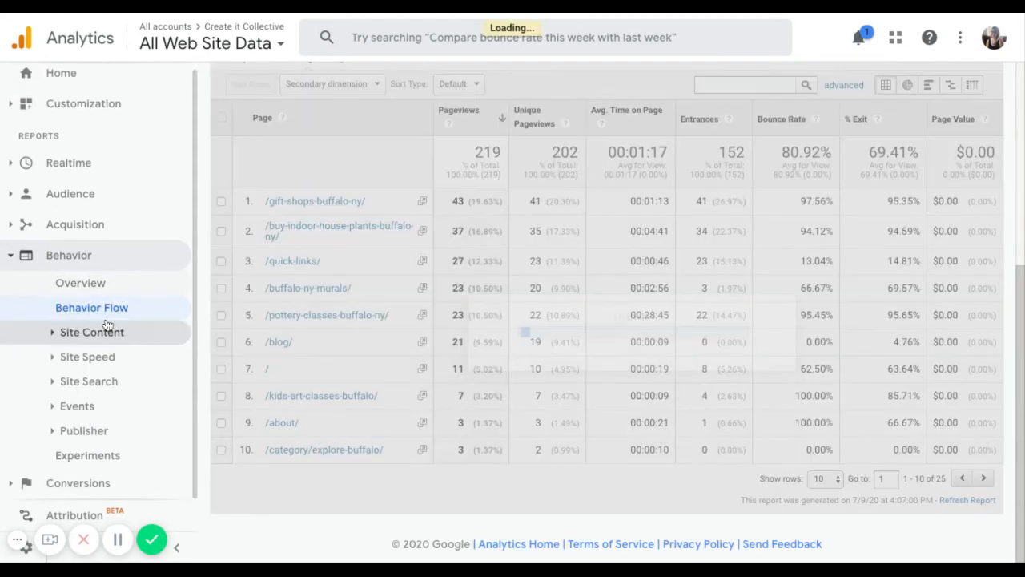
Step: Open the Behavior Flow diagram of landing pages, interactions and drop-offs
{"action": "left_click", "coordinate": [91, 307]}
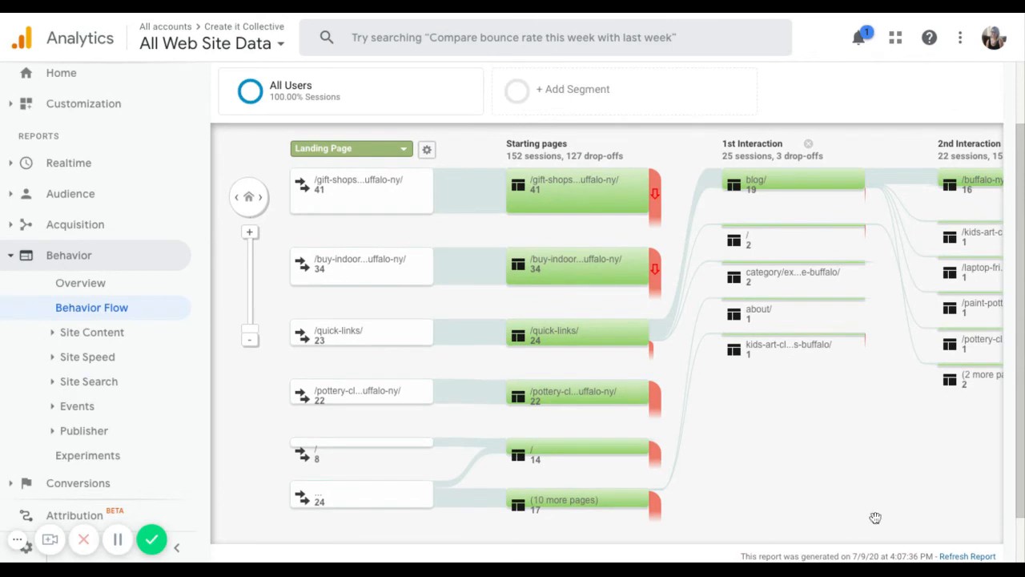
{"action": "mouse_move", "coordinate": [859, 514]}
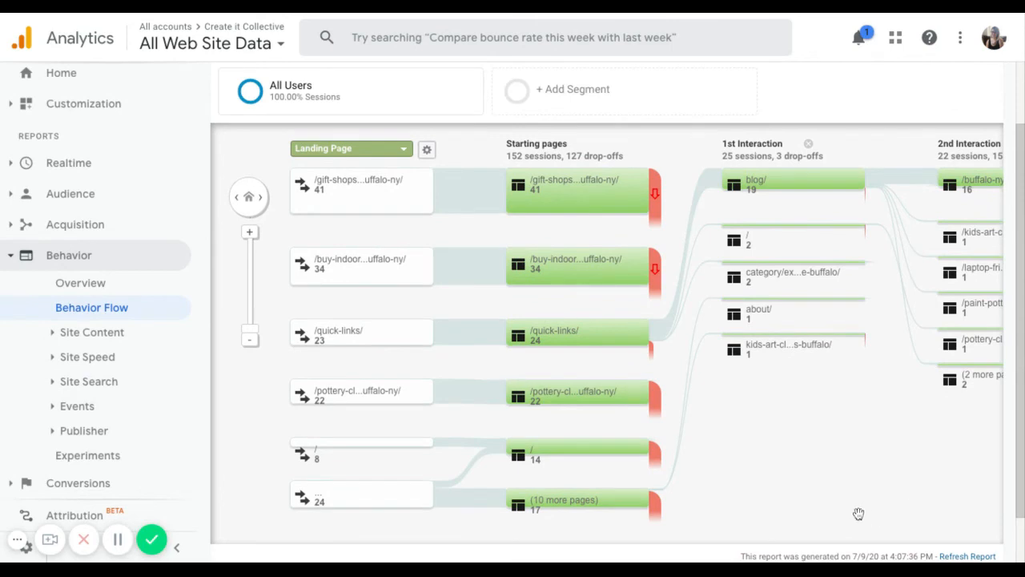
{"action": "mouse_move", "coordinate": [362, 193]}
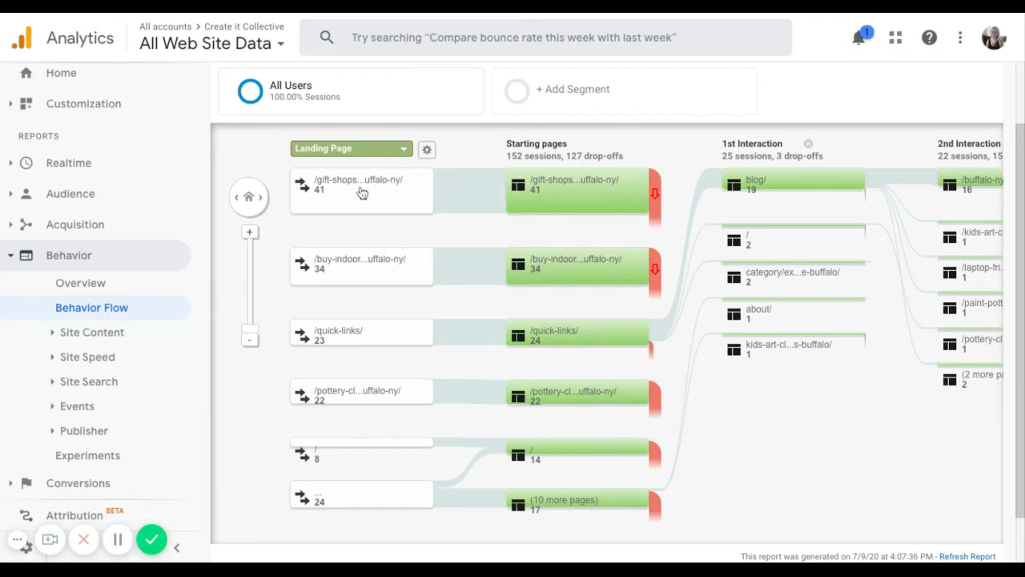
{"action": "mouse_move", "coordinate": [338, 186]}
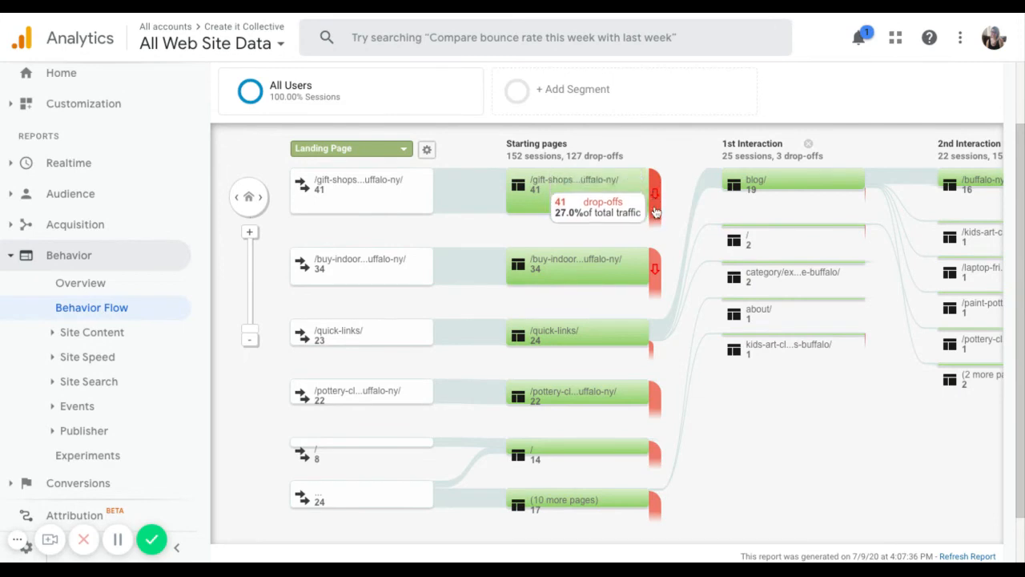
{"action": "mouse_move", "coordinate": [361, 335]}
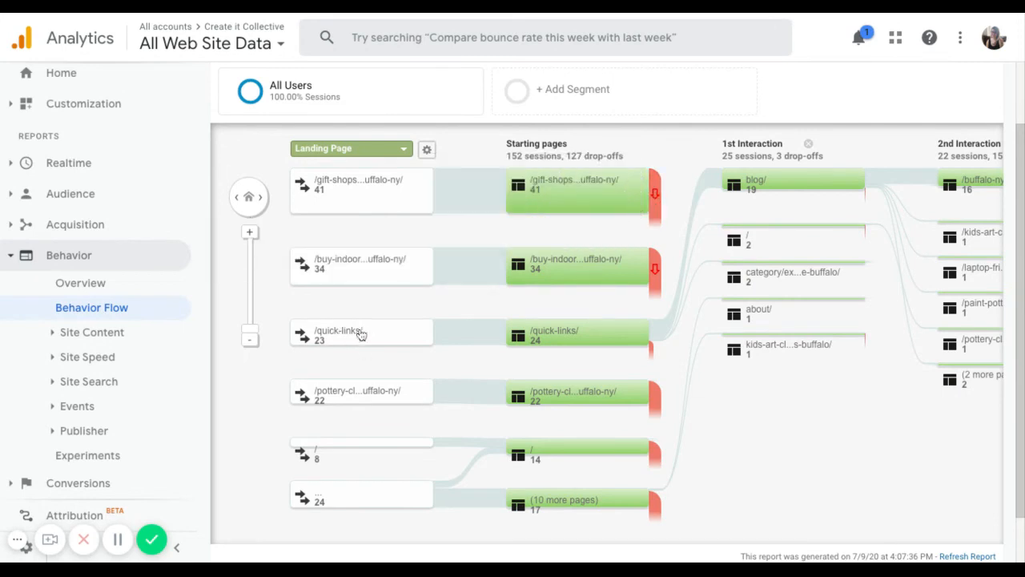
{"action": "mouse_move", "coordinate": [337, 341]}
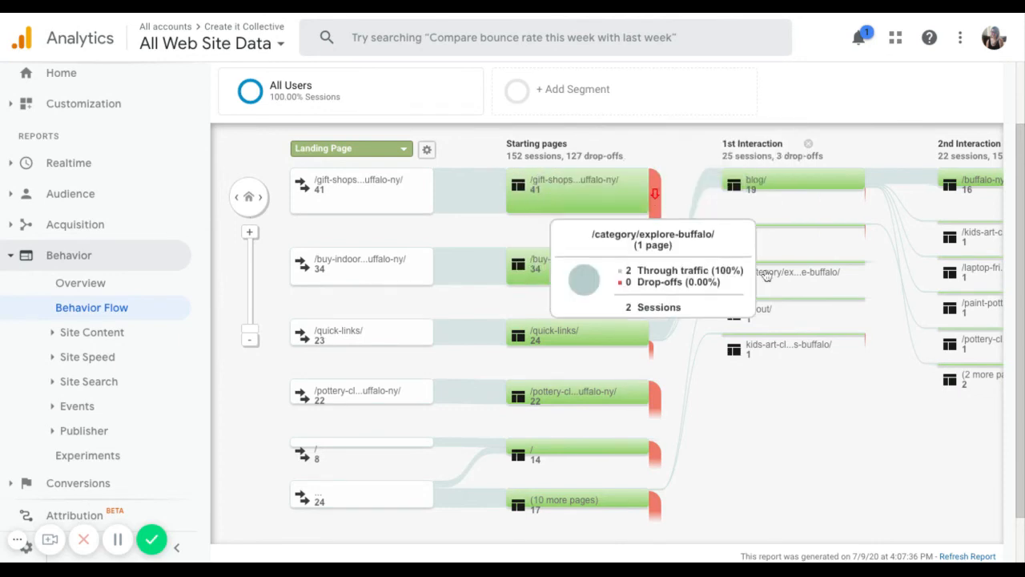
{"action": "mouse_move", "coordinate": [579, 232]}
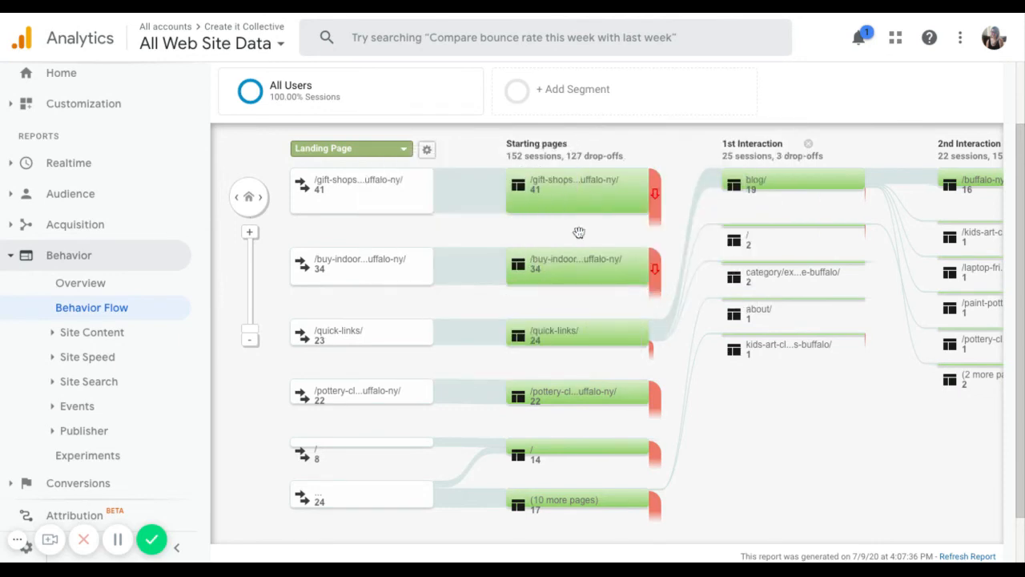
{"action": "mouse_move", "coordinate": [897, 315]}
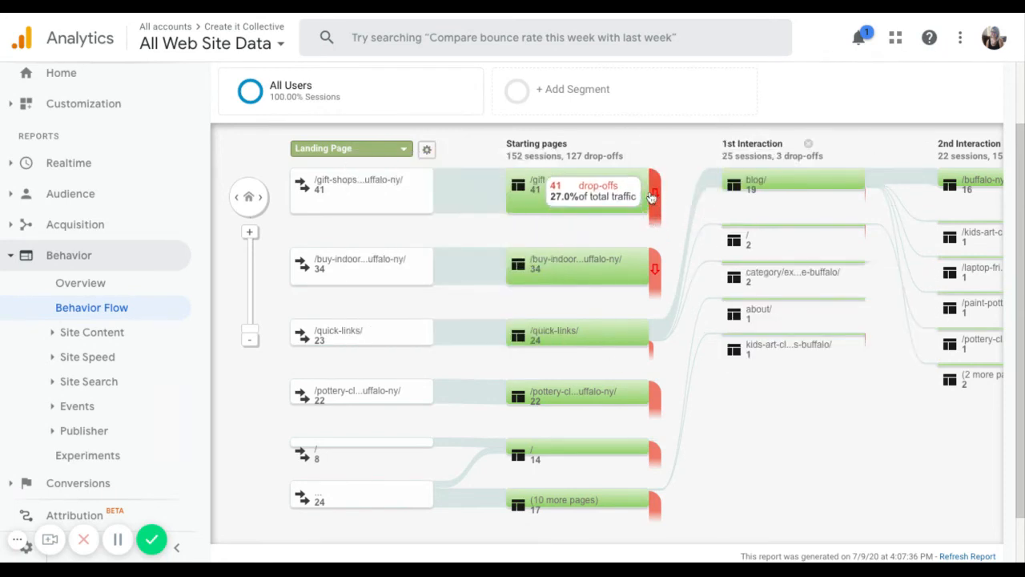
Step: Open Behavior > Site Content > All Pages and switch the table to pie chart view
{"action": "left_click", "coordinate": [91, 332]}
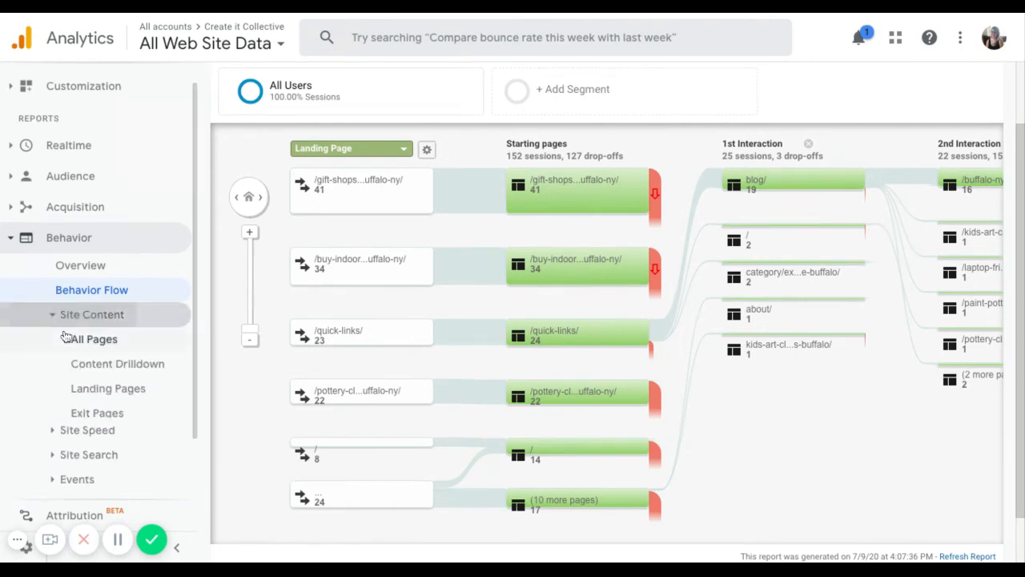
{"action": "left_click", "coordinate": [94, 338]}
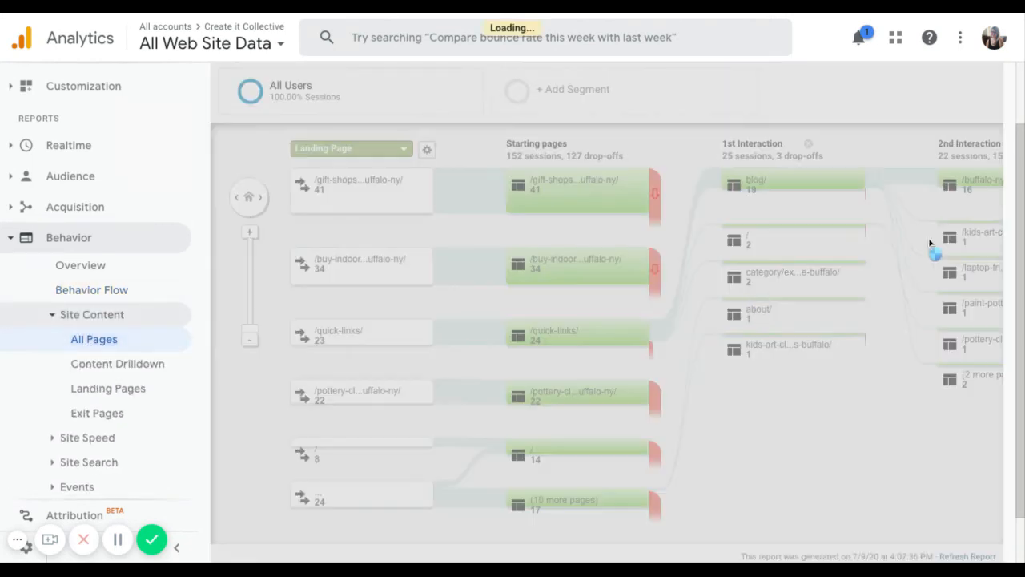
{"action": "left_click", "coordinate": [94, 339]}
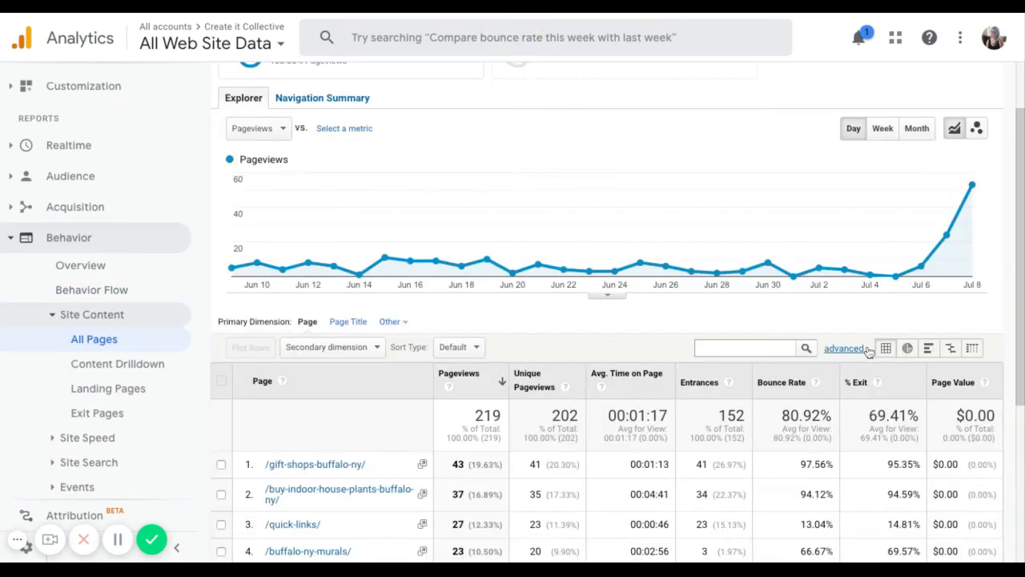
{"action": "left_click", "coordinate": [907, 348]}
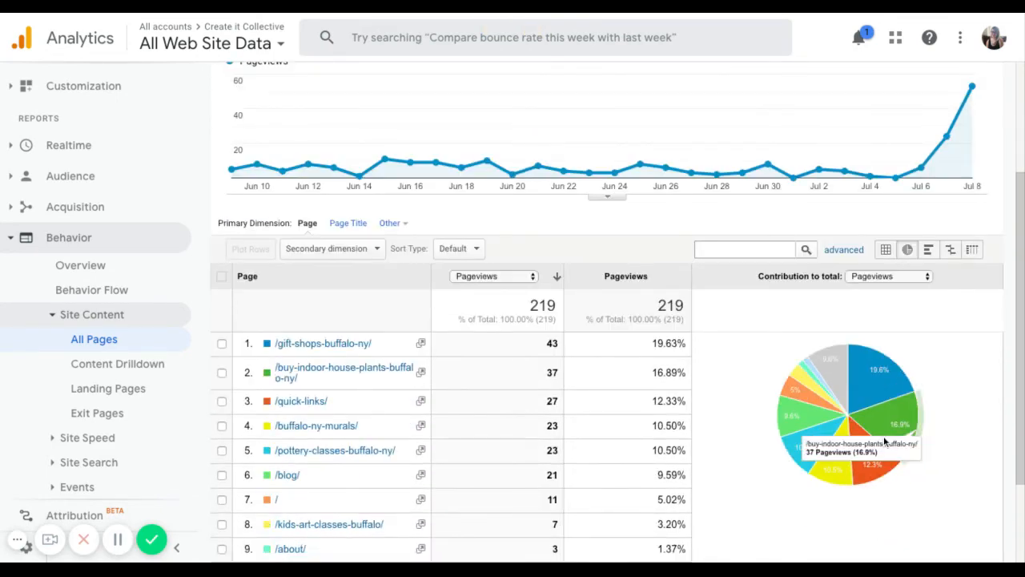
{"action": "mouse_move", "coordinate": [789, 409]}
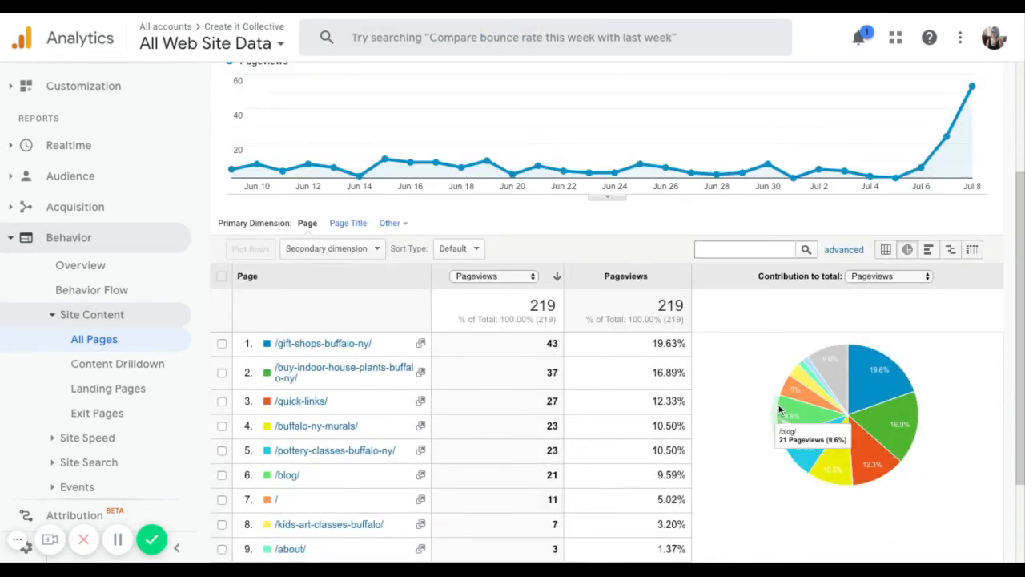
{"action": "mouse_move", "coordinate": [739, 440]}
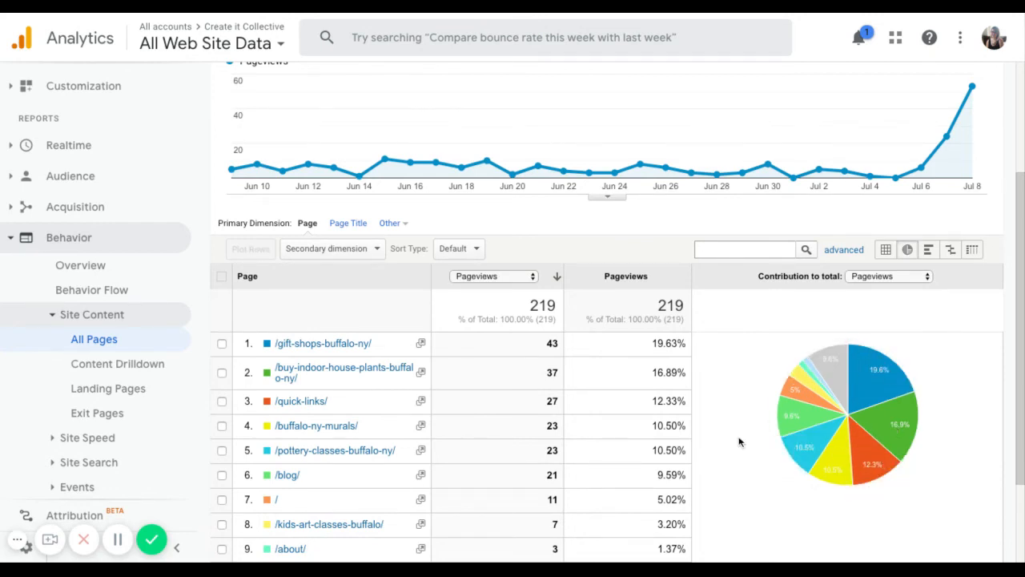
{"action": "scroll", "scroll_direction": "up", "scroll_amount": 3}
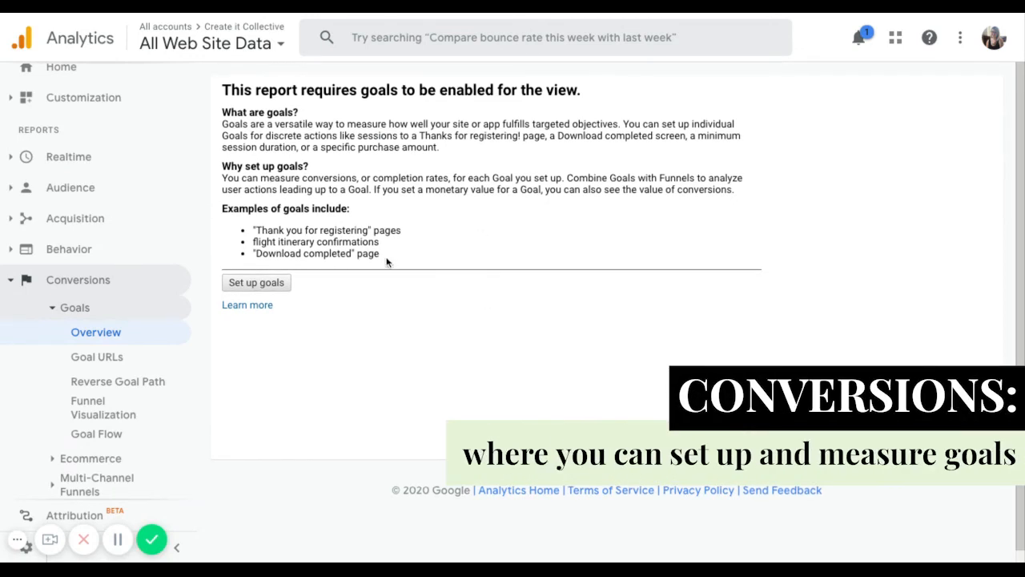
{"action": "mouse_move", "coordinate": [302, 375]}
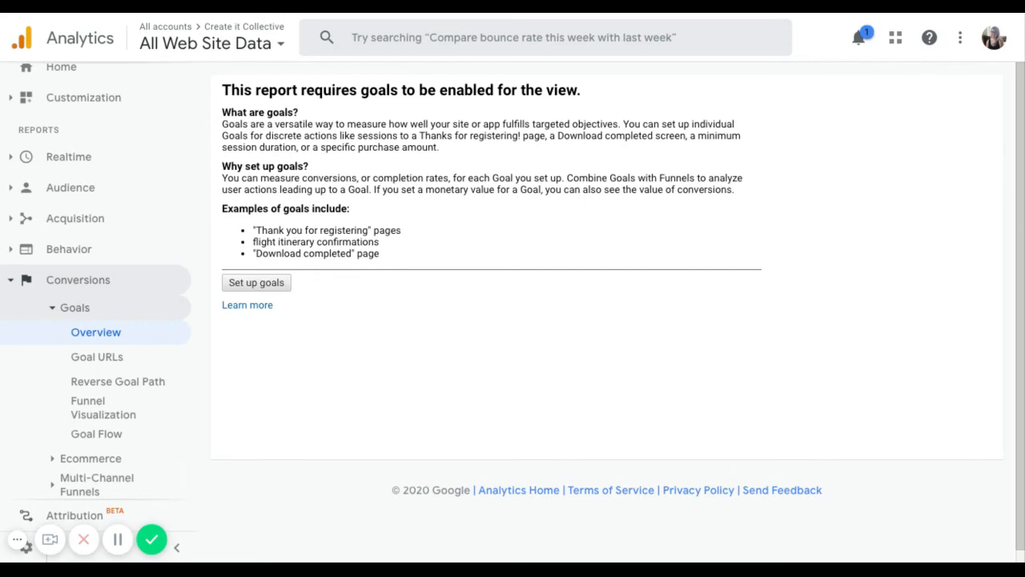
{"action": "mouse_move", "coordinate": [61, 77]}
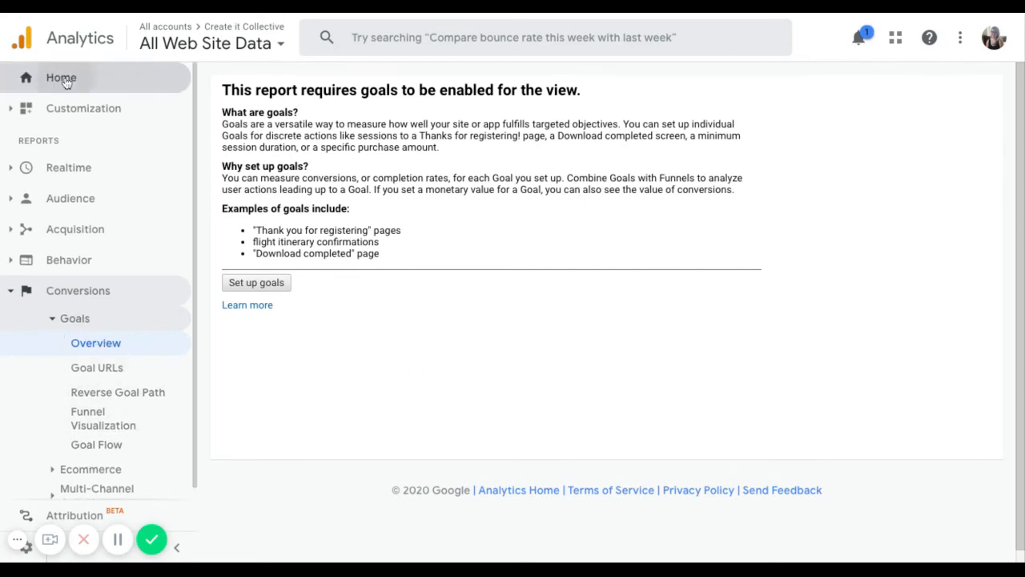
Step: Go to the Home overview of users and sessions, then switch to the workshop tab
{"action": "left_click", "coordinate": [60, 77]}
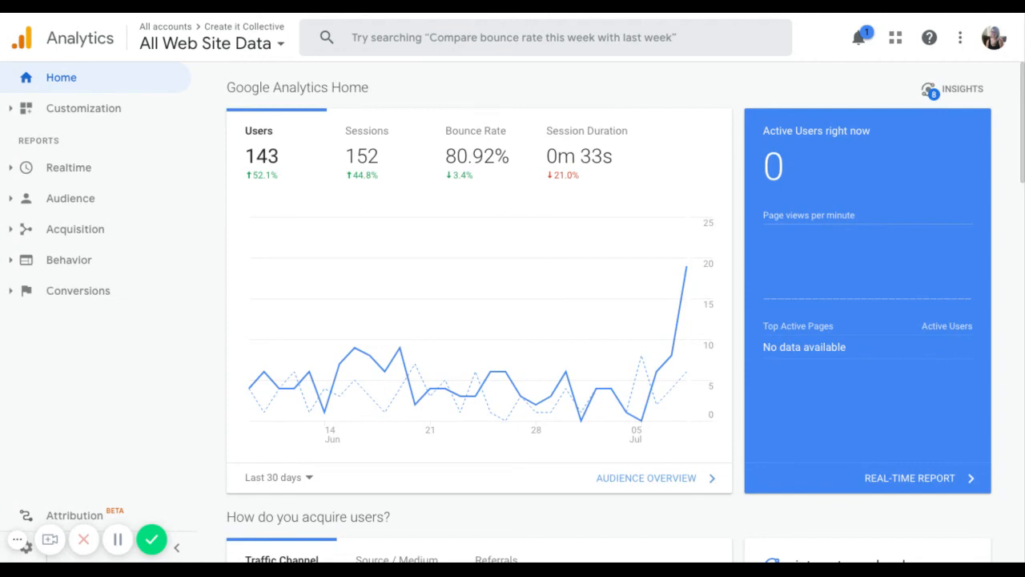
{"action": "mouse_move", "coordinate": [988, 303]}
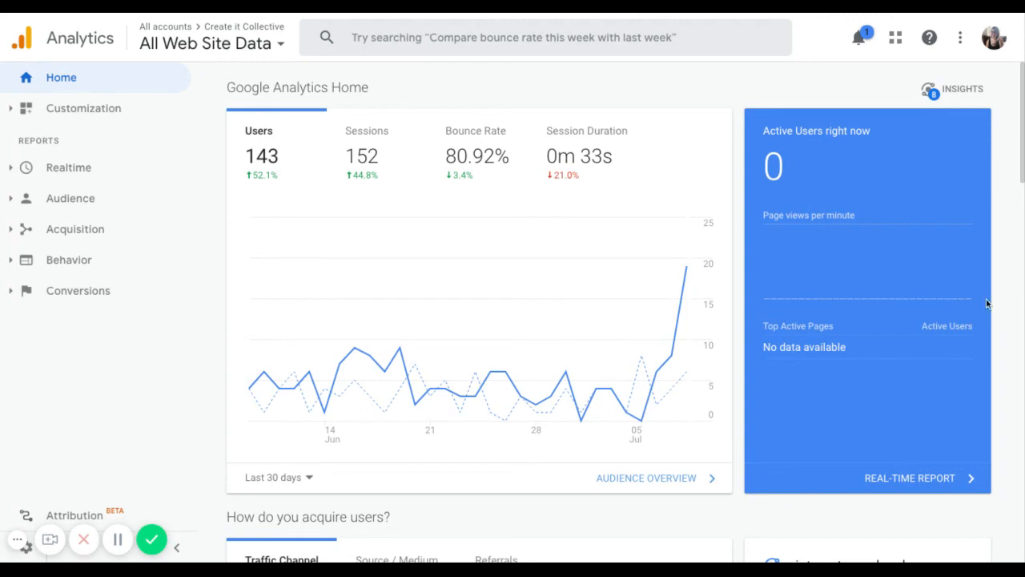
{"action": "left_click", "coordinate": [821, 15]}
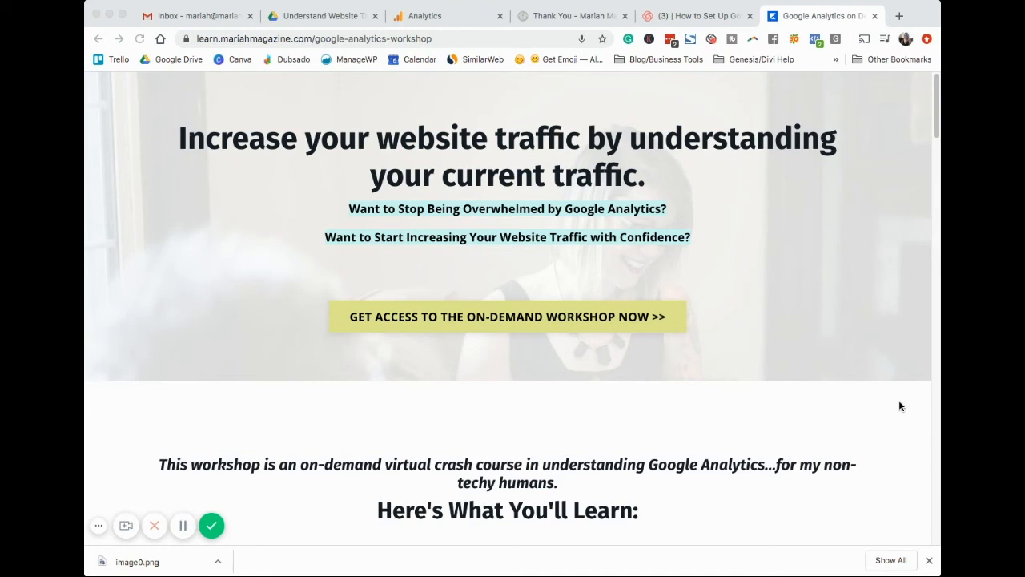
{"action": "mouse_move", "coordinate": [880, 387]}
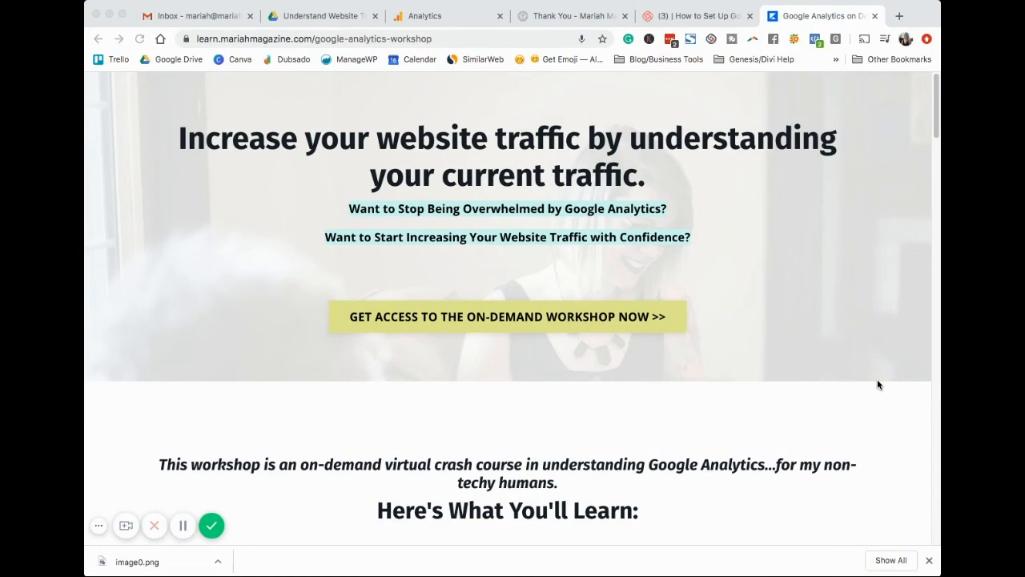
Step: Scroll through learning points, benefits and FAQs to the closing access call-to-action
{"action": "scroll", "scroll_direction": "down", "scroll_amount": 3}
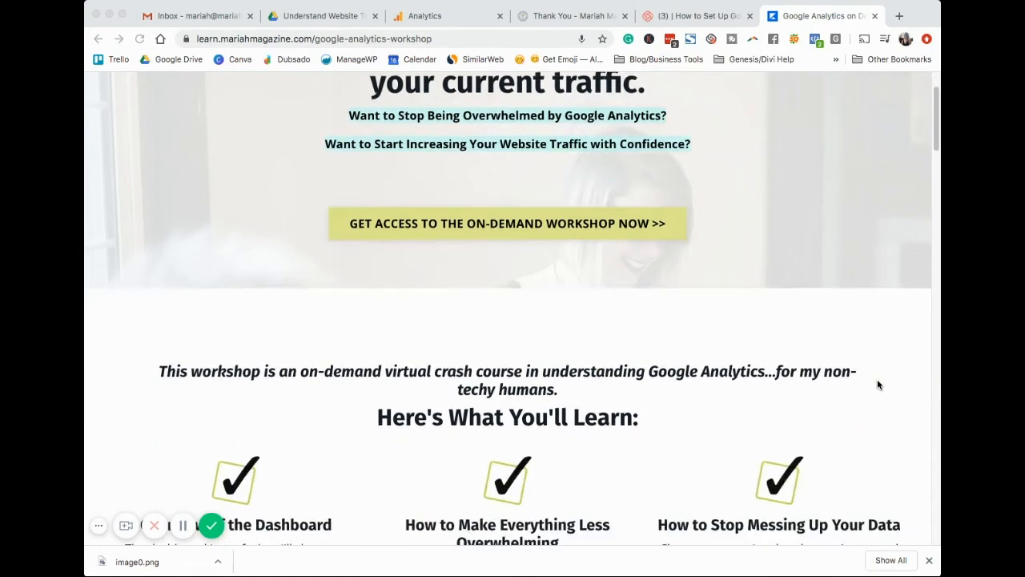
{"action": "scroll", "scroll_direction": "down", "scroll_amount": 3}
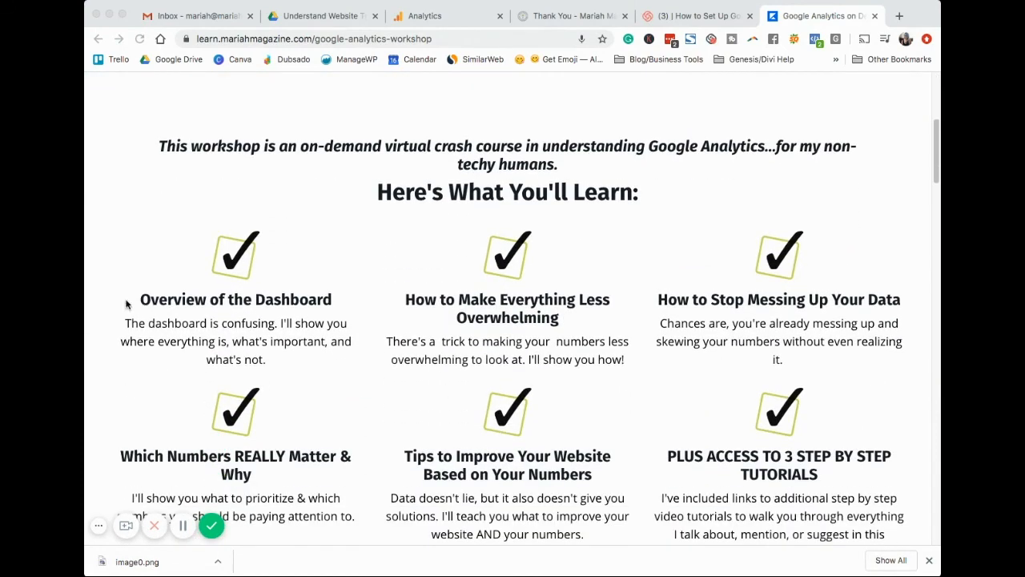
{"action": "mouse_move", "coordinate": [302, 310]}
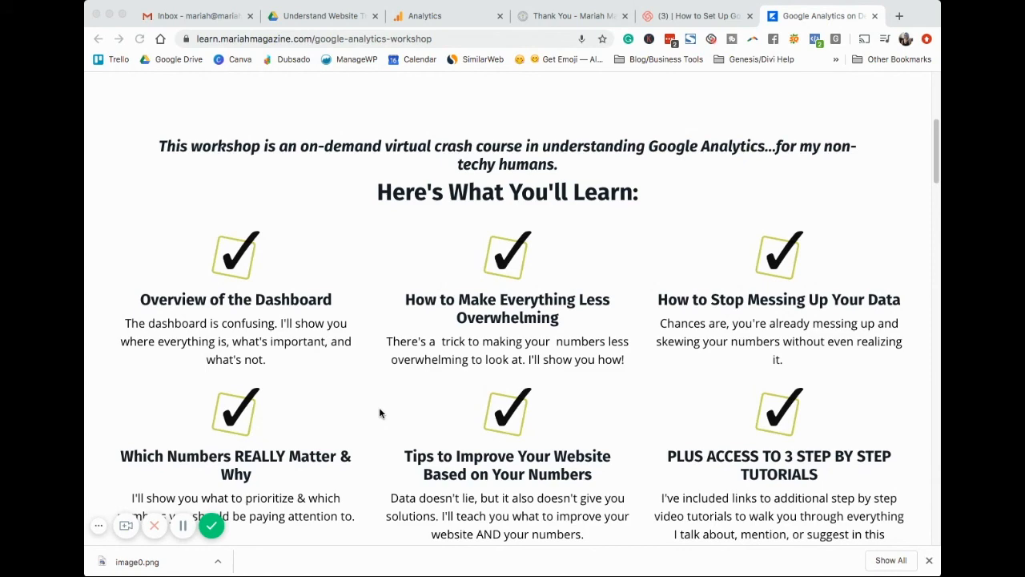
{"action": "scroll", "scroll_direction": "down", "scroll_amount": 3}
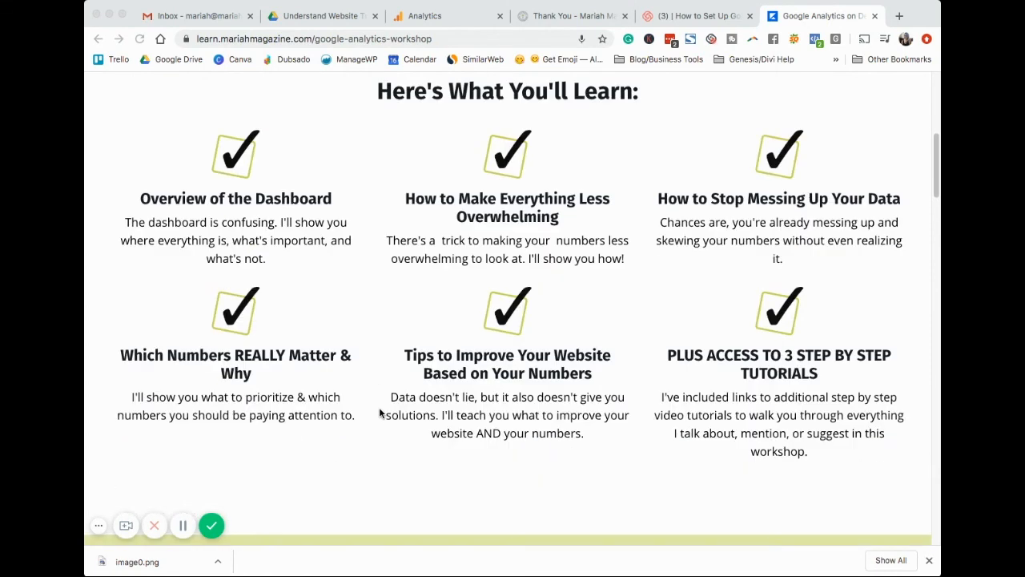
{"action": "mouse_move", "coordinate": [296, 346]}
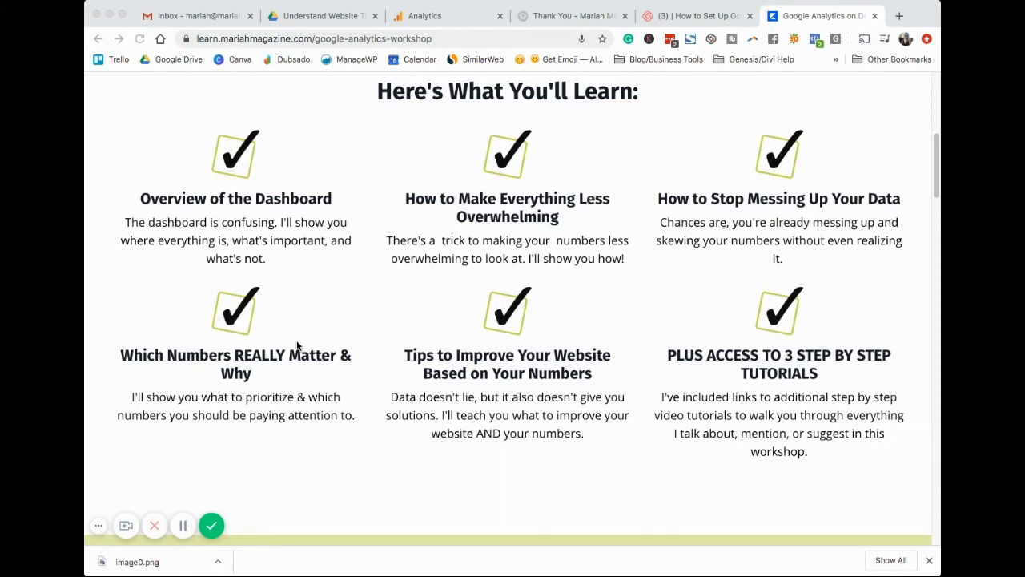
{"action": "mouse_move", "coordinate": [265, 390]}
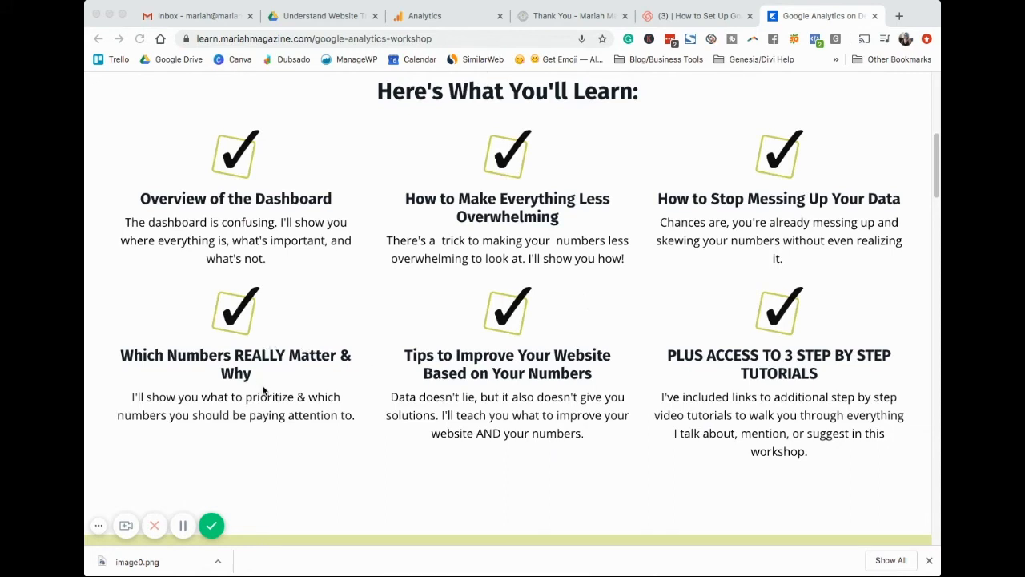
{"action": "mouse_move", "coordinate": [391, 475]}
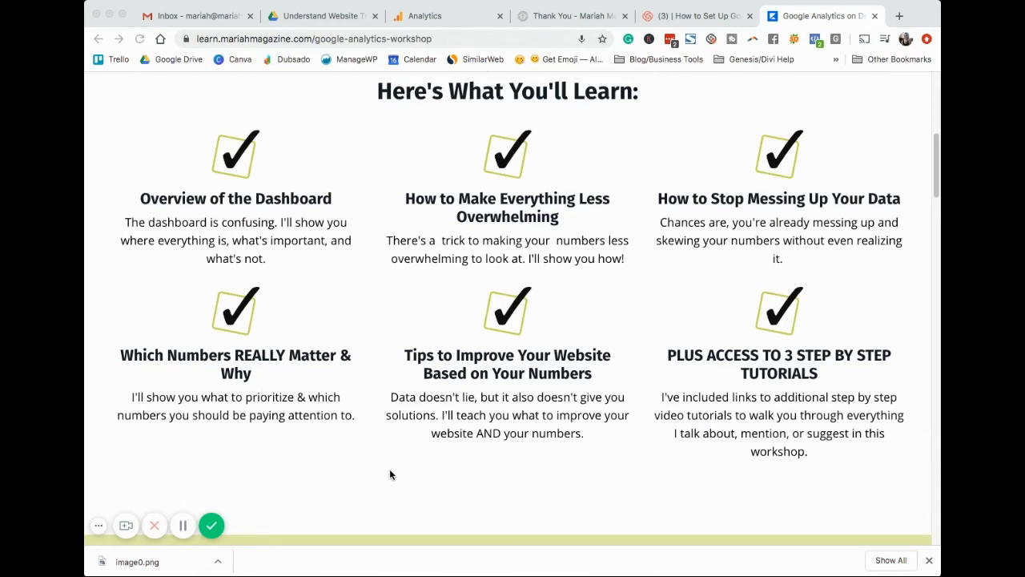
{"action": "mouse_move", "coordinate": [484, 451]}
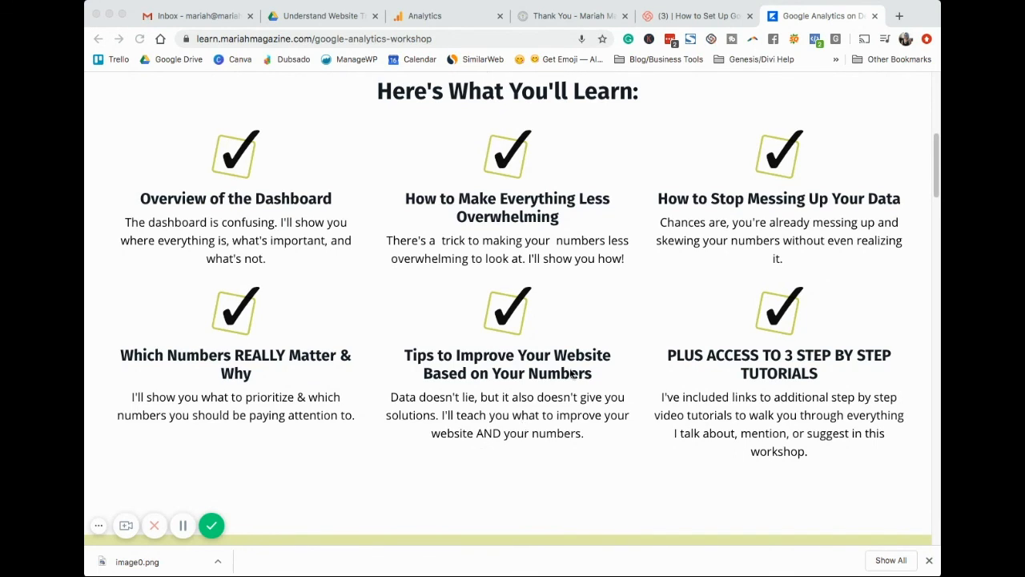
{"action": "scroll", "scroll_direction": "down", "scroll_amount": 3}
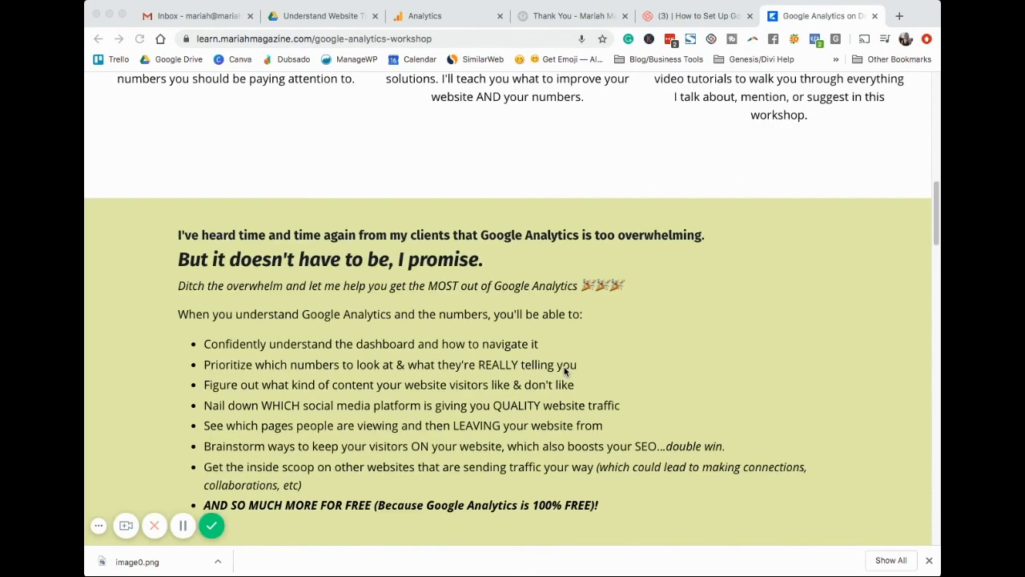
{"action": "scroll", "scroll_direction": "down", "scroll_amount": 3}
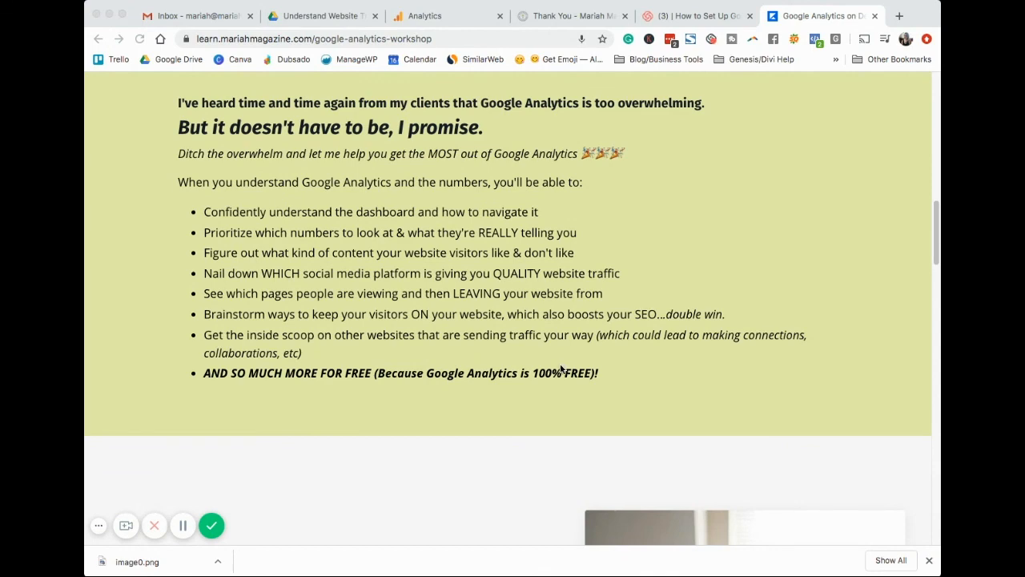
{"action": "scroll", "scroll_direction": "down", "scroll_amount": 3}
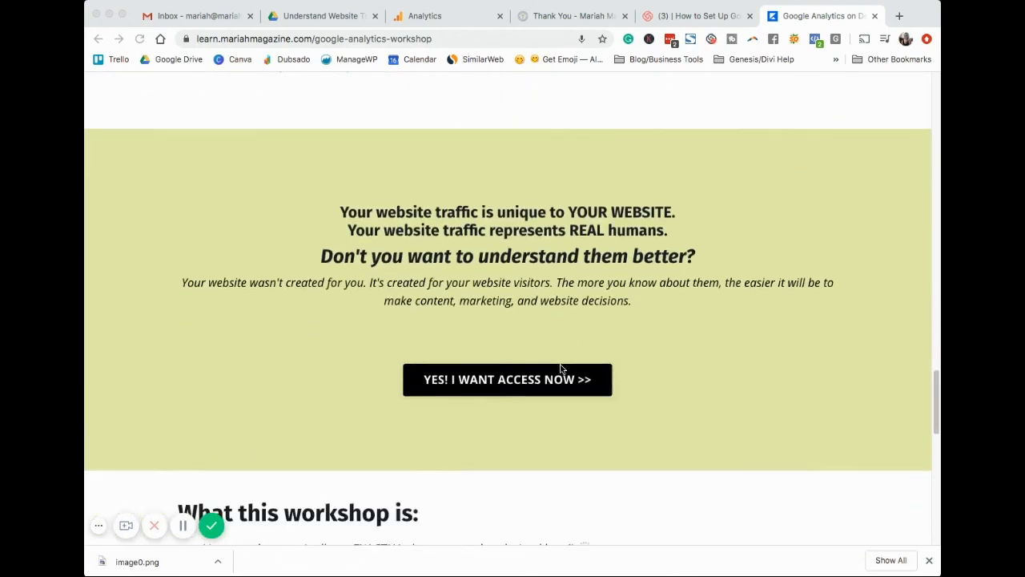
{"action": "scroll", "scroll_direction": "down", "scroll_amount": 3}
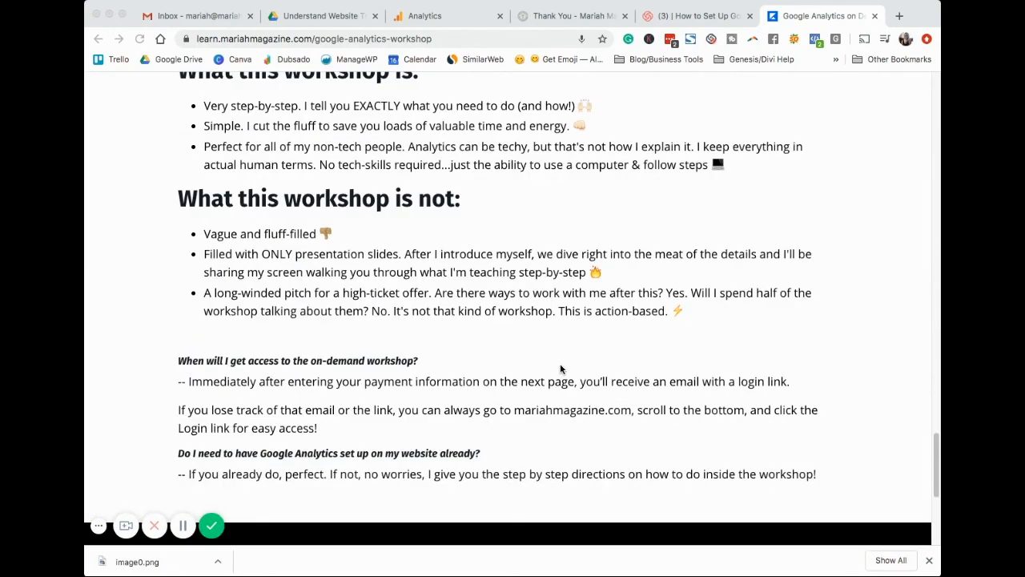
{"action": "scroll", "scroll_direction": "down", "scroll_amount": 3}
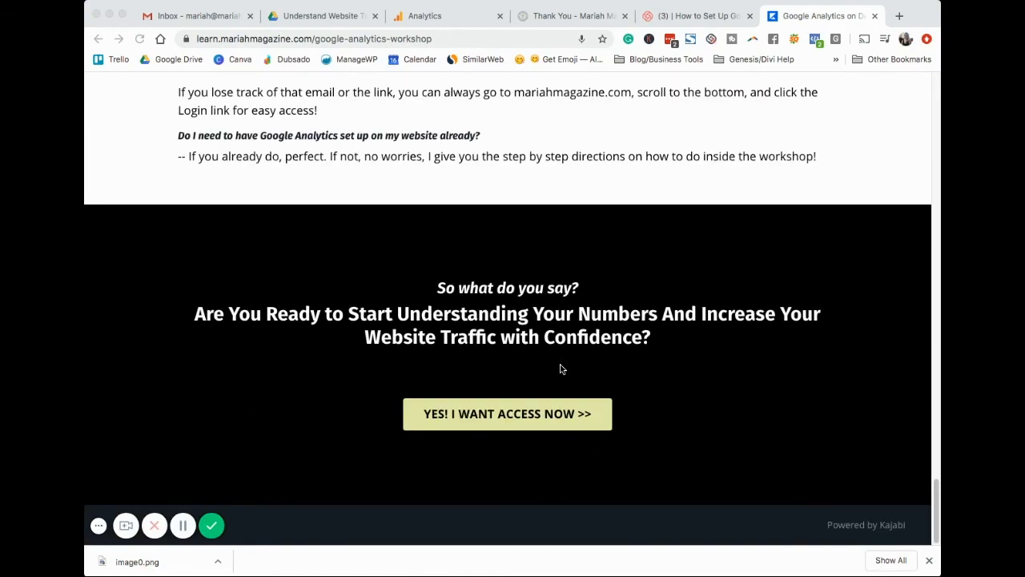